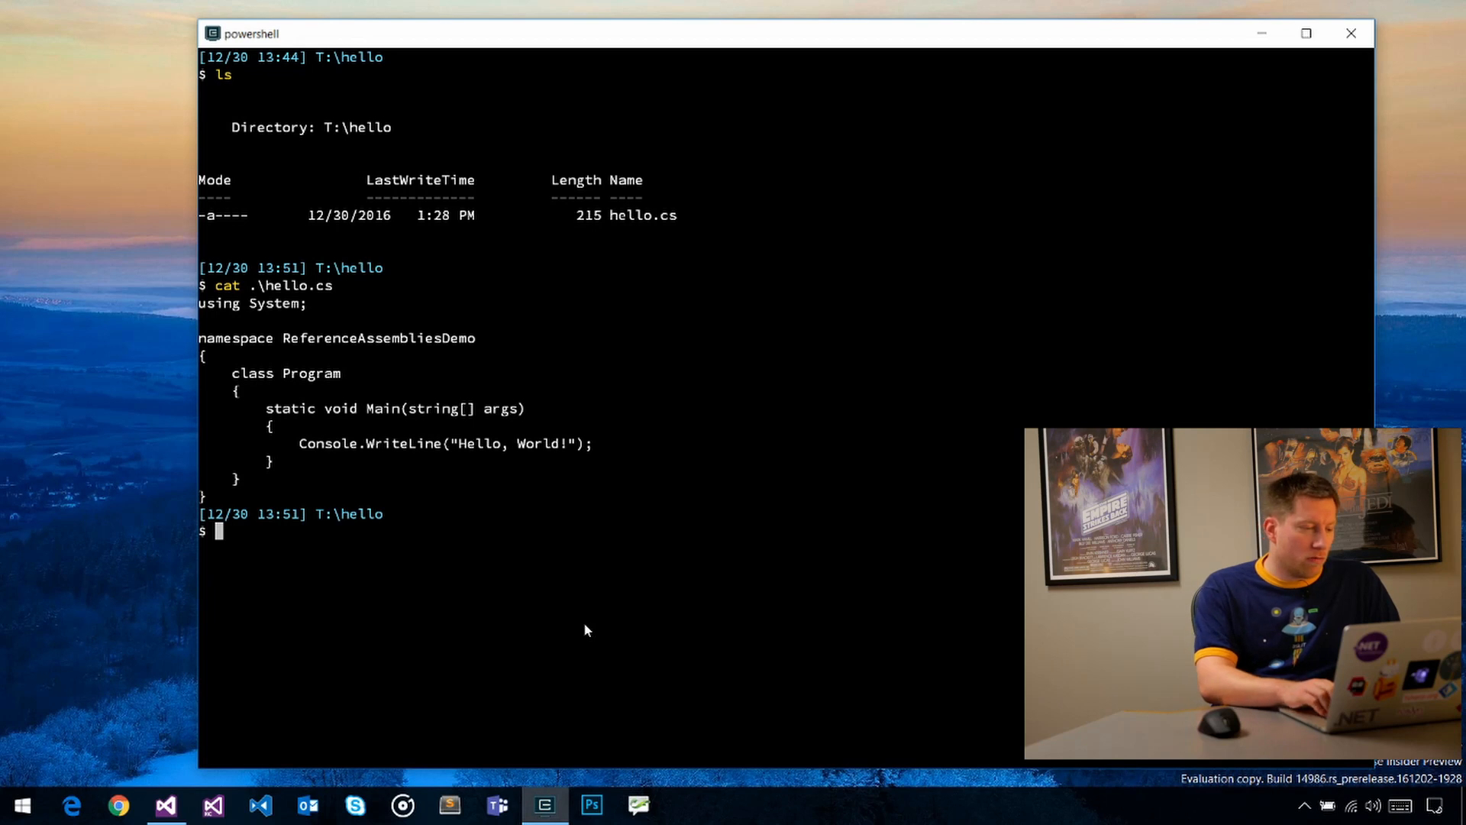
Step: Run C:\Windows\Microsoft.NET\Framework\v4.0.30319\csc.exe in PowerShell
{"action": "type", "text": "C:\\Windows\\"}
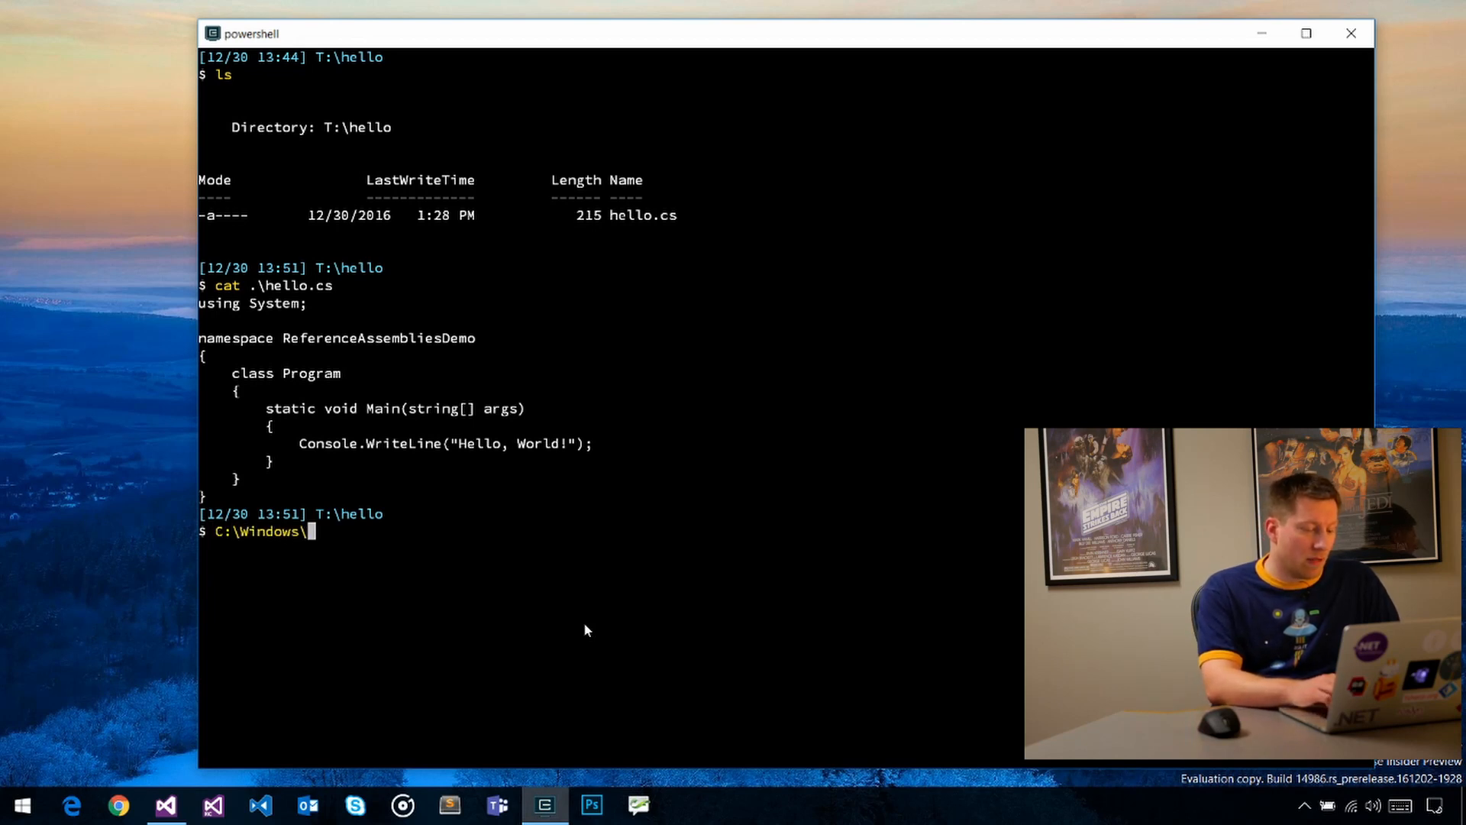
{"action": "type", "text": "Microsoft.NET\\"}
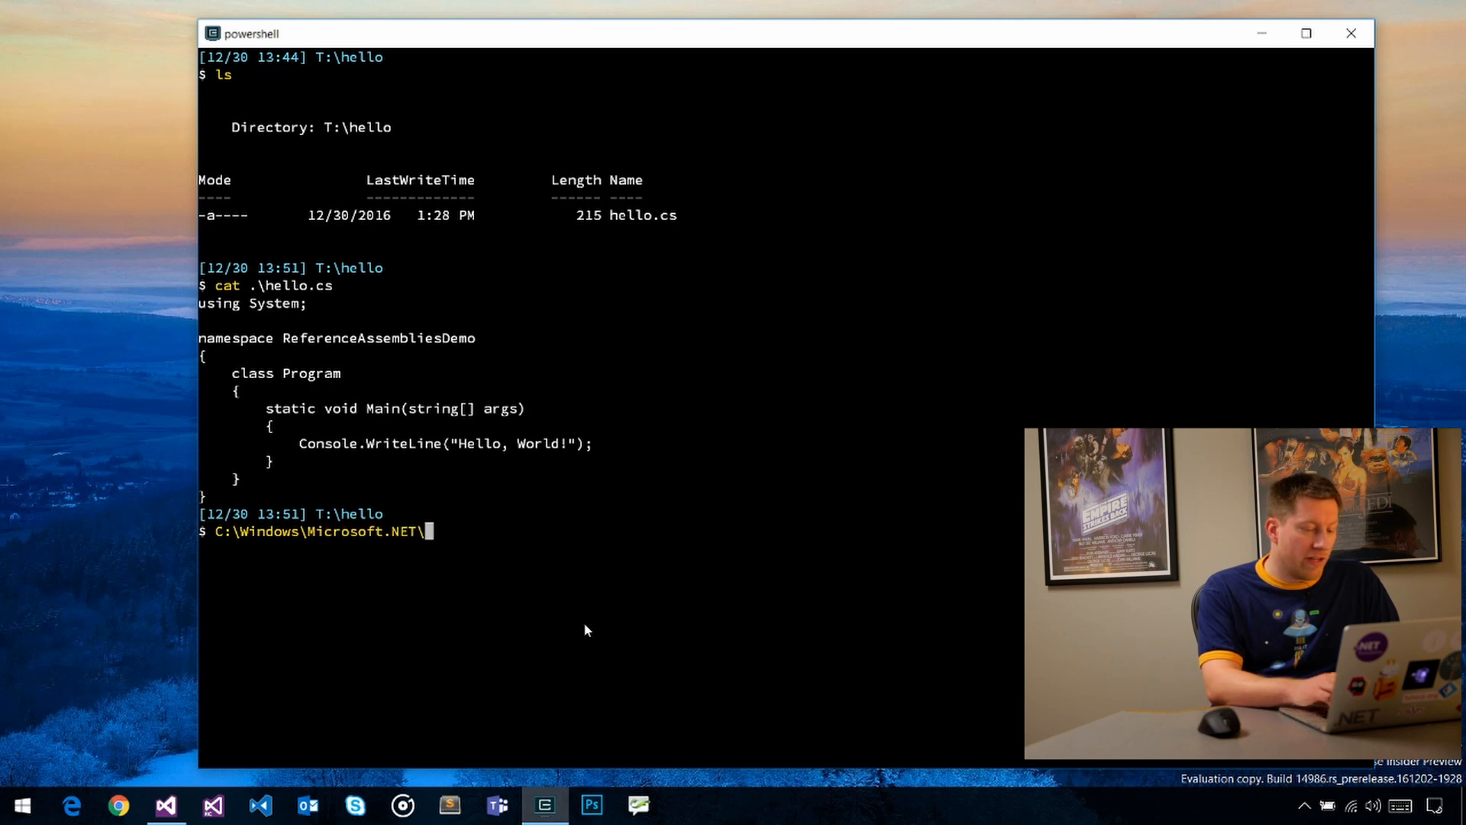
{"action": "type", "text": "Framework\\"}
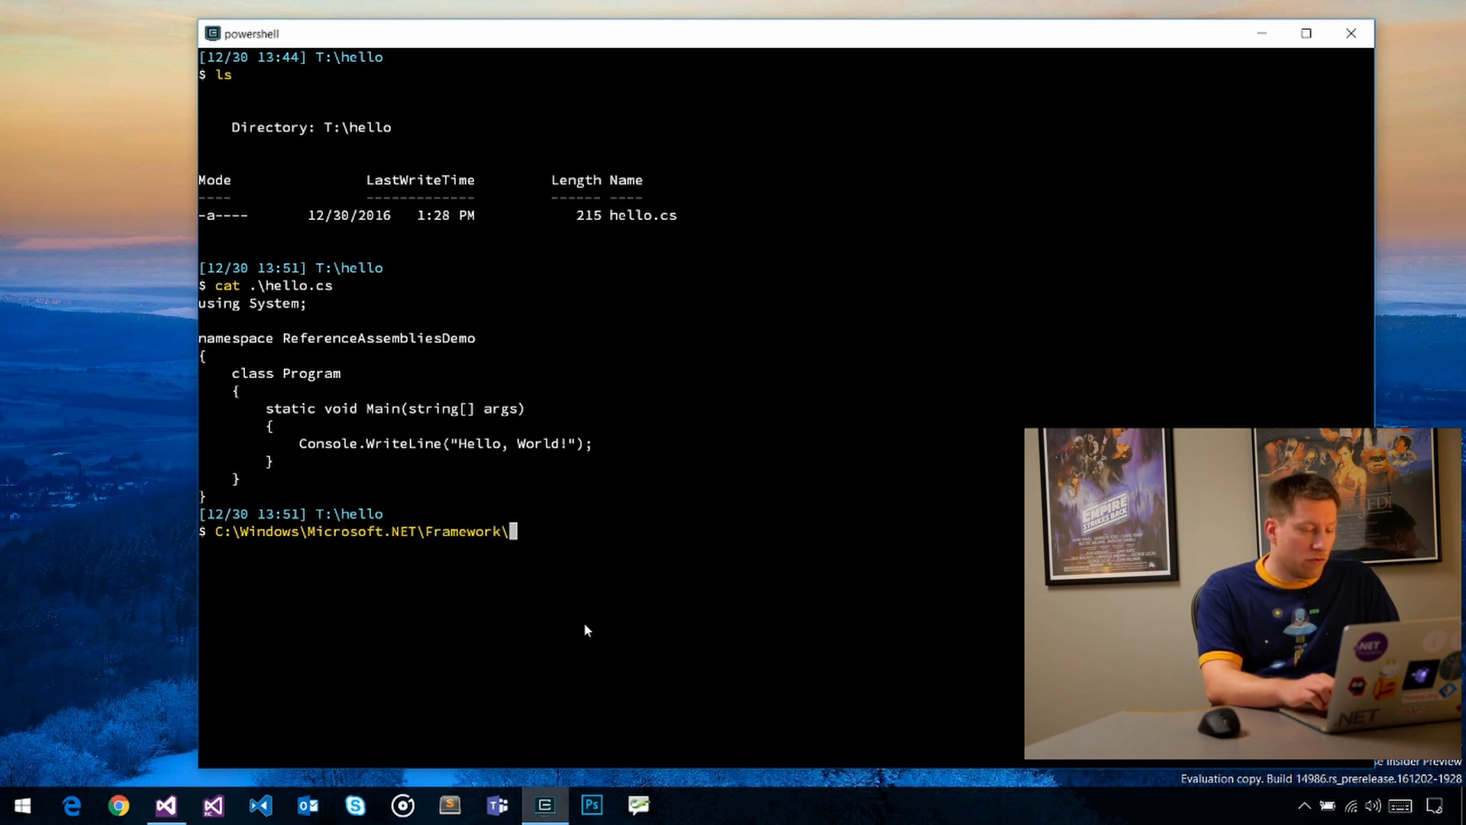
{"action": "type", "text": "v4.0.30319\\csc.exe"}
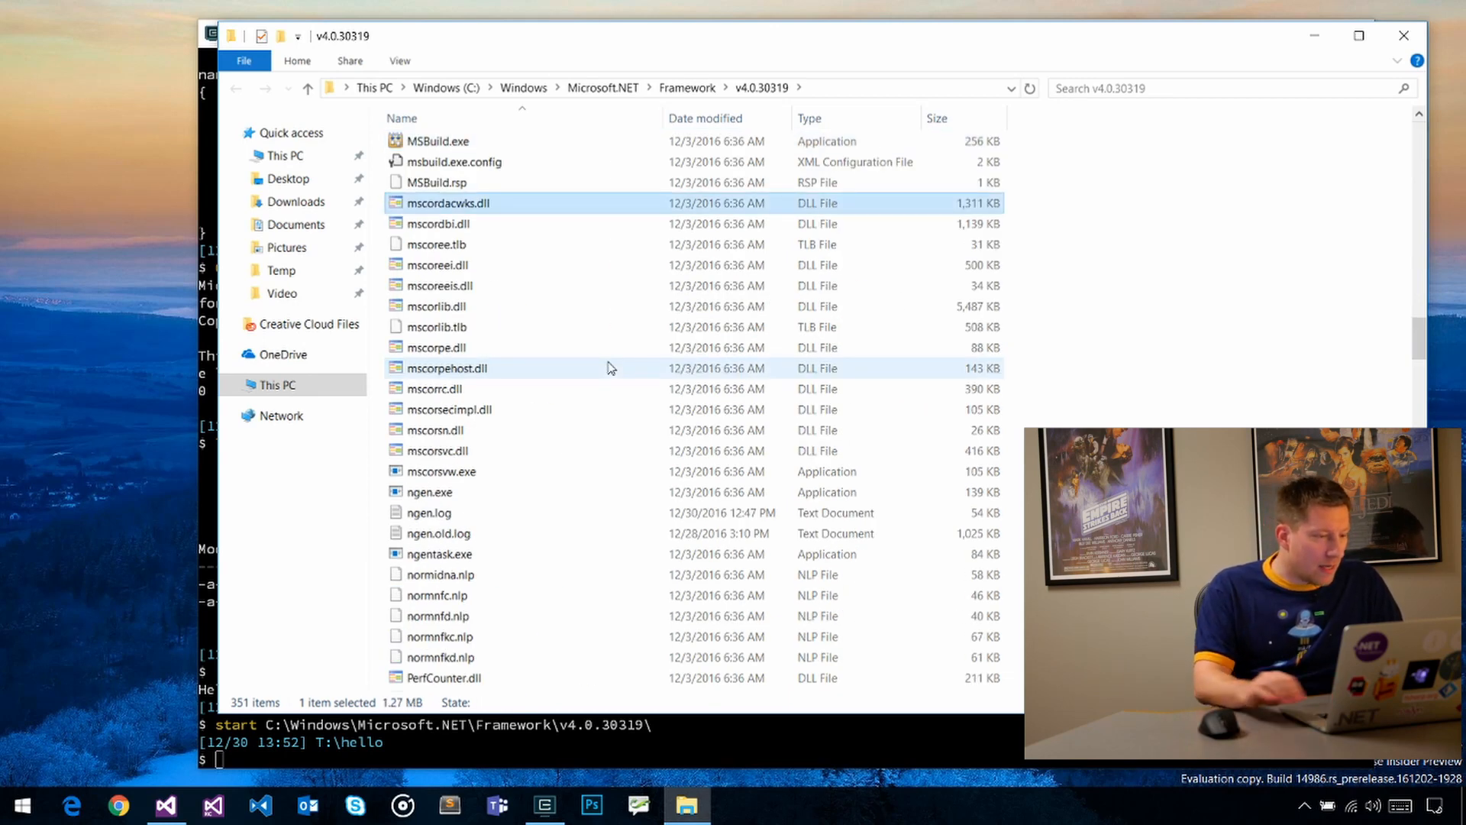
Step: Go up from v4.0.30319 to the Framework folder listing v1.0, v1.1, v2.0 and v4.0
{"action": "left_click", "coordinate": [437, 305]}
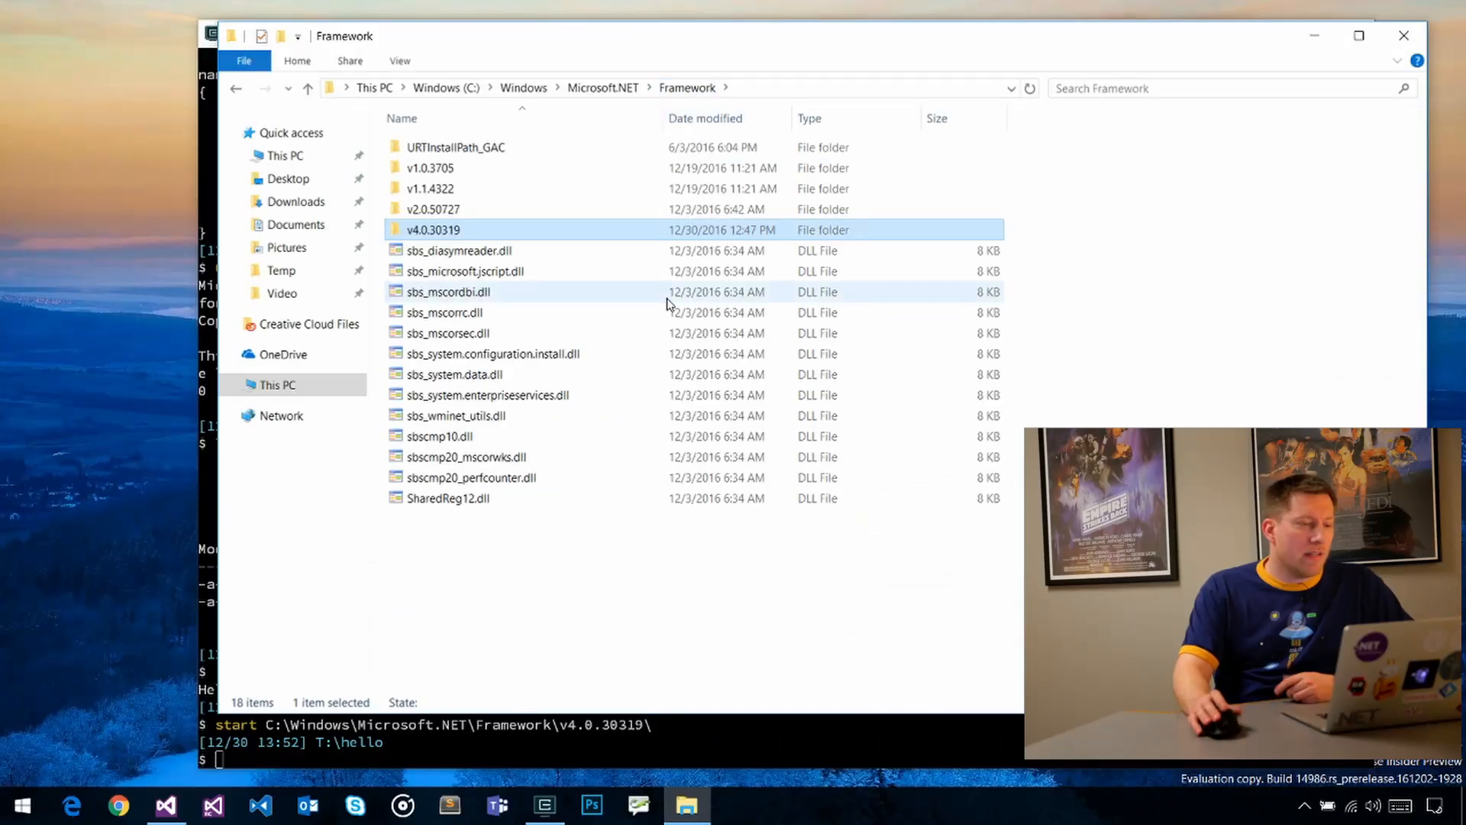
Step: Point out the v2.0.50727 folder, then open the v4.0.30319 framework folder
{"action": "left_click", "coordinate": [432, 209]}
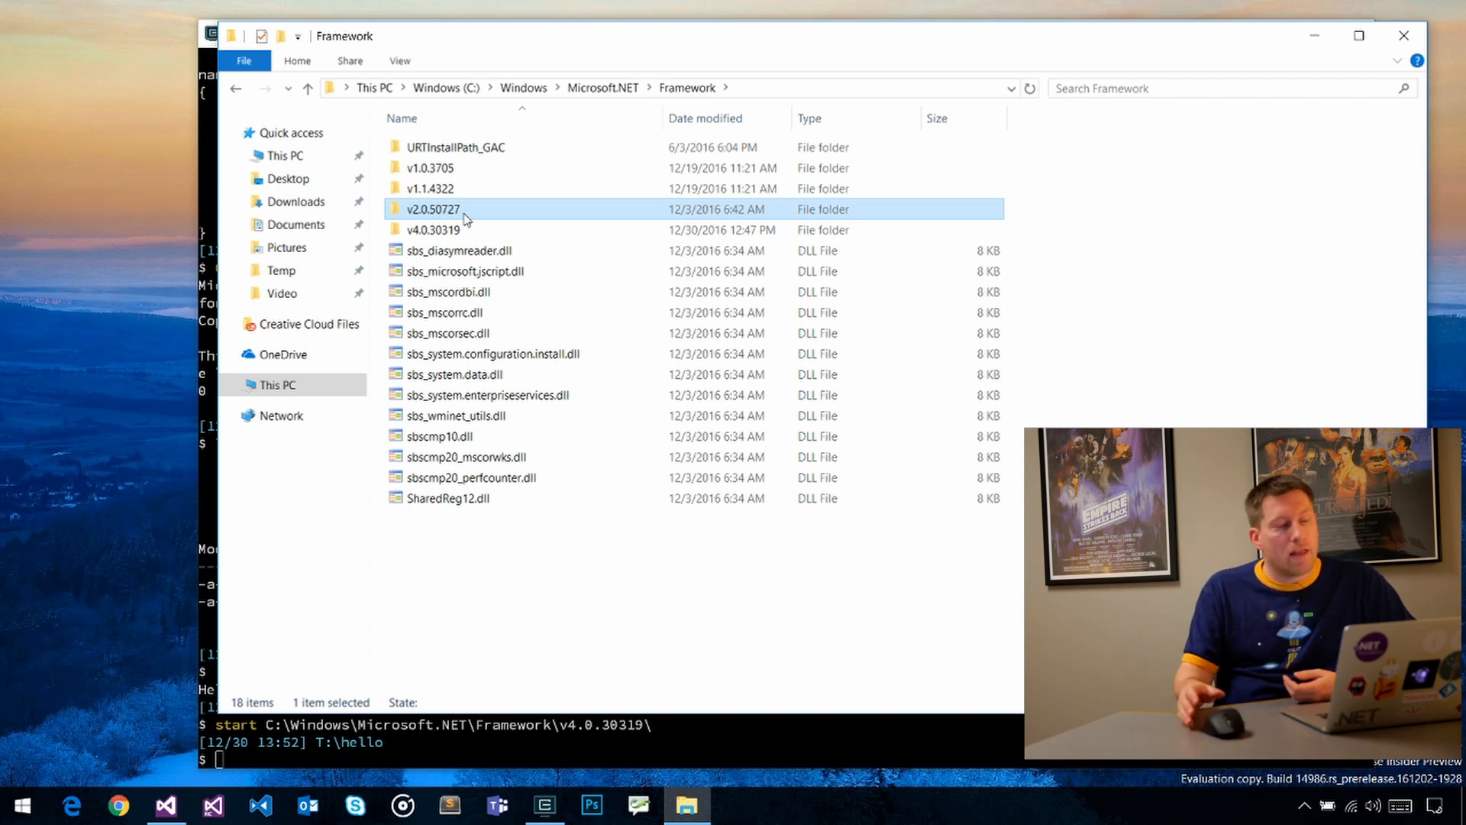
{"action": "left_click", "coordinate": [433, 230]}
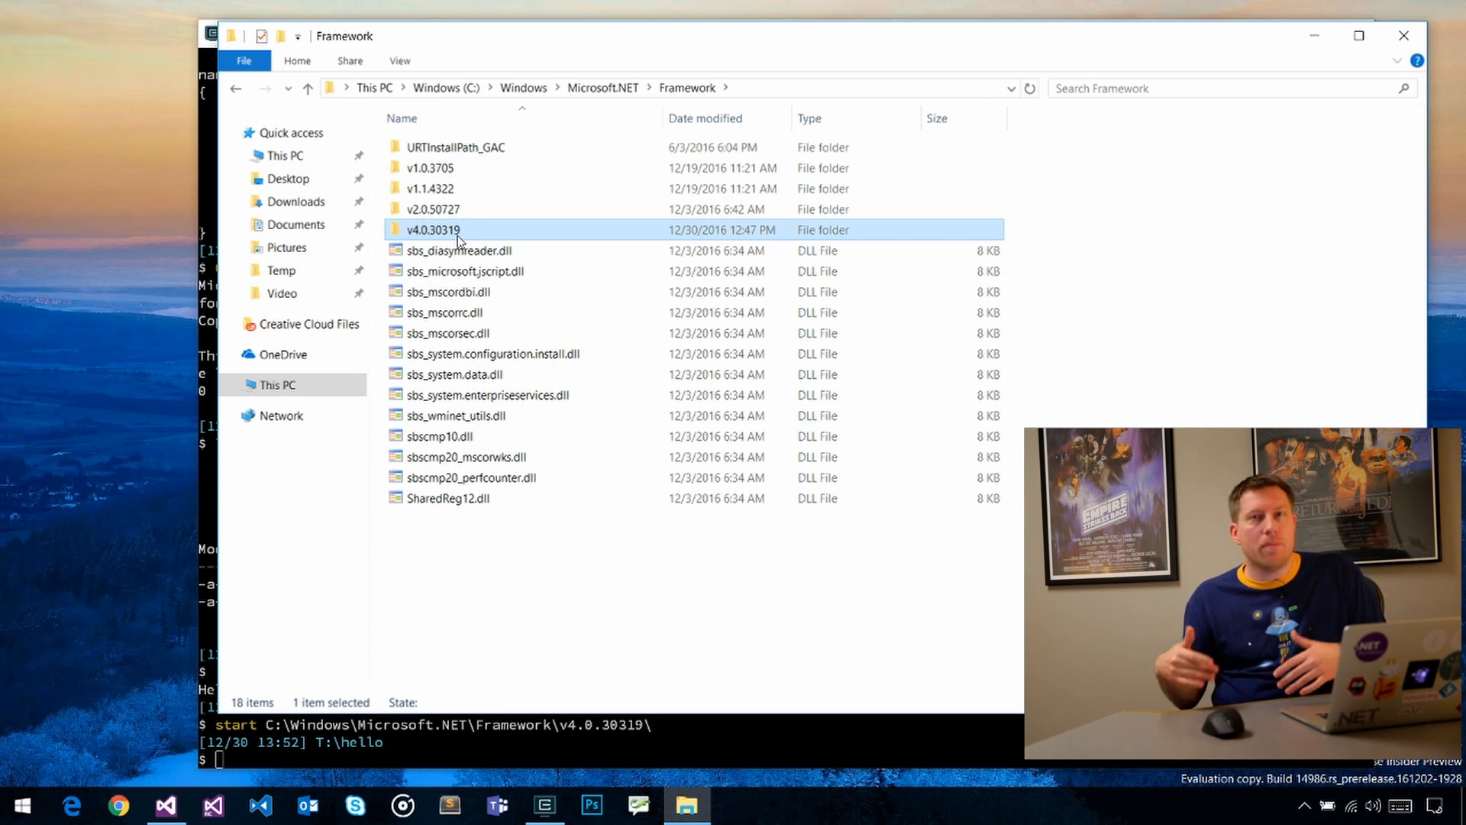
{"action": "double_click", "coordinate": [433, 229]}
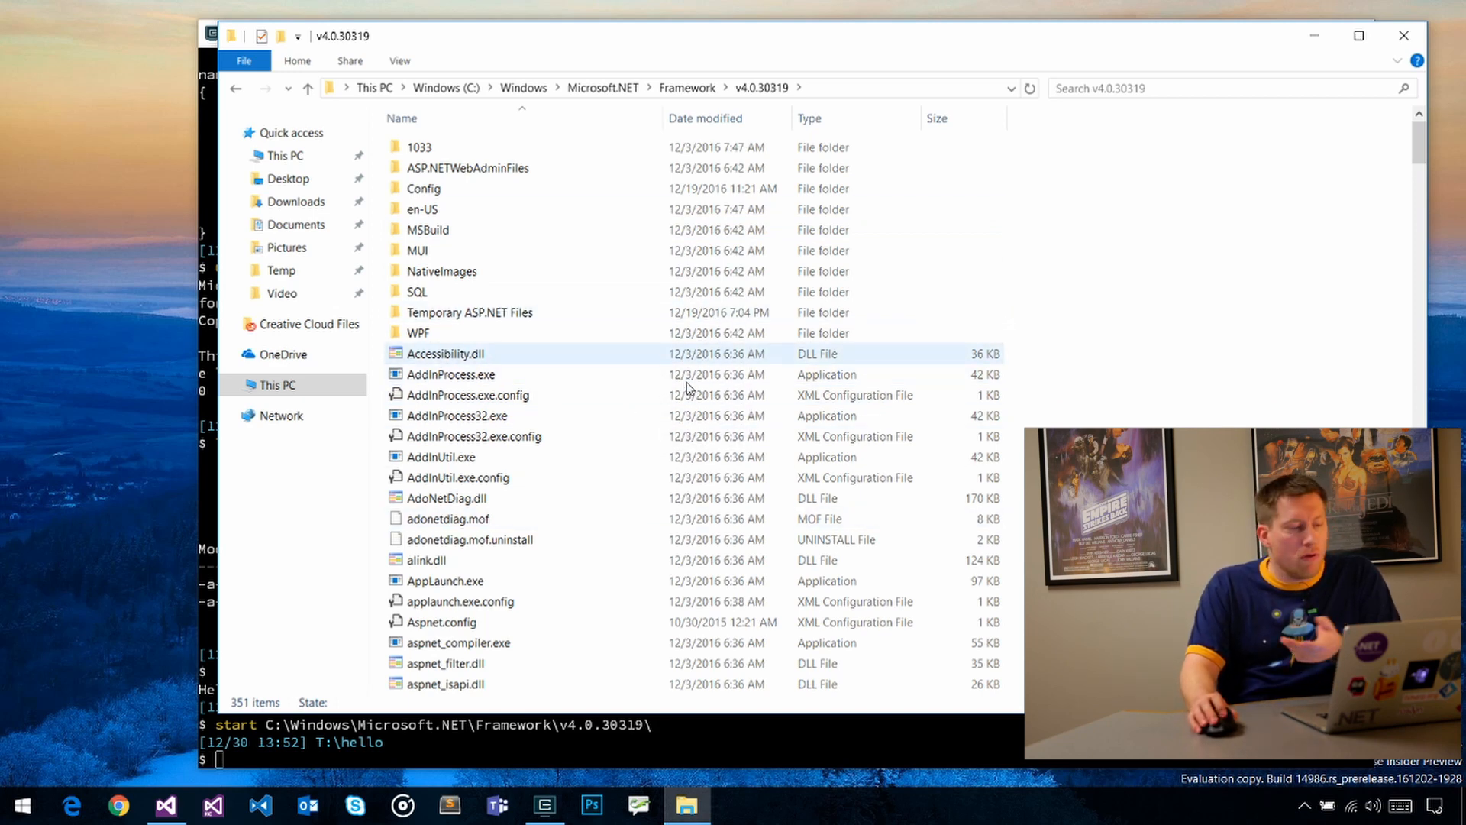
{"action": "left_click", "coordinate": [426, 559]}
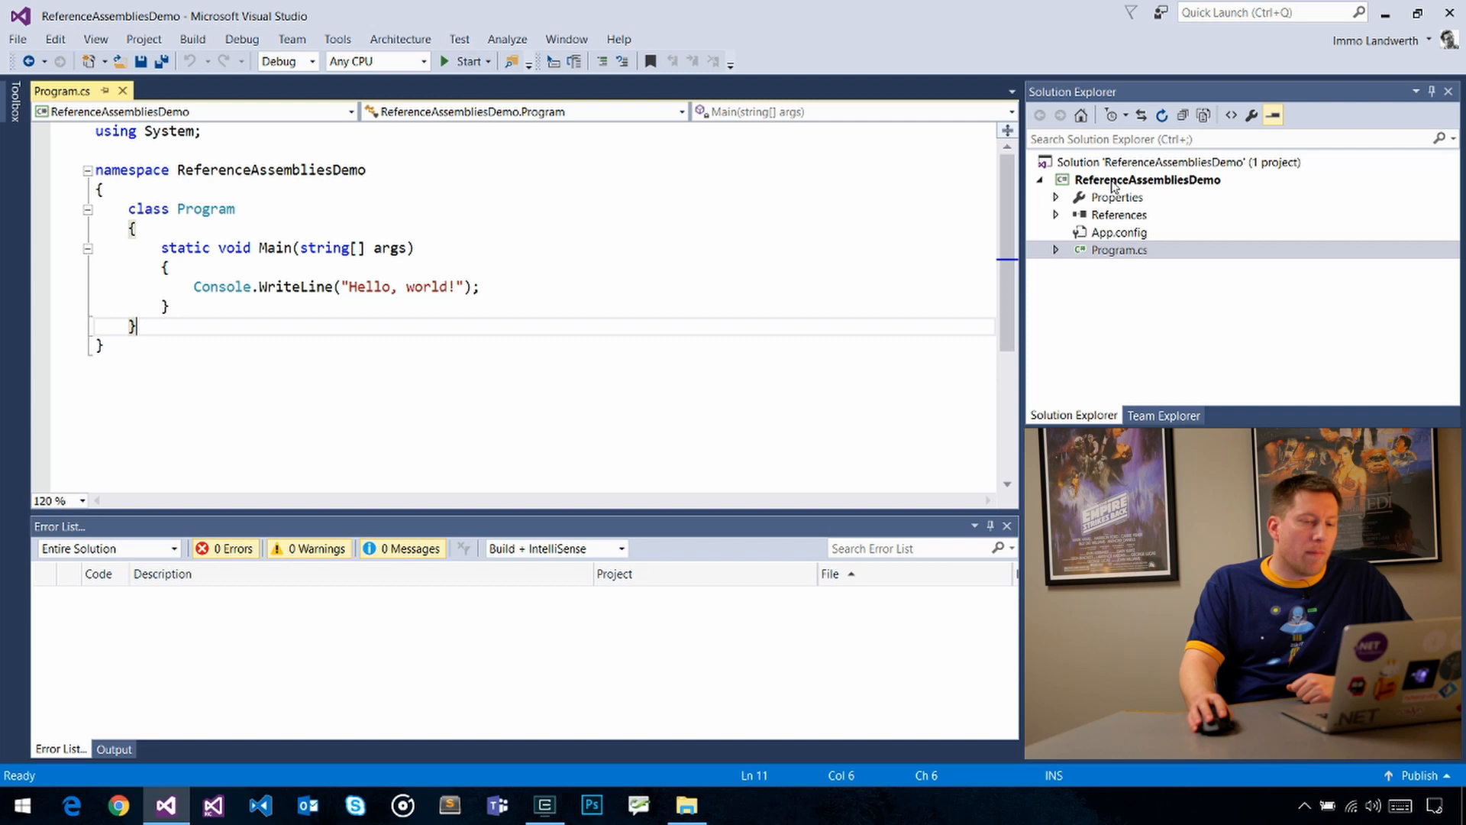
Step: Open the project properties, then make Main print Array.Empty<int>() instead of 'Hello, world!'
{"action": "double_click", "coordinate": [1117, 197]}
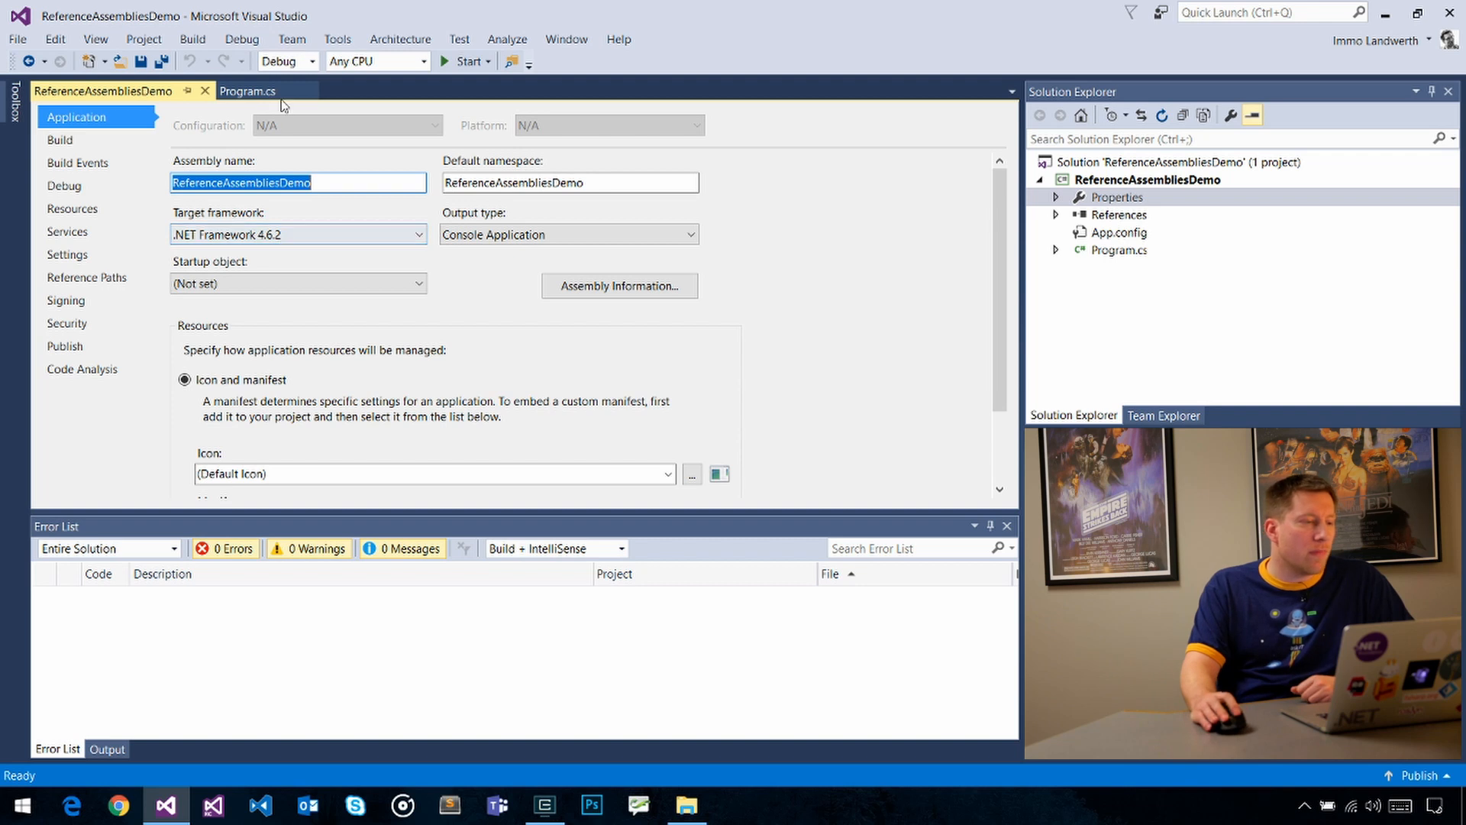
{"action": "left_click", "coordinate": [249, 91]}
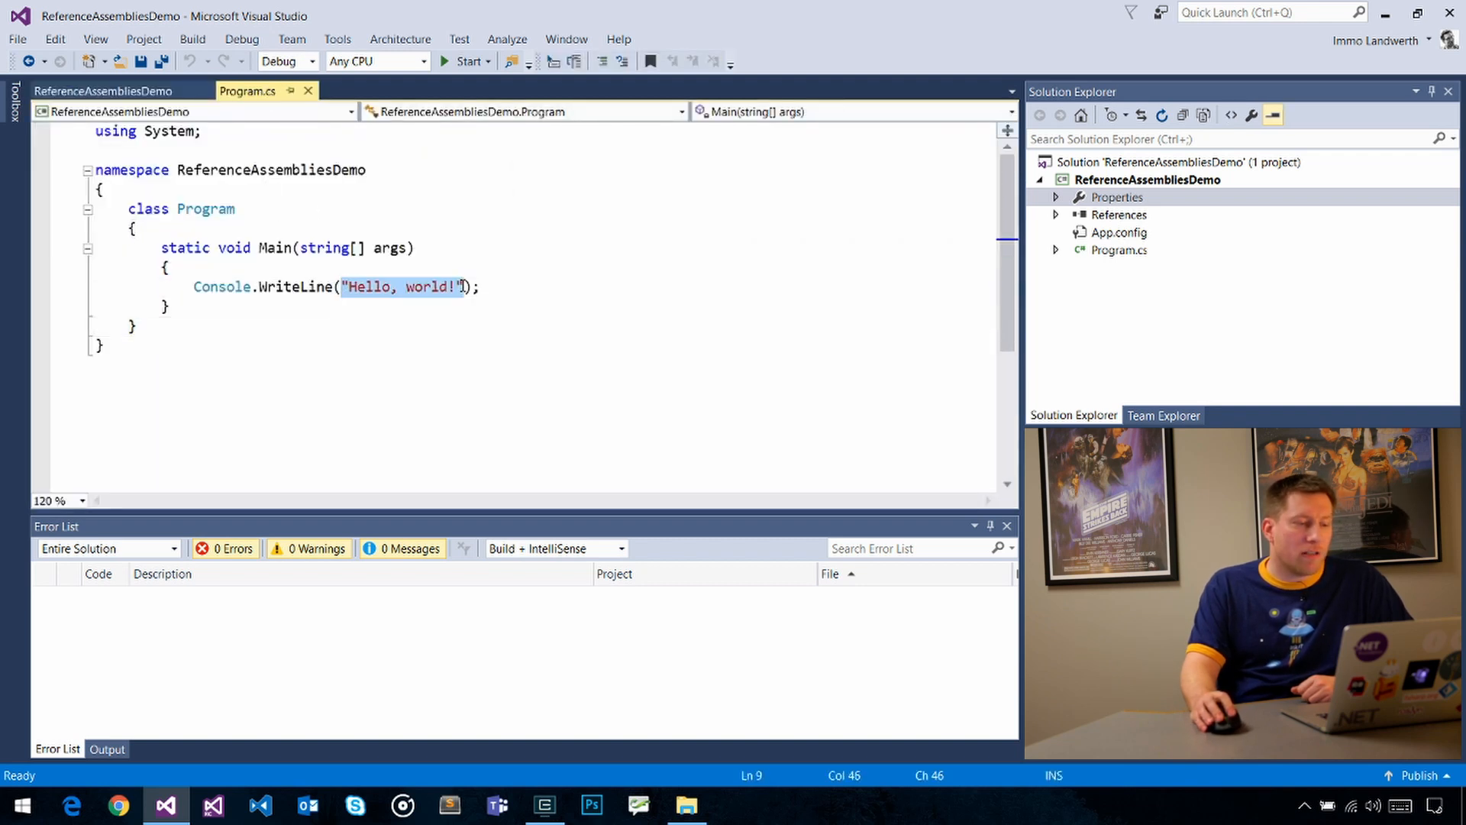
{"action": "type", "text": "Array"}
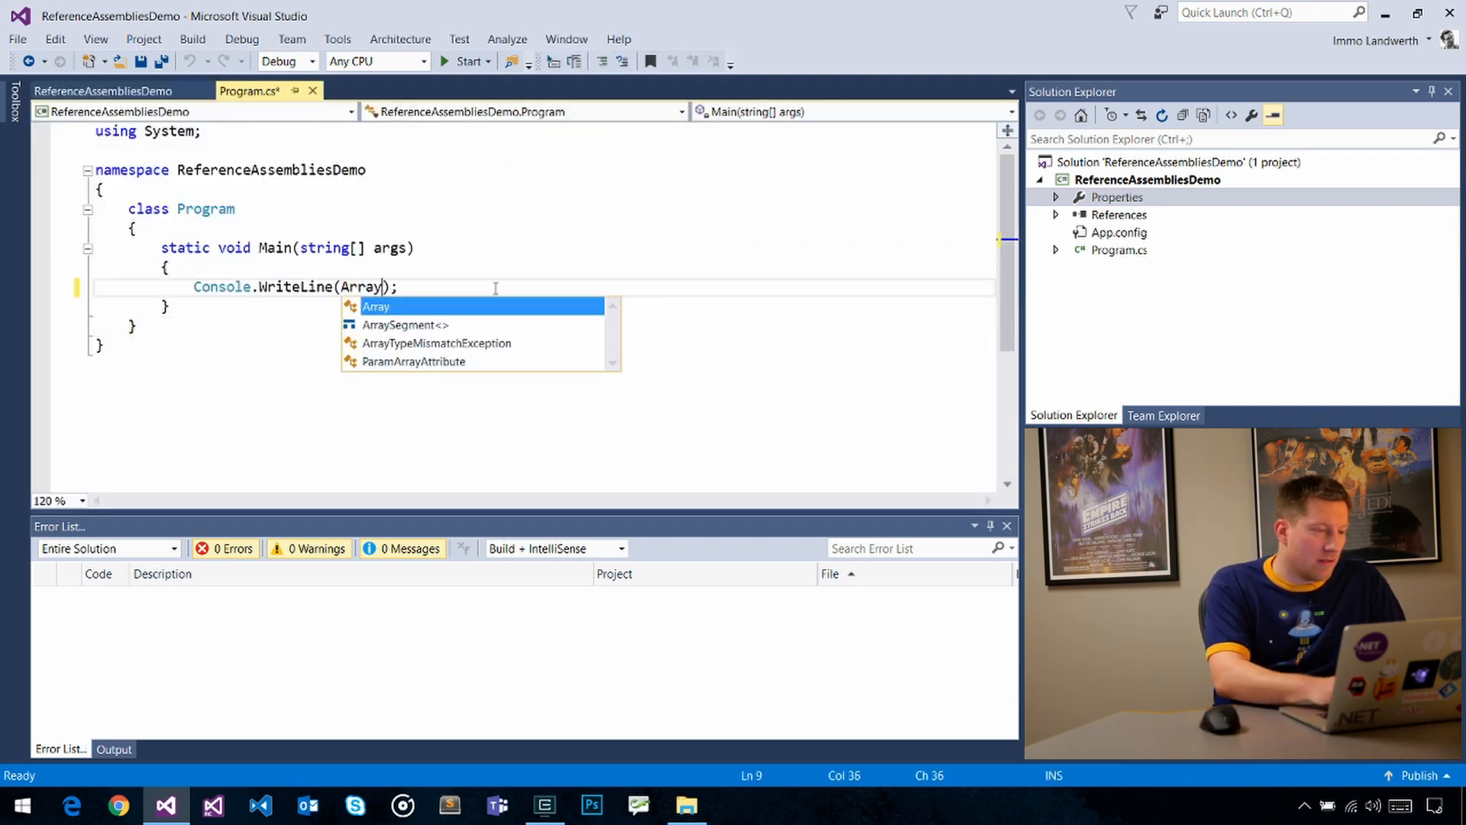
{"action": "type", "text": ".Empty<int>"}
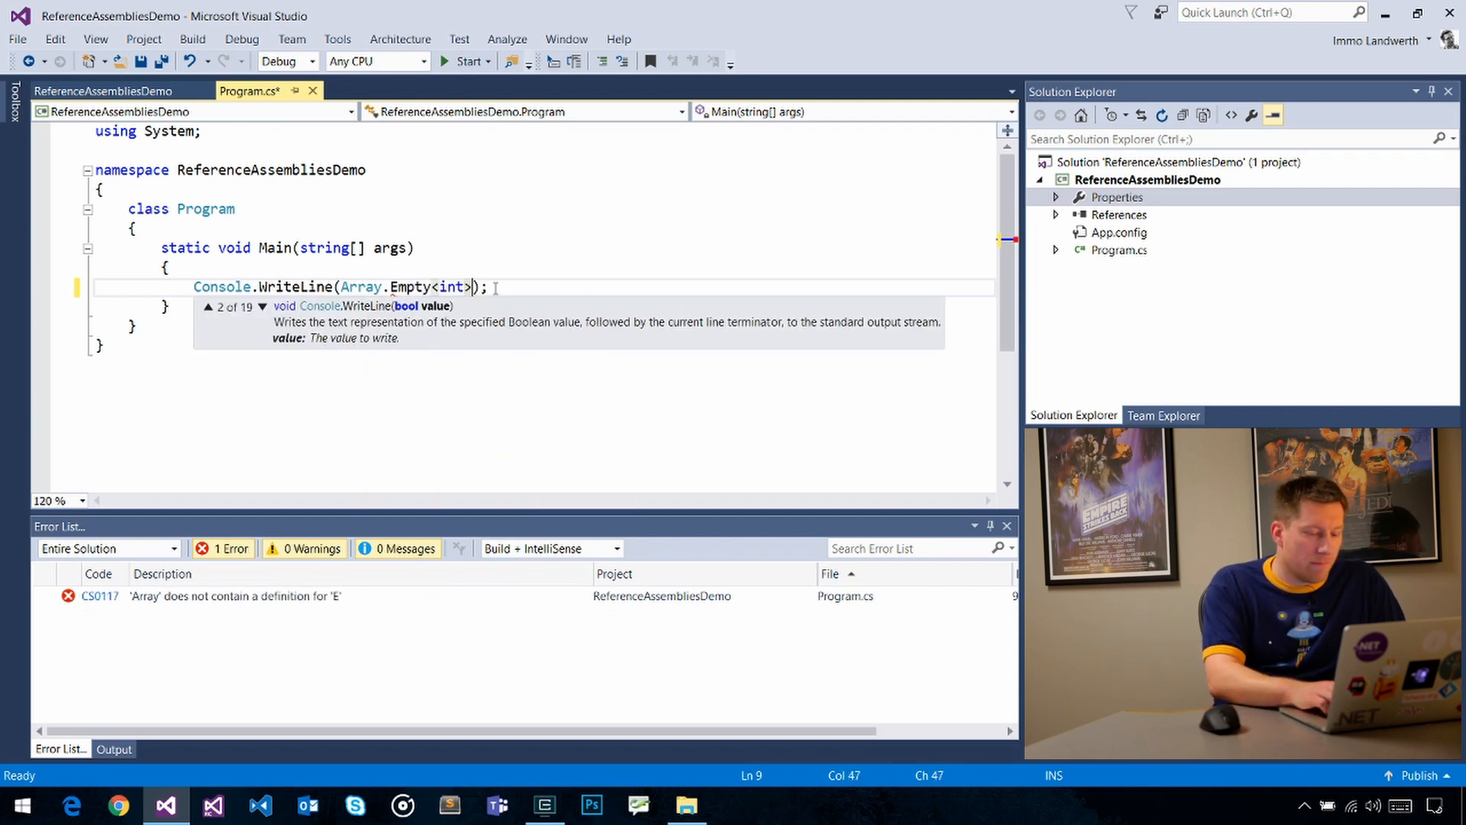
{"action": "type", "text": "()"}
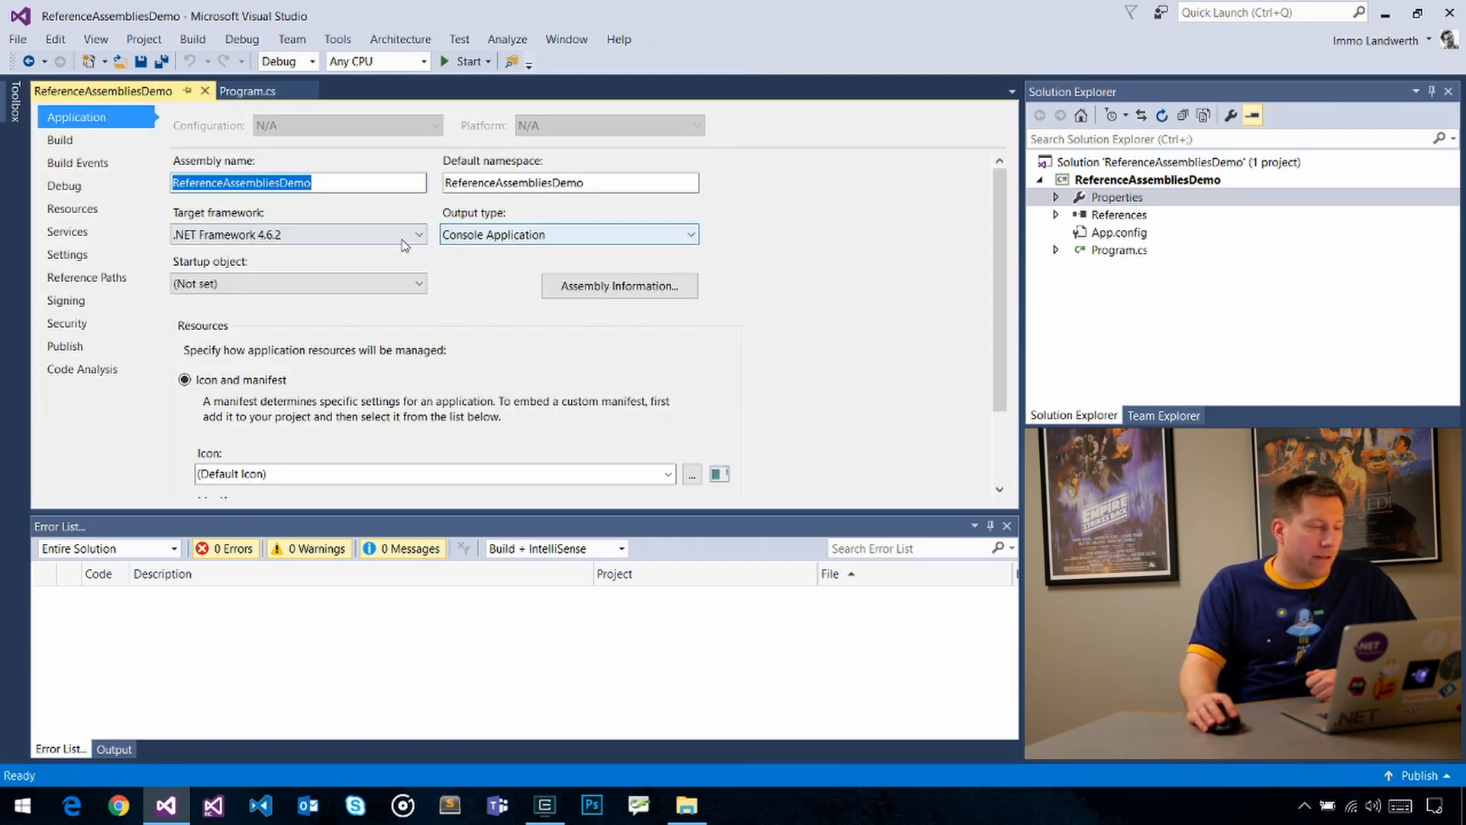
Step: Retarget the project to .NET Framework 4.5.2 and return to Program.cs
{"action": "left_click", "coordinate": [418, 233]}
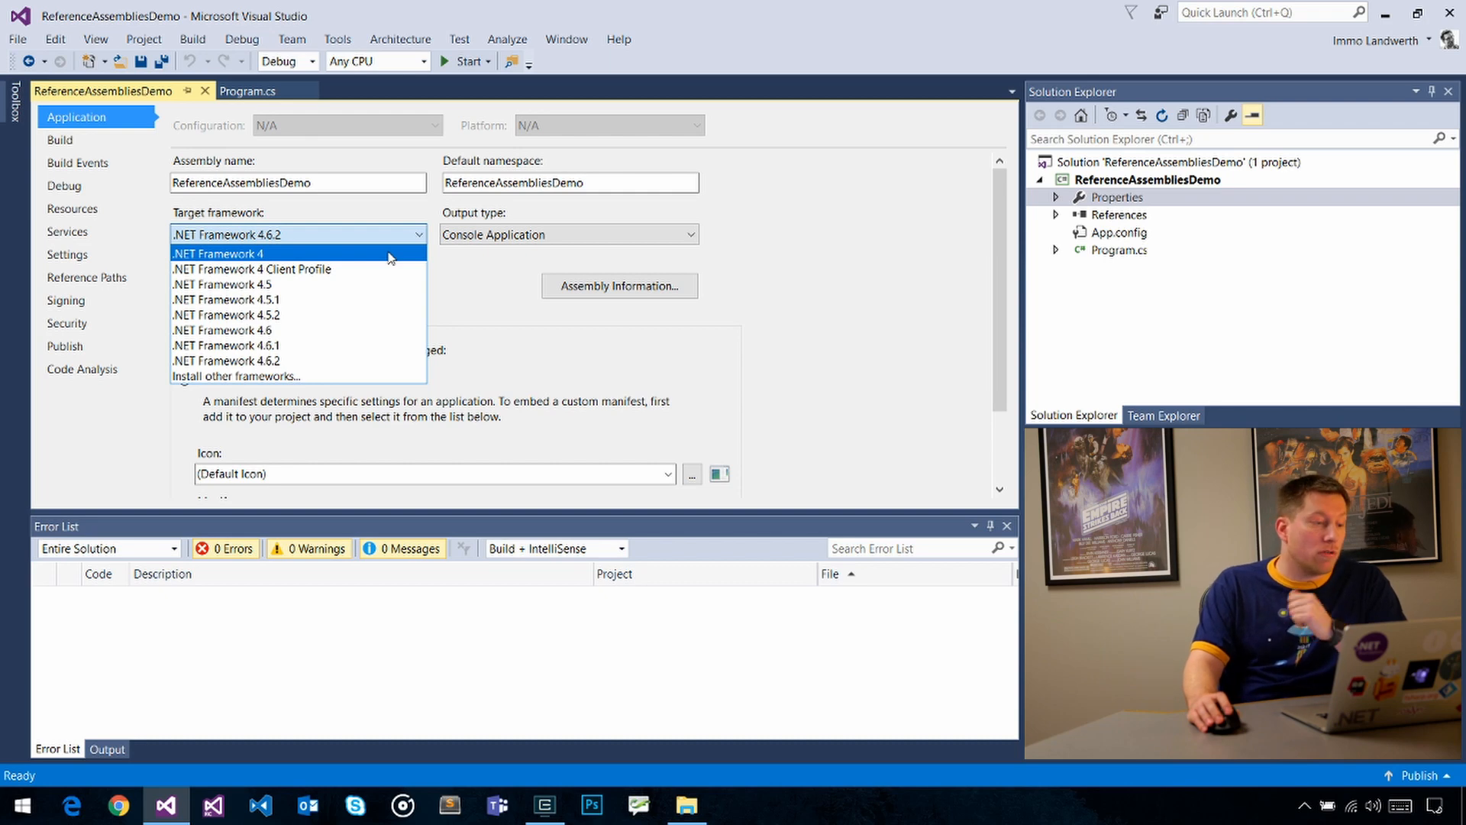
{"action": "mouse_move", "coordinate": [371, 314]}
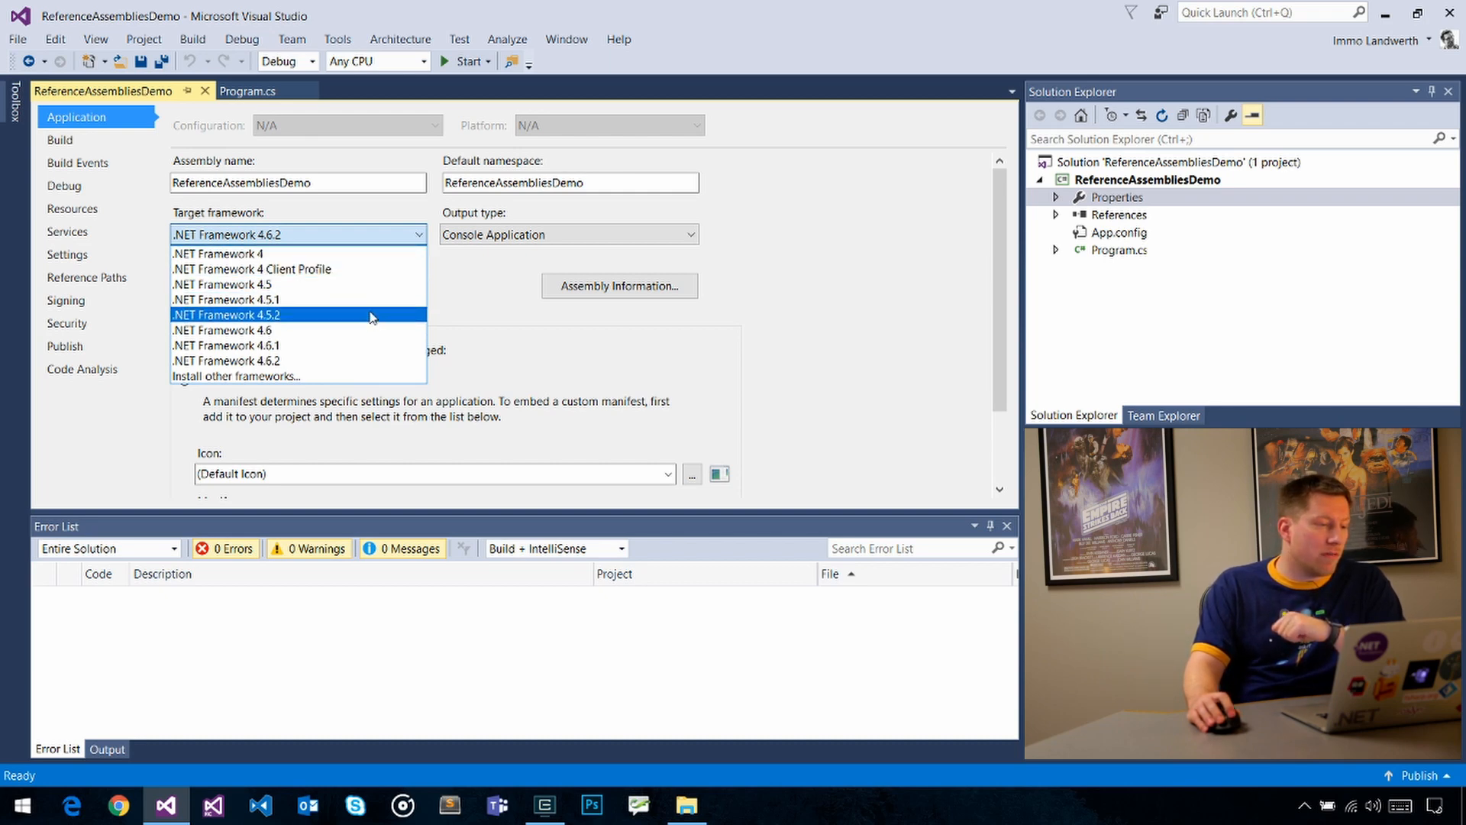
{"action": "left_click", "coordinate": [228, 316]}
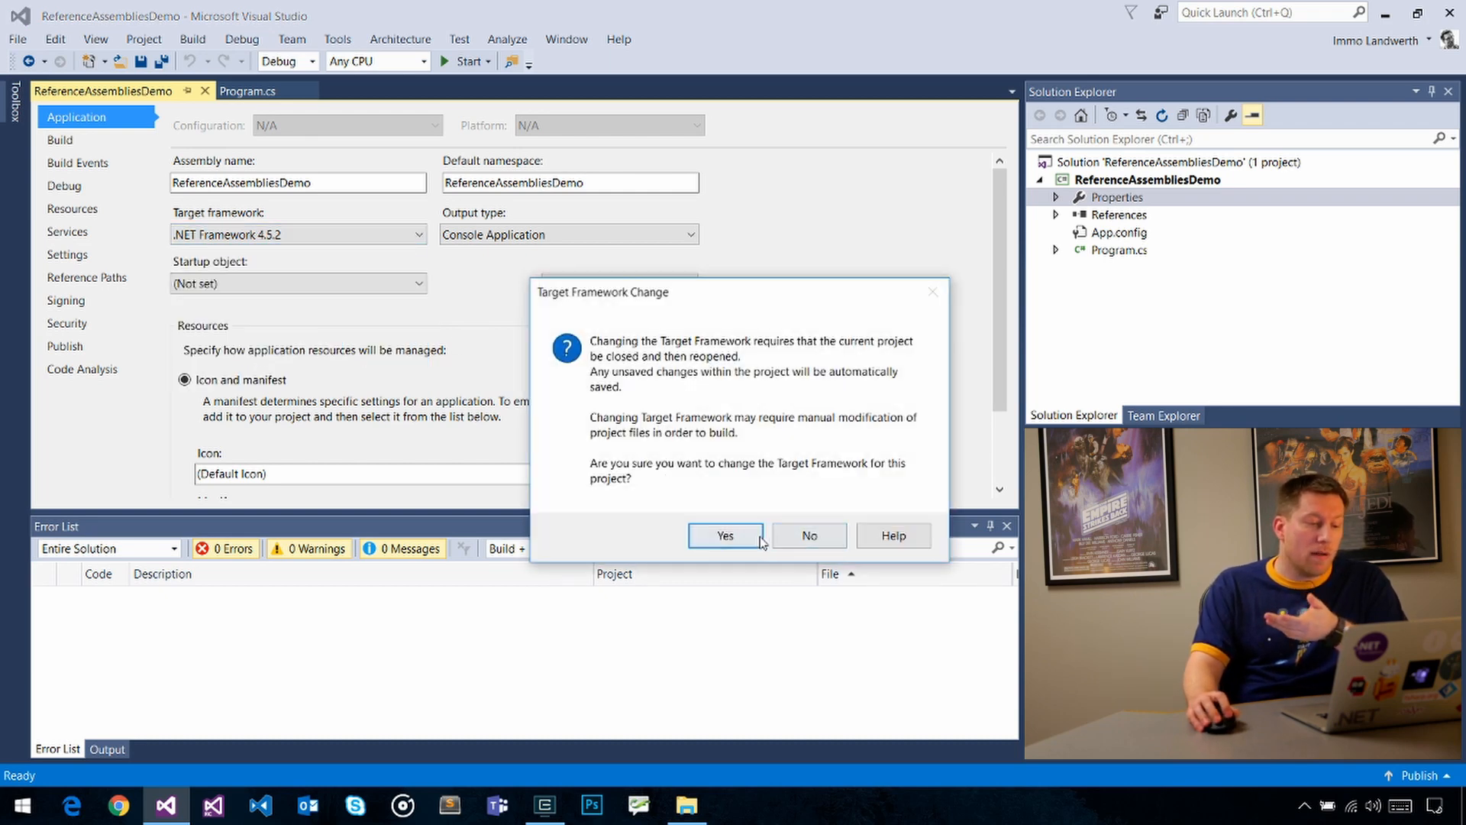
{"action": "left_click", "coordinate": [726, 535]}
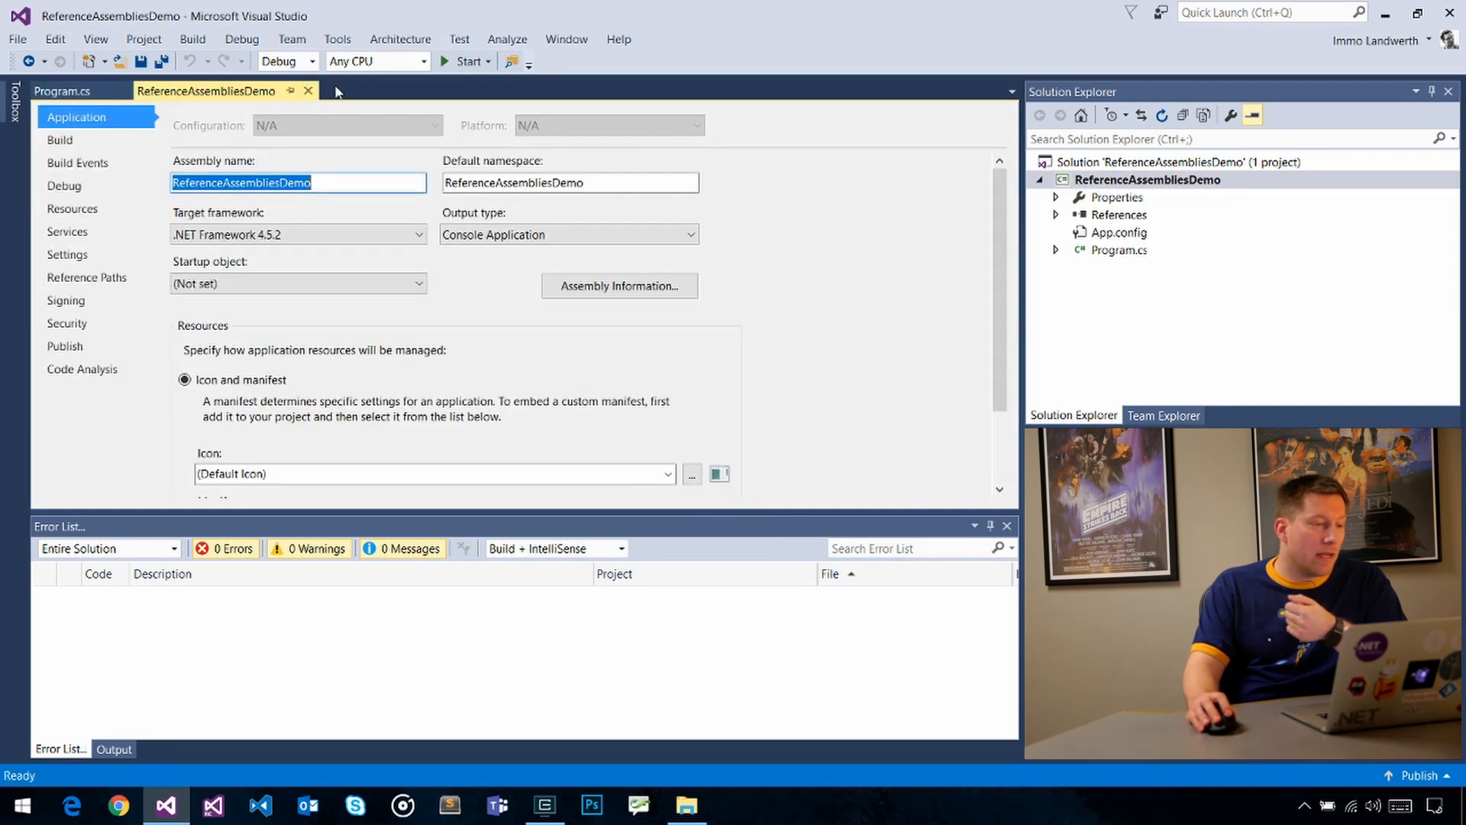
{"action": "left_click", "coordinate": [62, 91]}
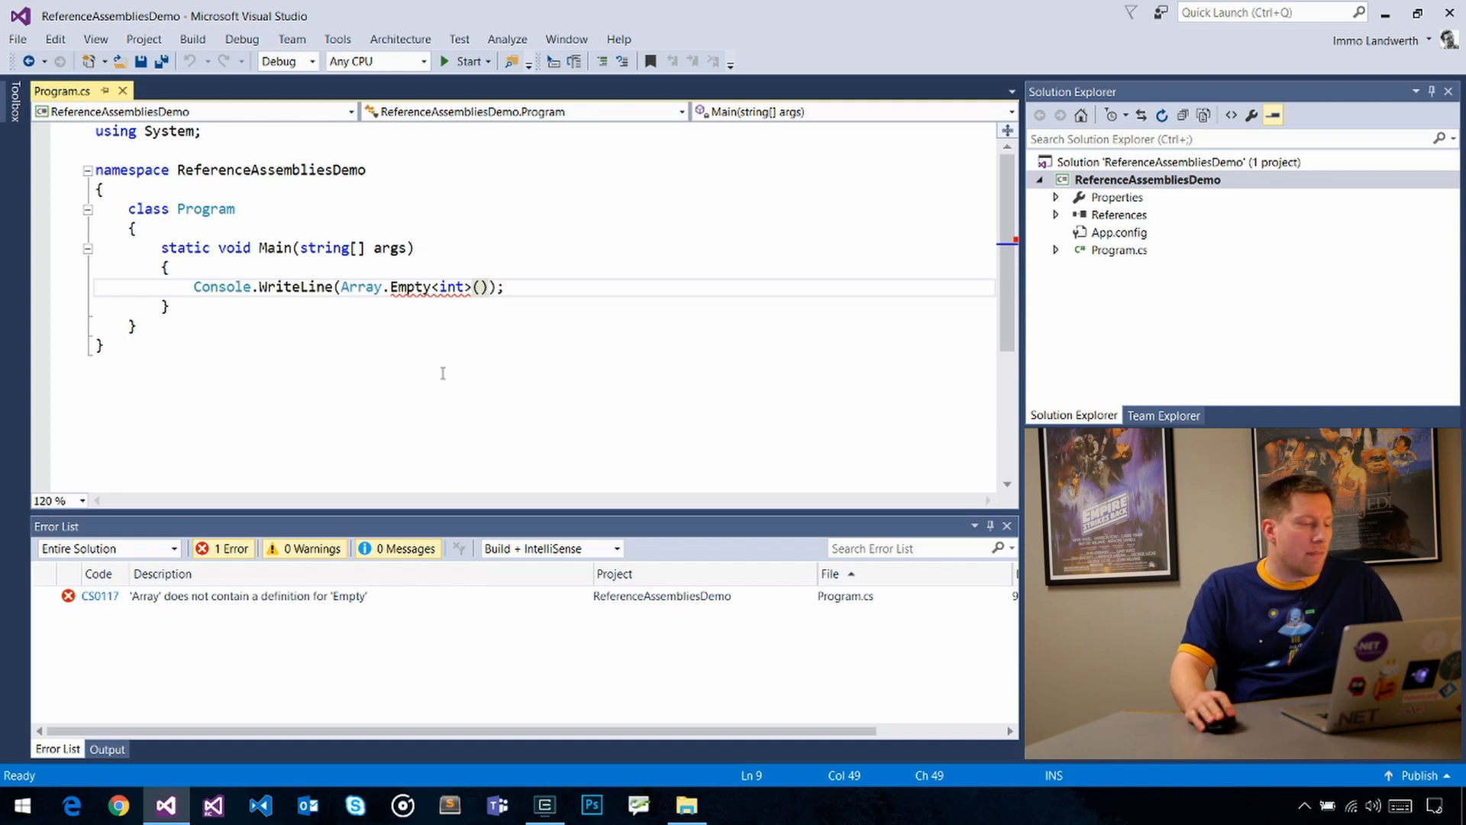
{"action": "left_click", "coordinate": [117, 805]}
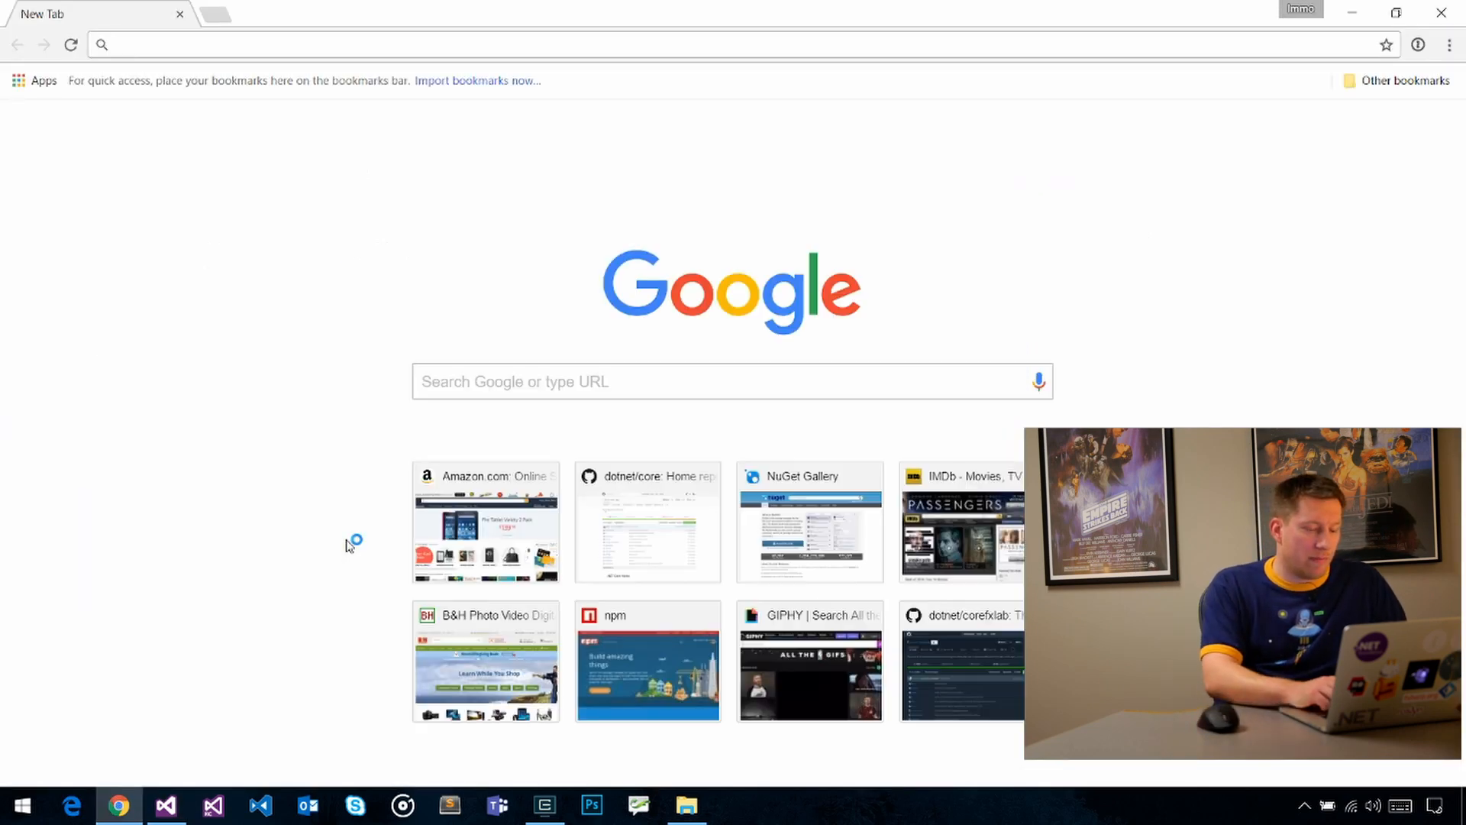
Step: Search 'msdn array.empty' and check the Array.Empty(T) page's 'Available since 4.6' note
{"action": "type", "text": "msdn subscription"}
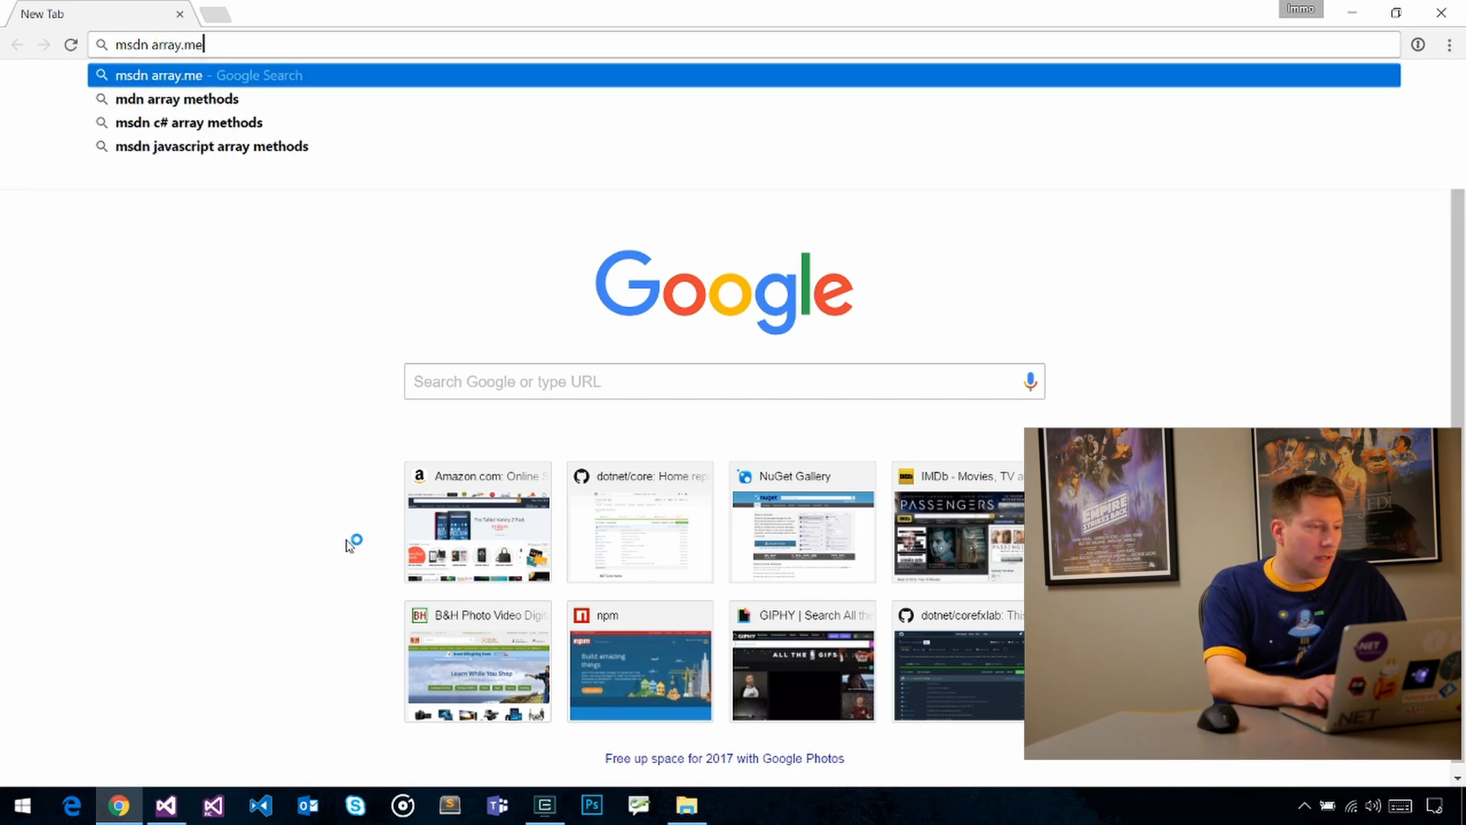
{"action": "type", "text": "mpty"}
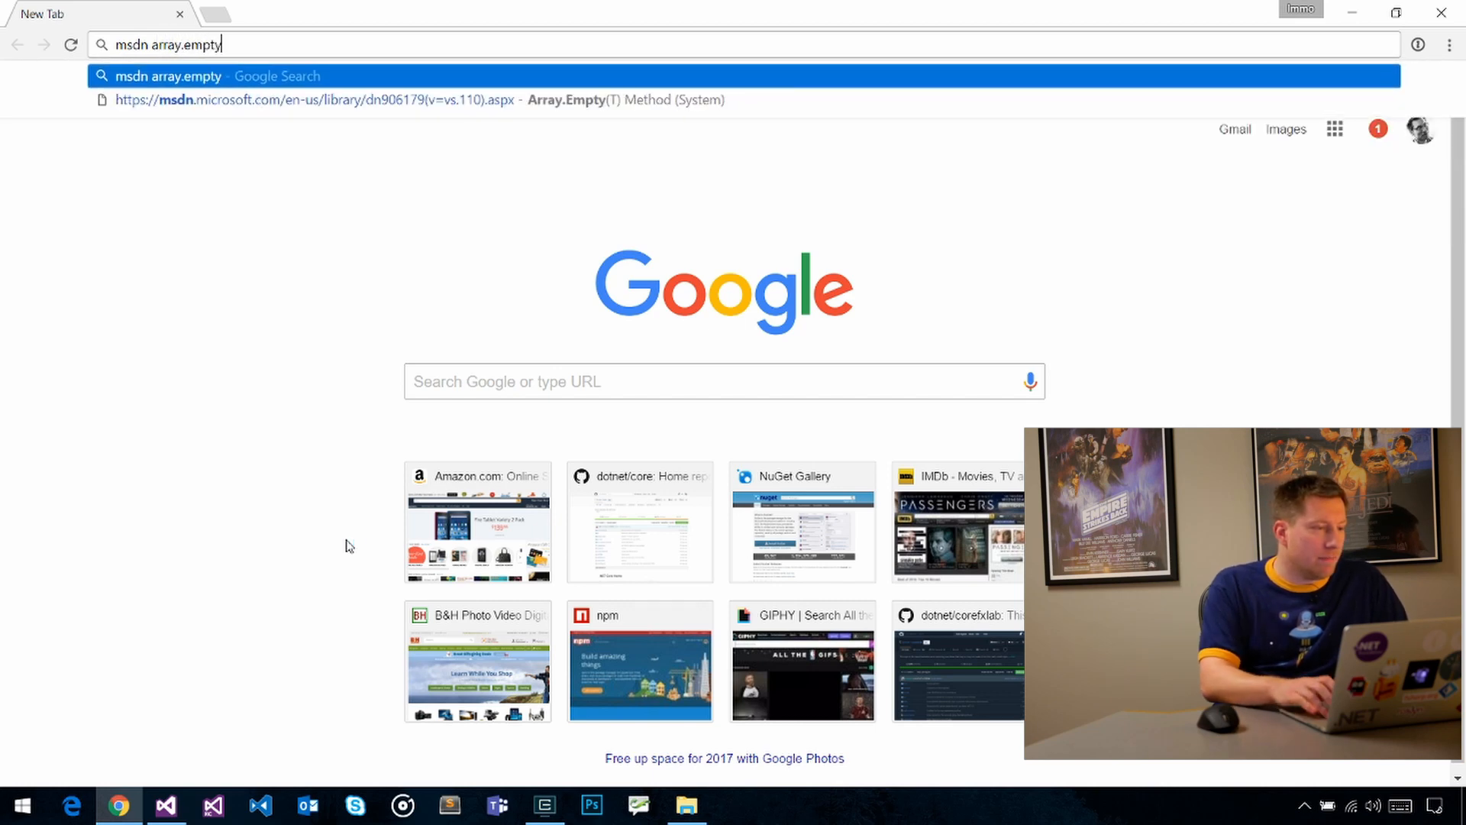
{"action": "key", "text": "Return"}
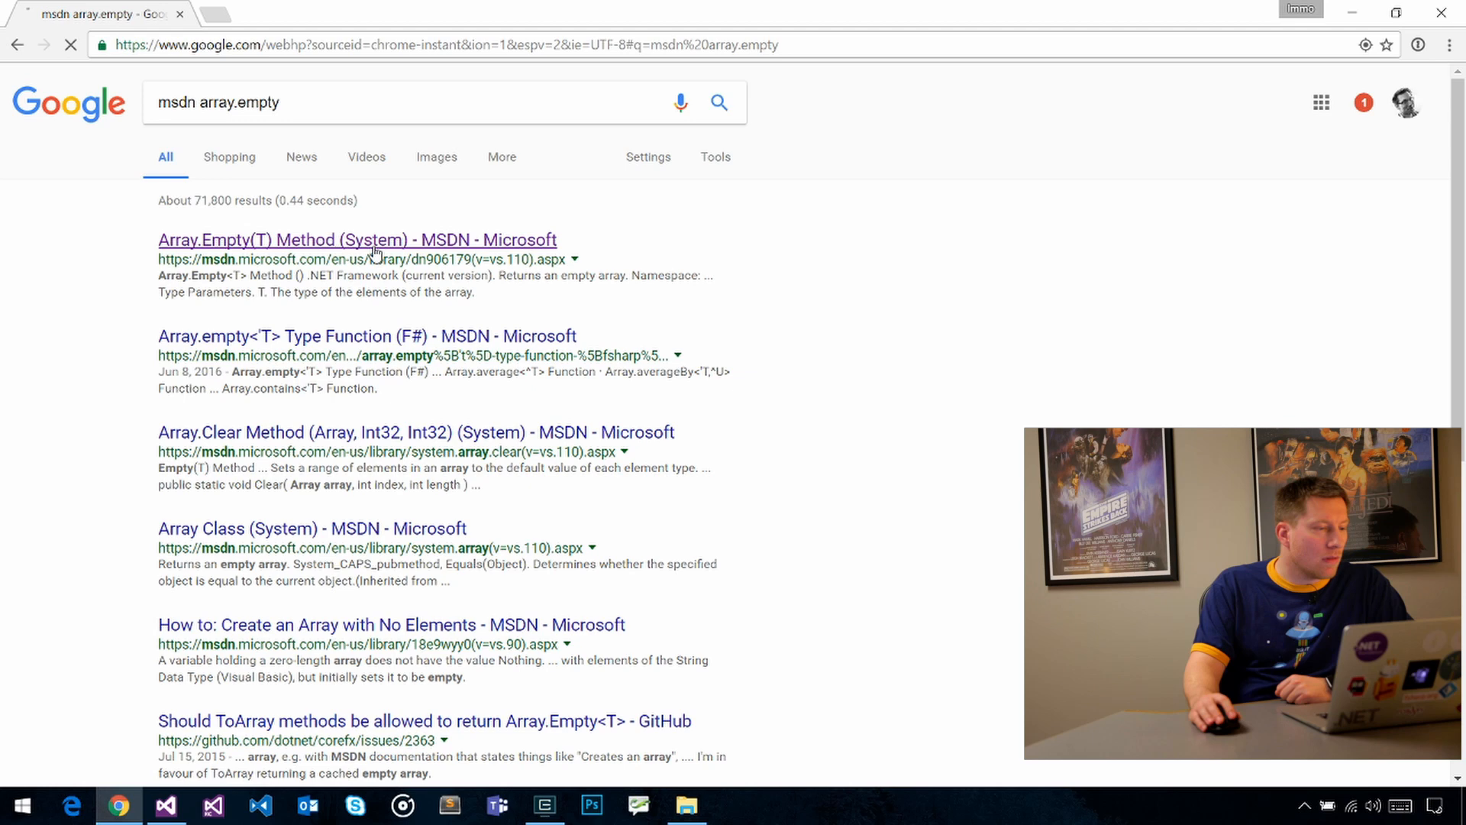
{"action": "left_click", "coordinate": [357, 239]}
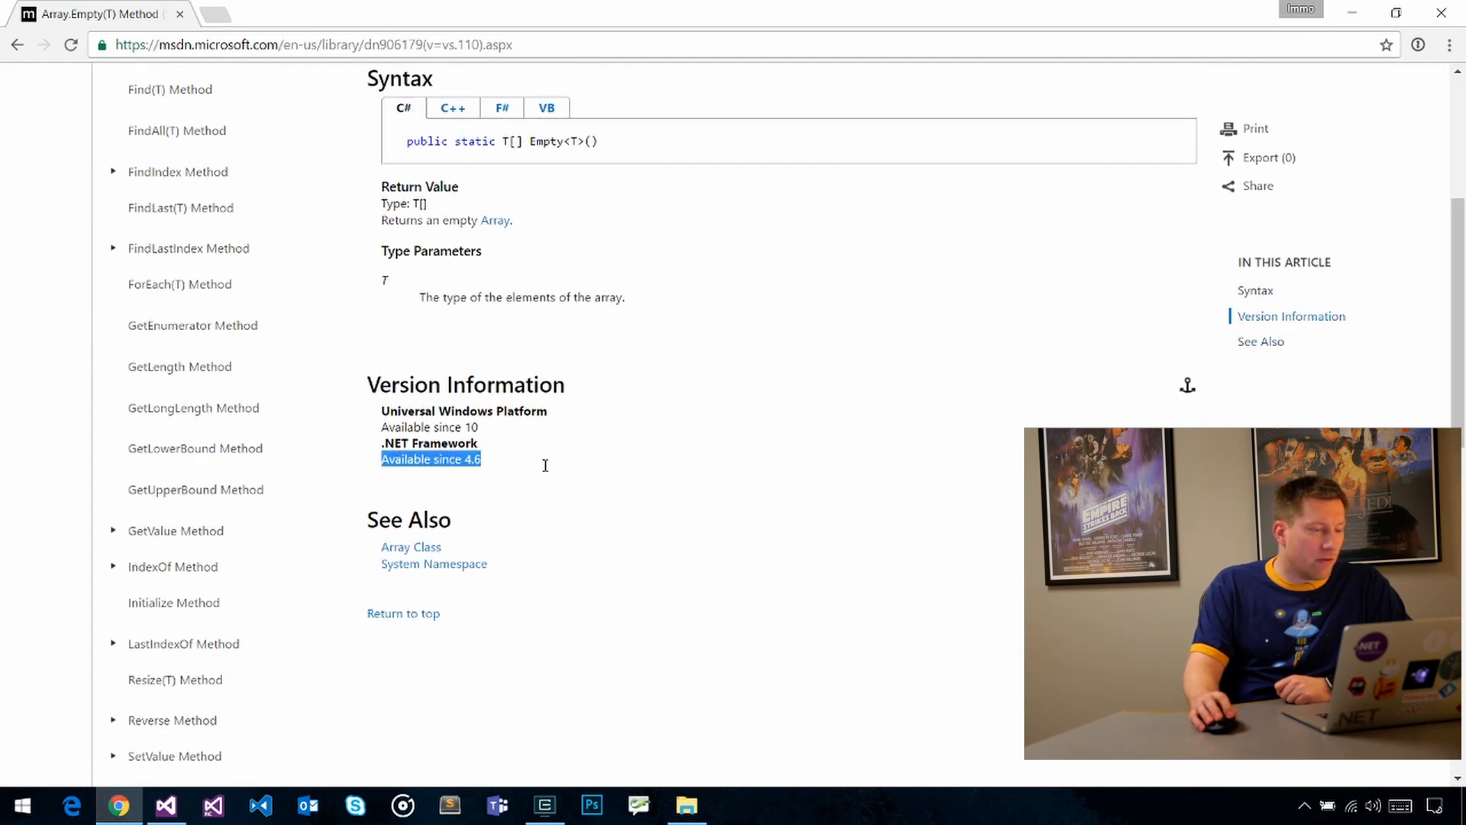
{"action": "scroll", "scroll_direction": "up", "scroll_amount": 3}
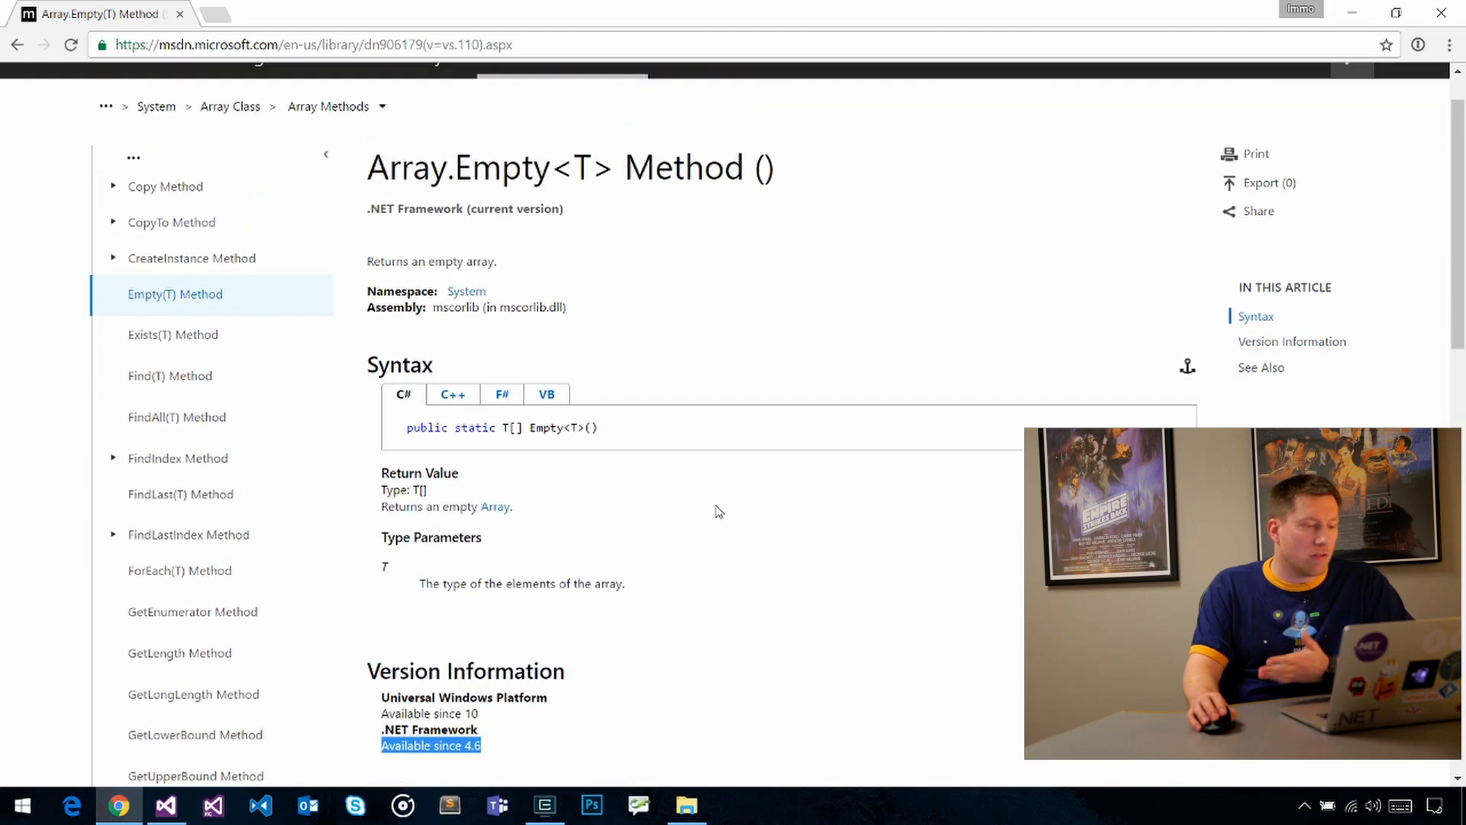
{"action": "mouse_move", "coordinate": [741, 505]}
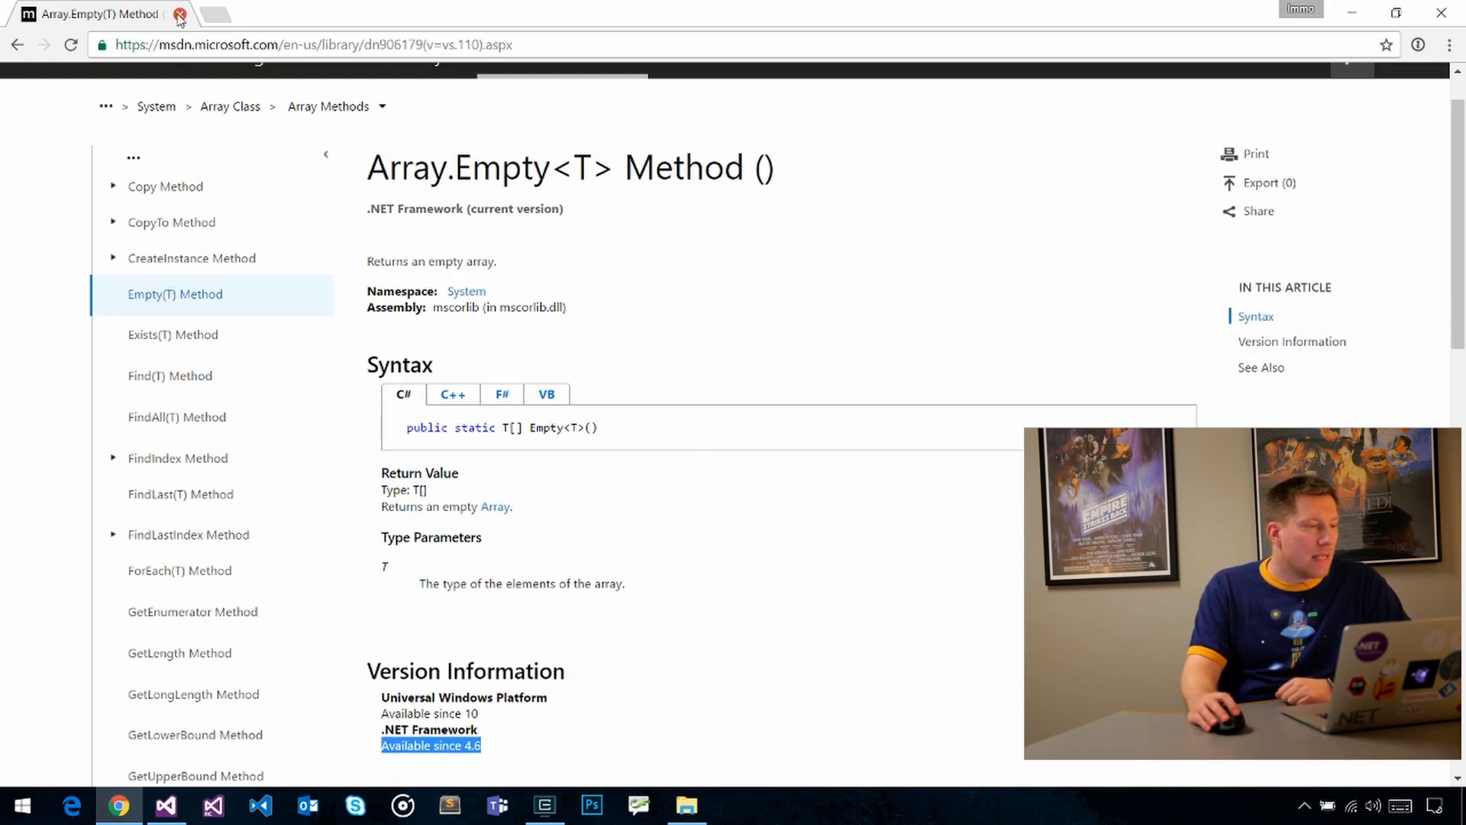
{"action": "left_click", "coordinate": [165, 805]}
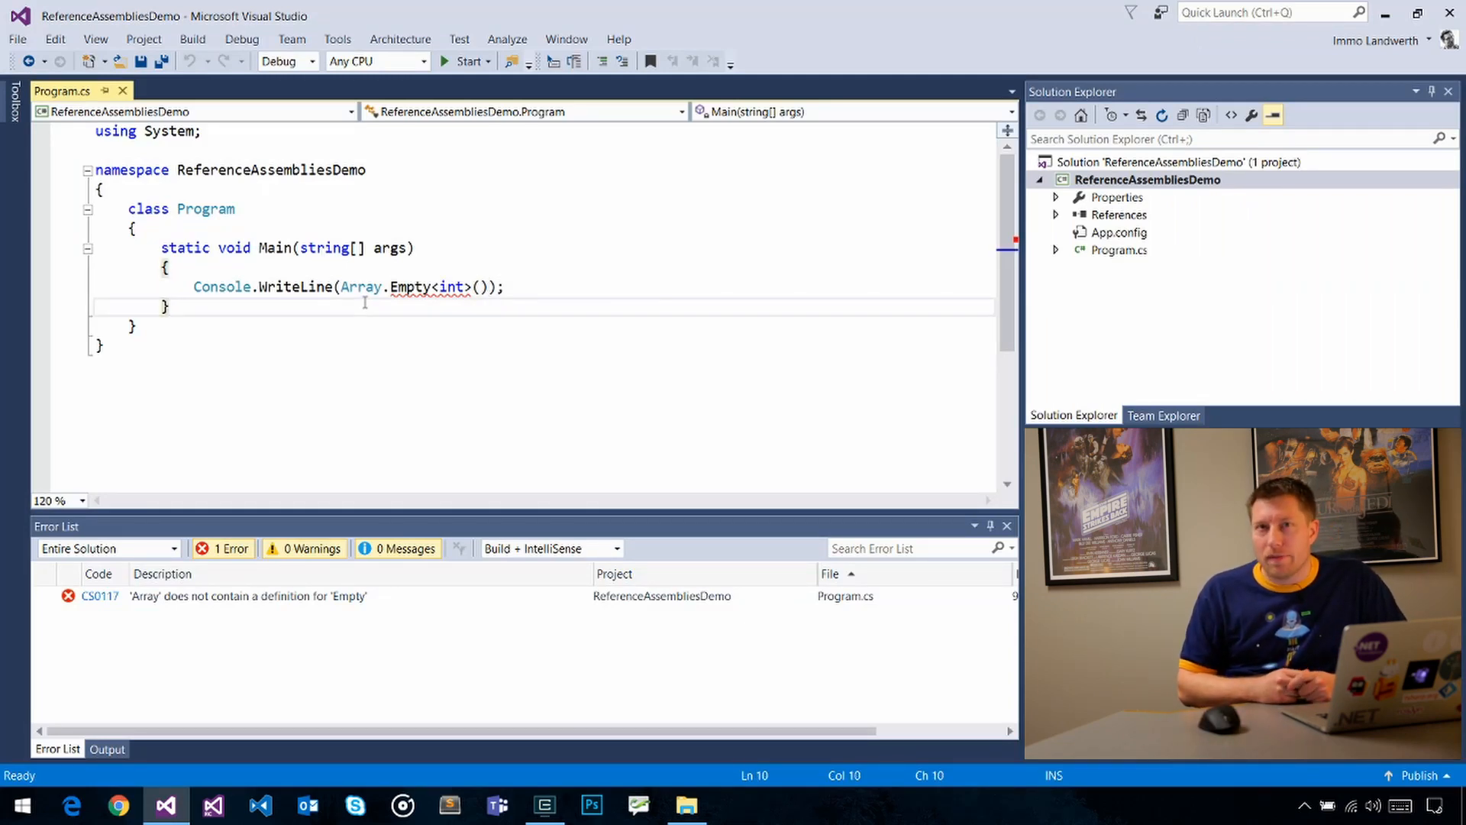
Step: Launch ILSpy and load mscorlib.dll from the v4.0.30319 framework folder
{"action": "left_click", "coordinate": [687, 805]}
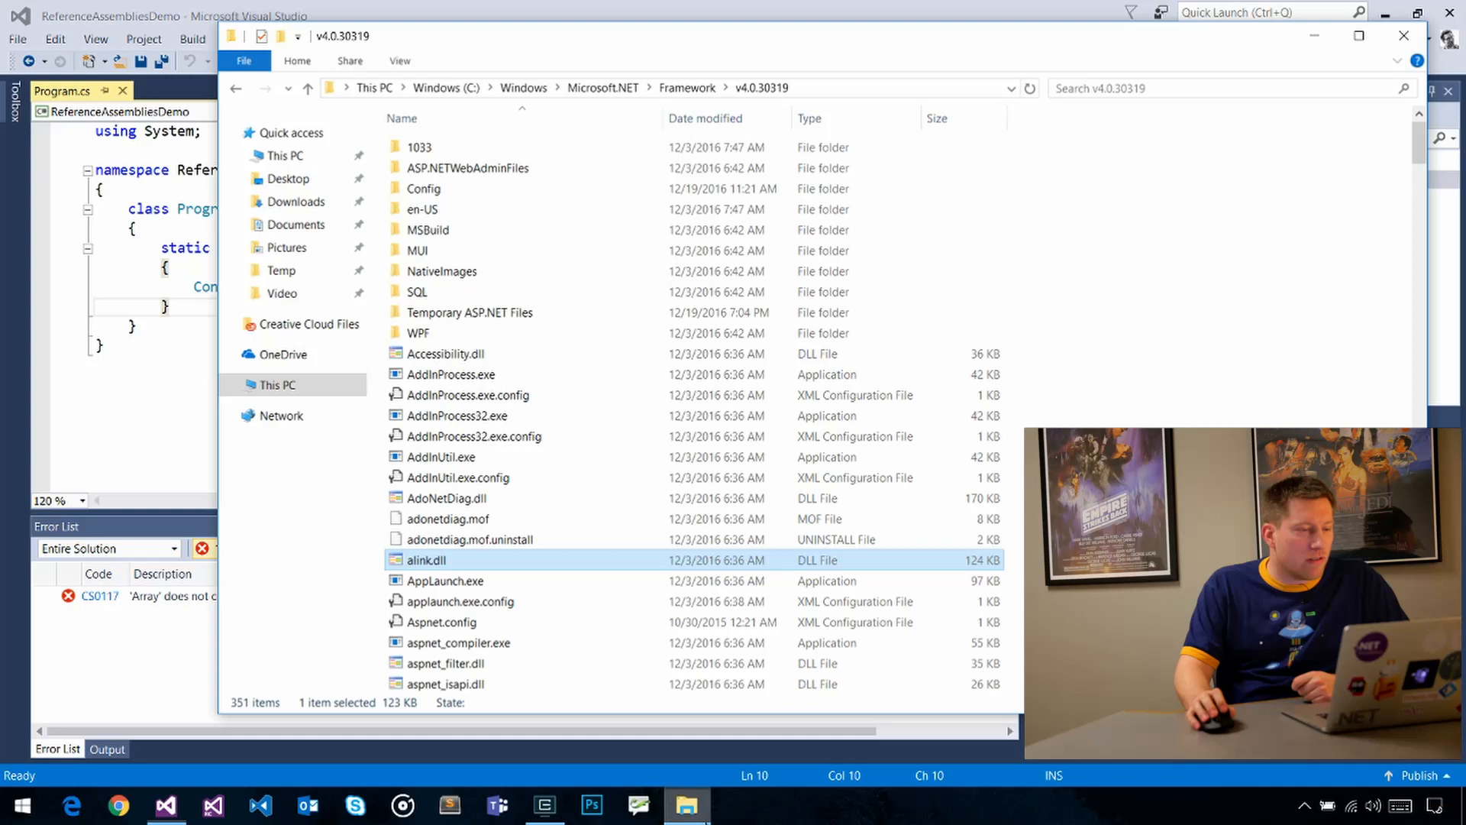
{"action": "mouse_move", "coordinate": [570, 374]}
{"action": "type", "text": "D:\\Tools\\ILSpy\\ILSpy.exe"}
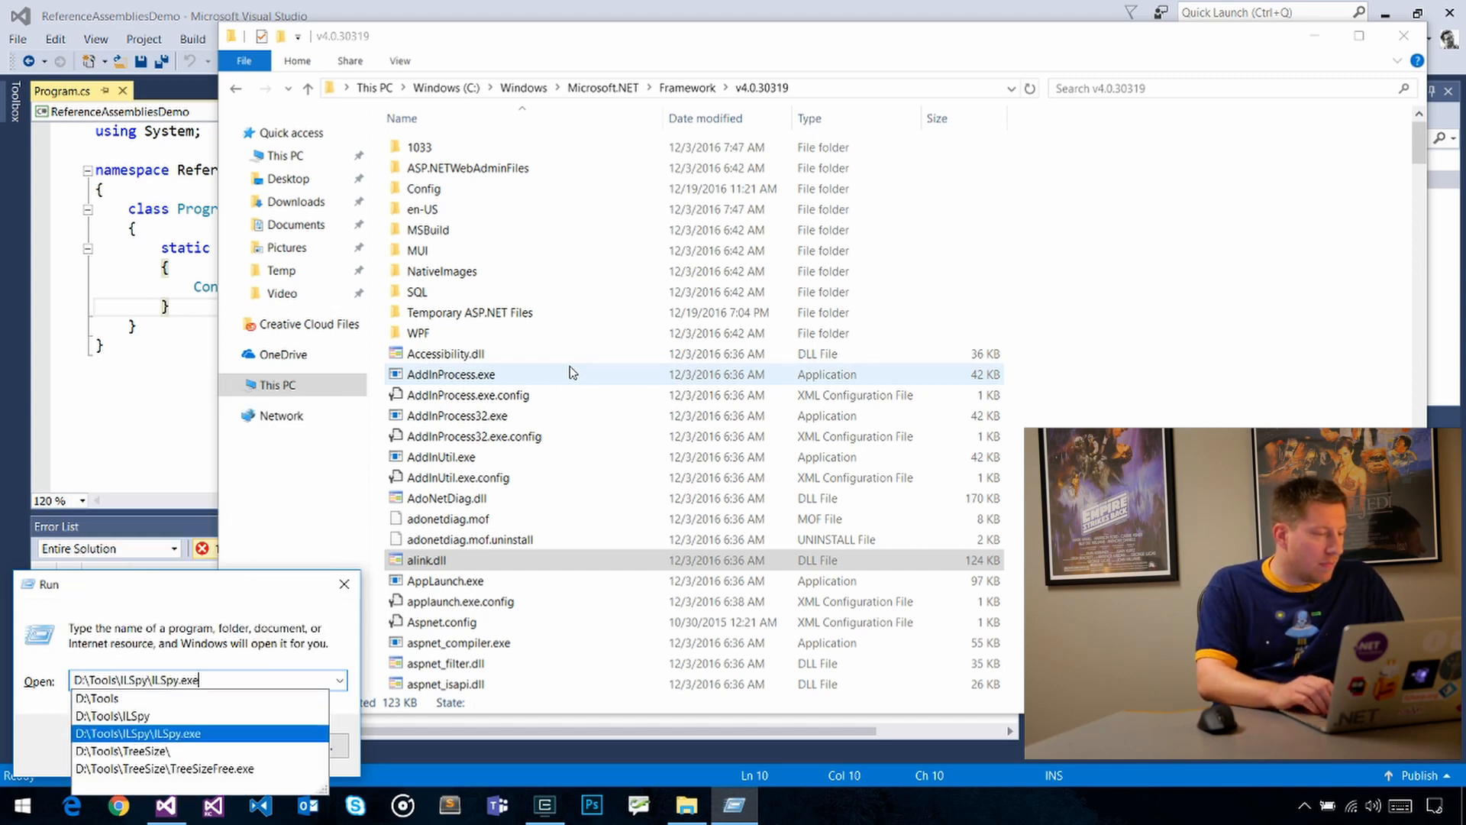
{"action": "key", "text": "Return"}
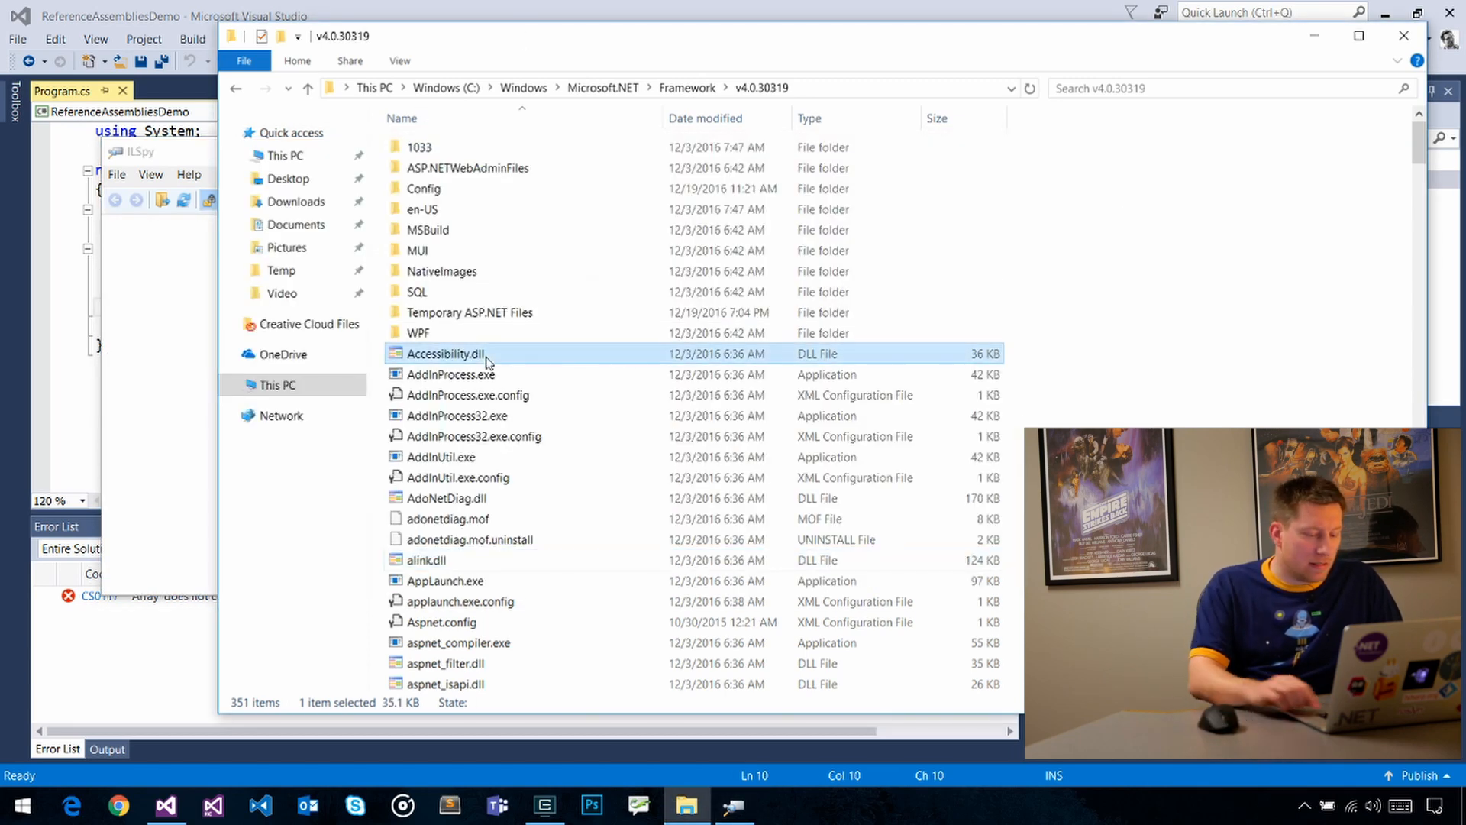
{"action": "scroll", "scroll_direction": "down", "scroll_amount": 3}
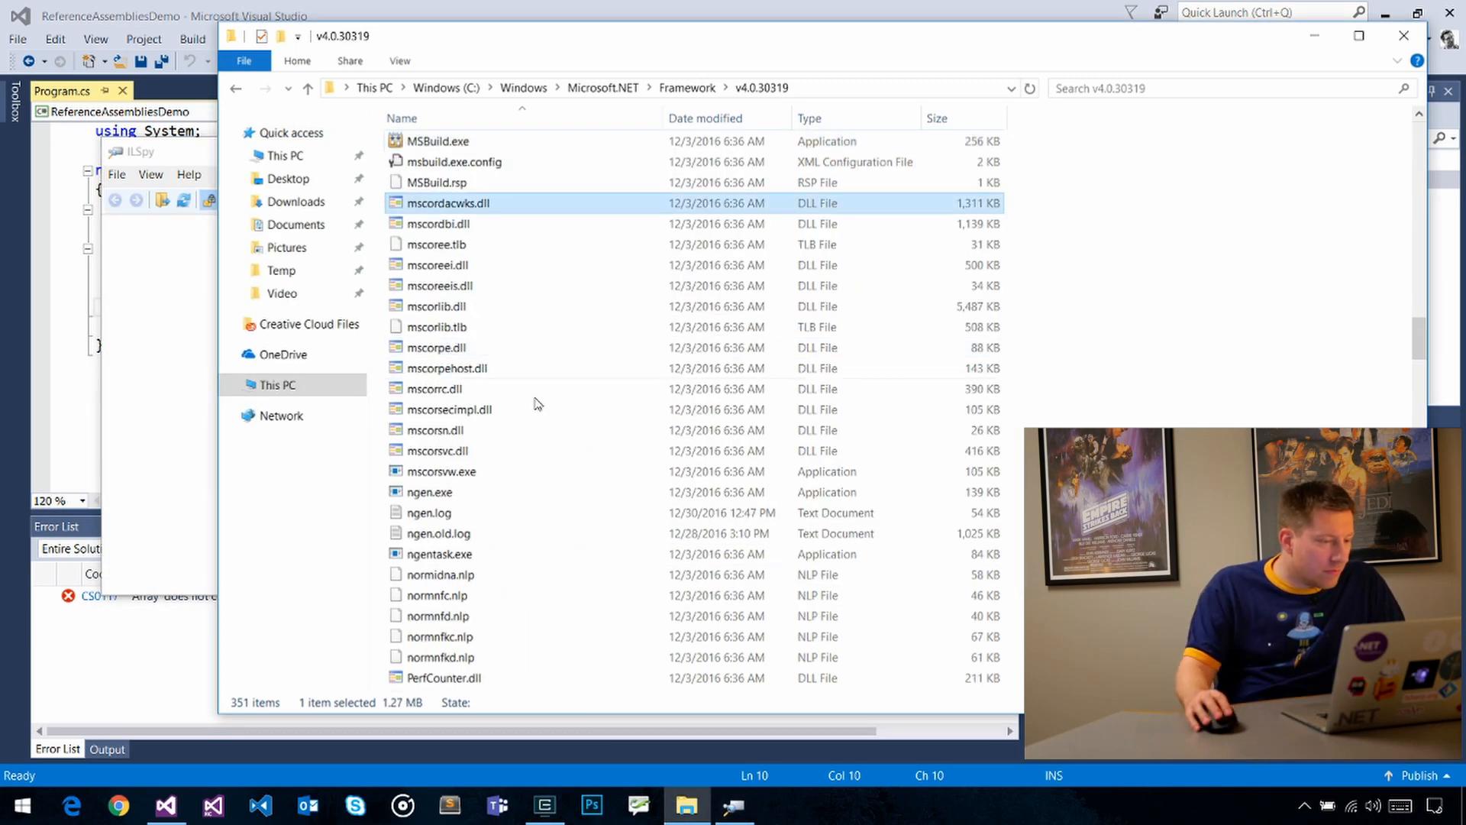
{"action": "left_click", "coordinate": [435, 429]}
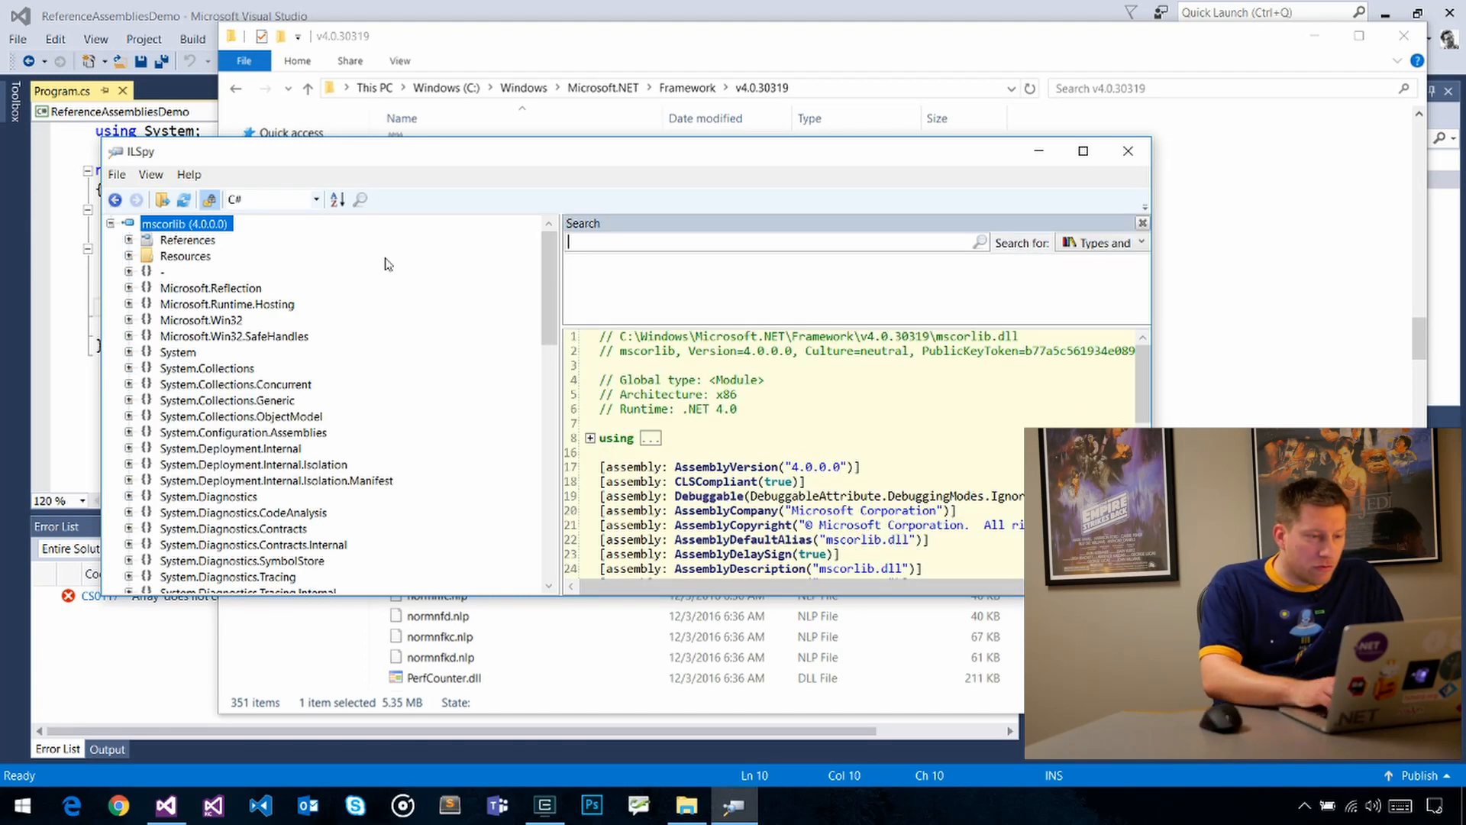
Step: Search for 'Array', open the System.Array type, and maximize ILSpy
{"action": "type", "text": "Array"}
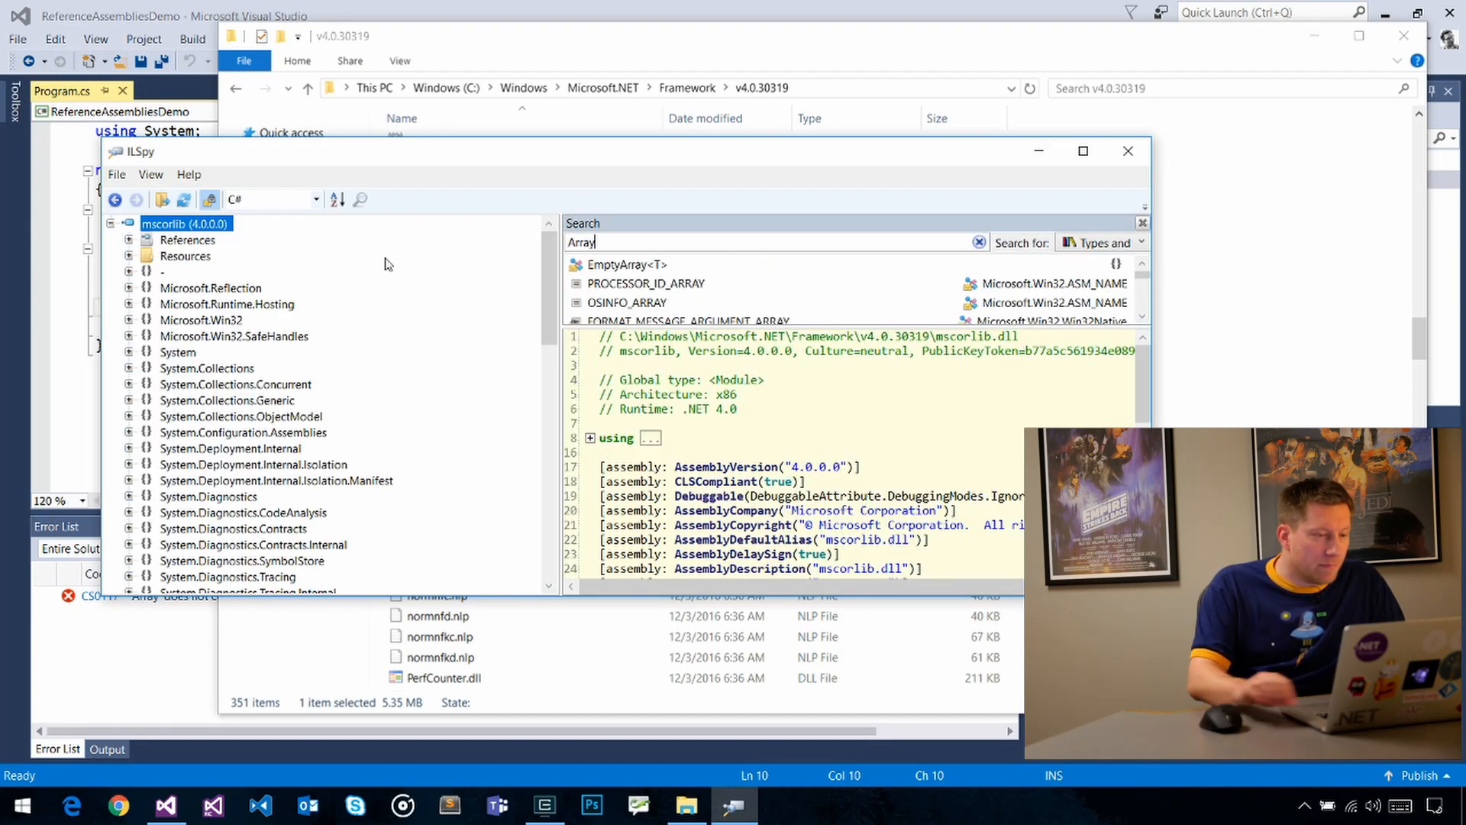
{"action": "left_click", "coordinate": [1104, 243]}
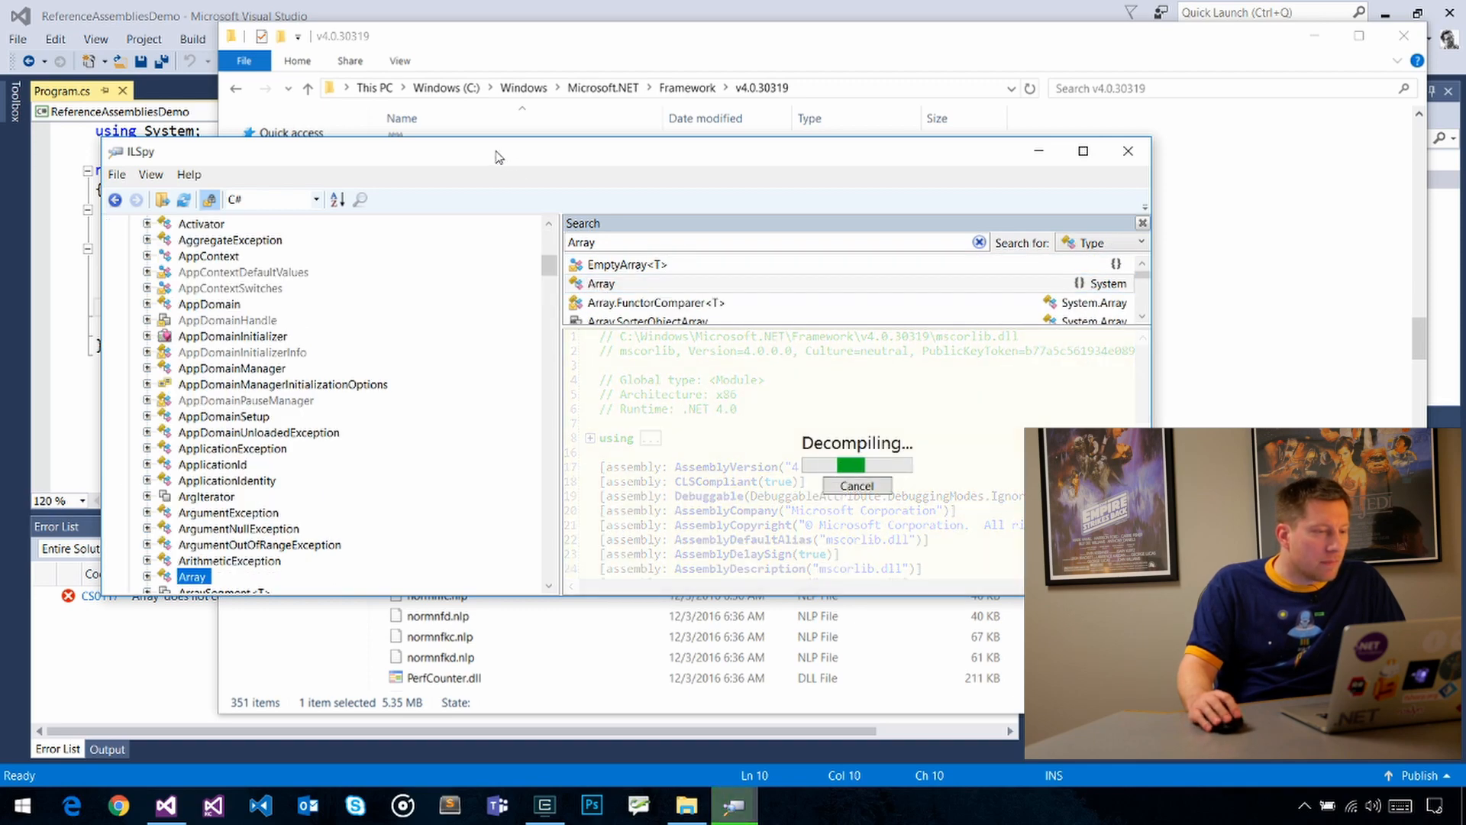
{"action": "left_click", "coordinate": [1082, 150]}
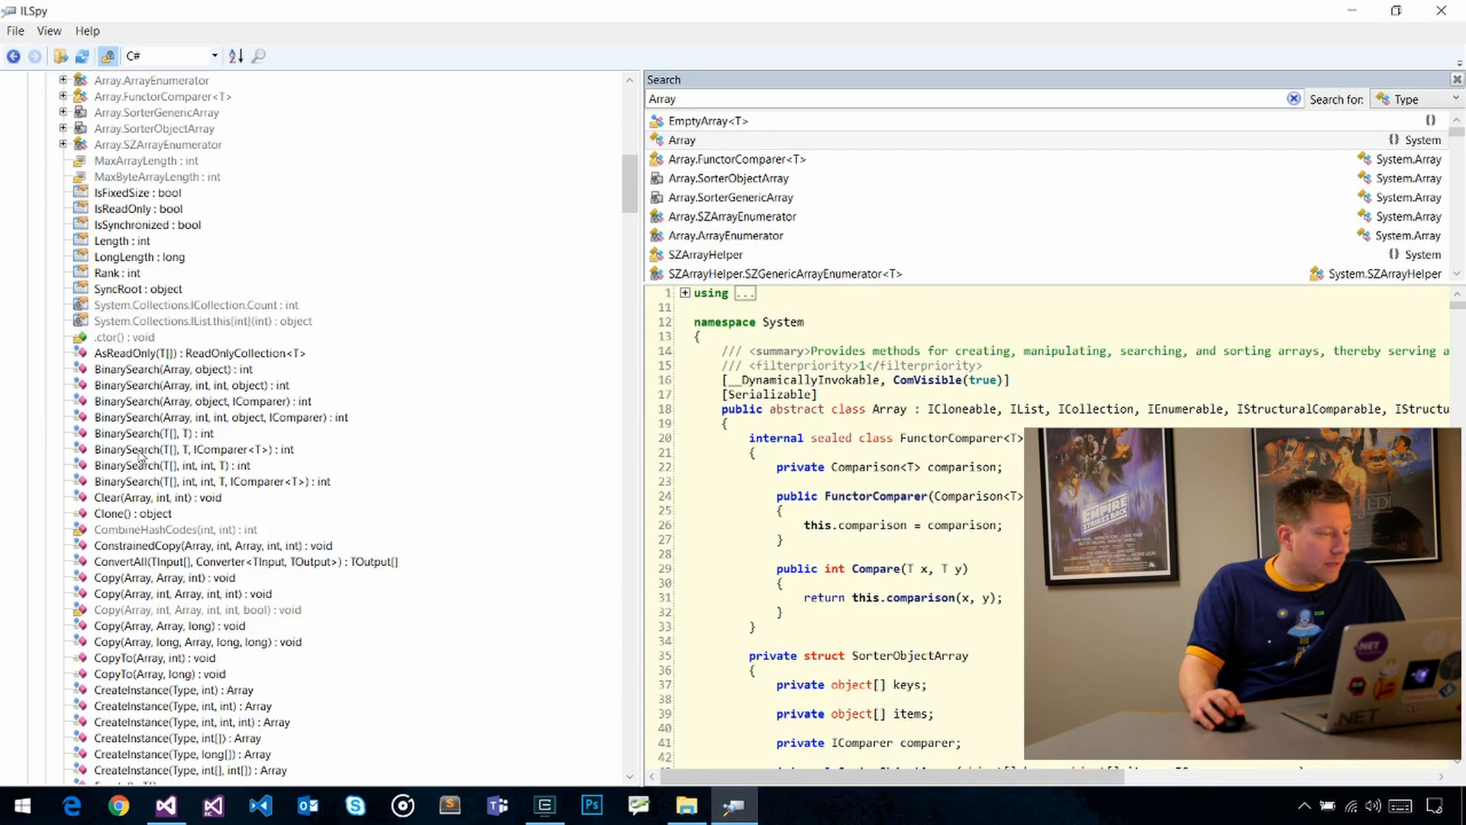
{"action": "left_click", "coordinate": [126, 416]}
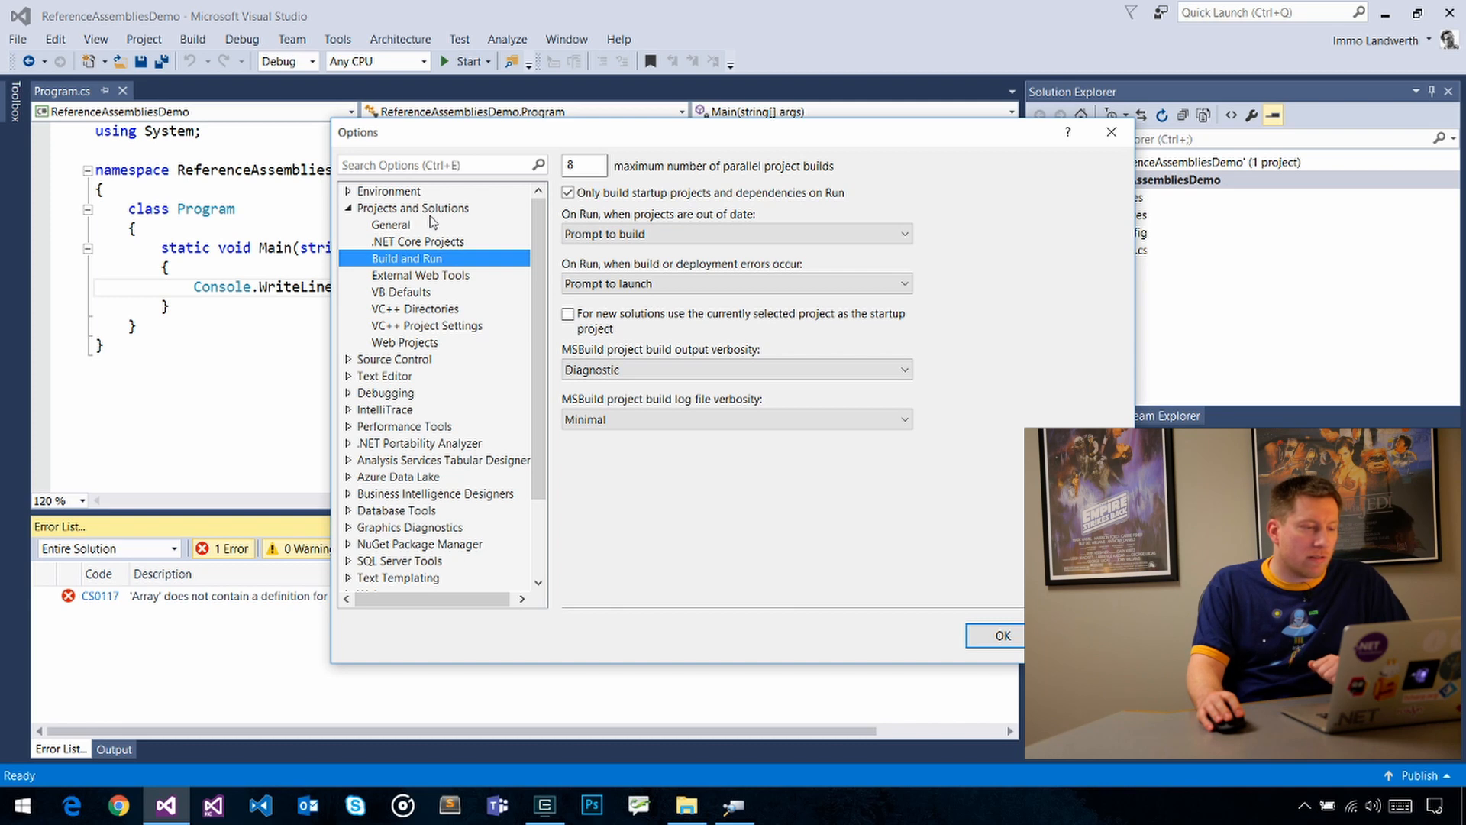
Step: Confirm MSBuild output verbosity is Diagnostic and close the Options dialog
{"action": "left_click", "coordinate": [734, 368]}
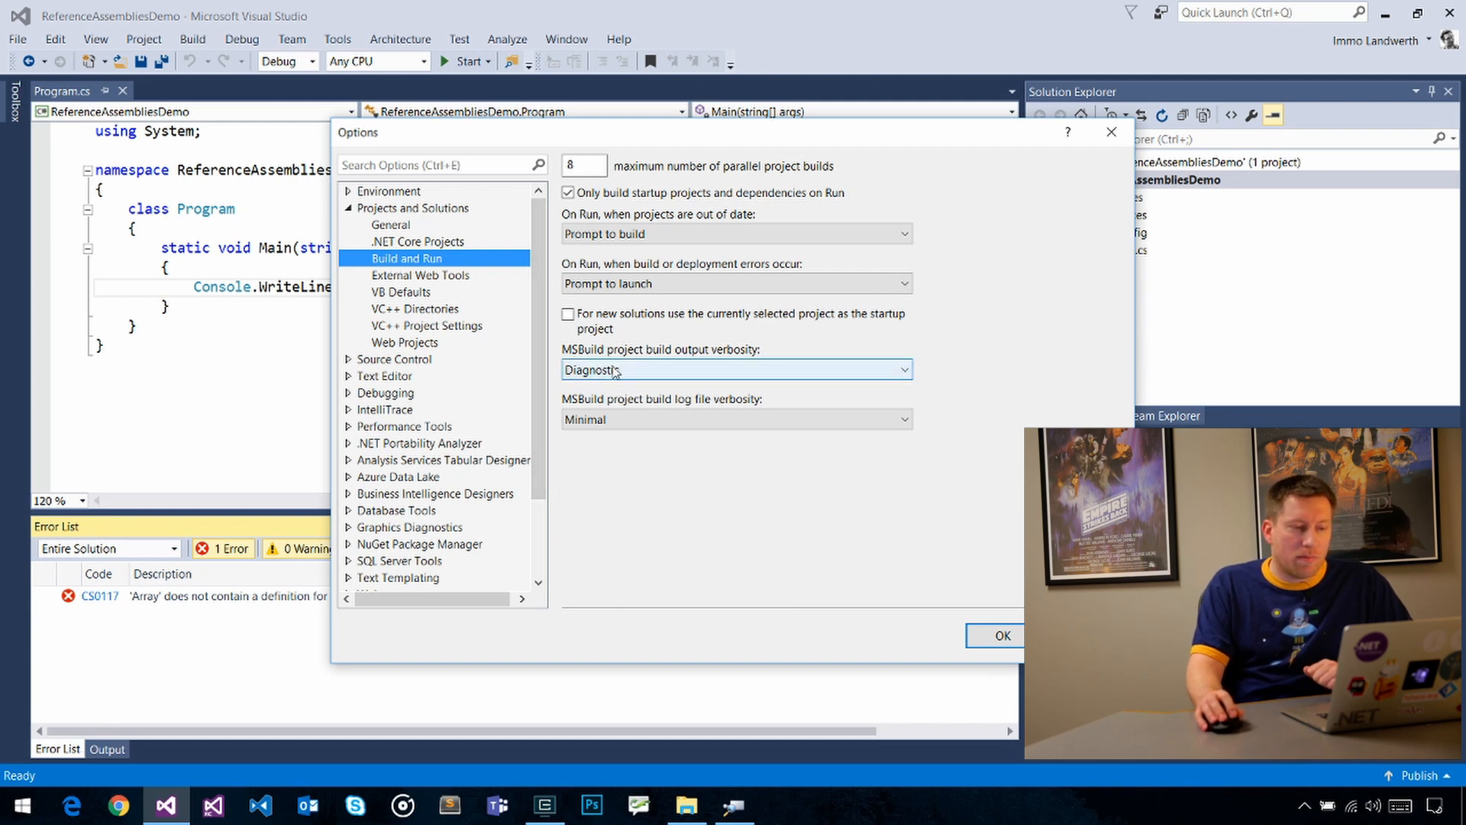
{"action": "mouse_move", "coordinate": [643, 366]}
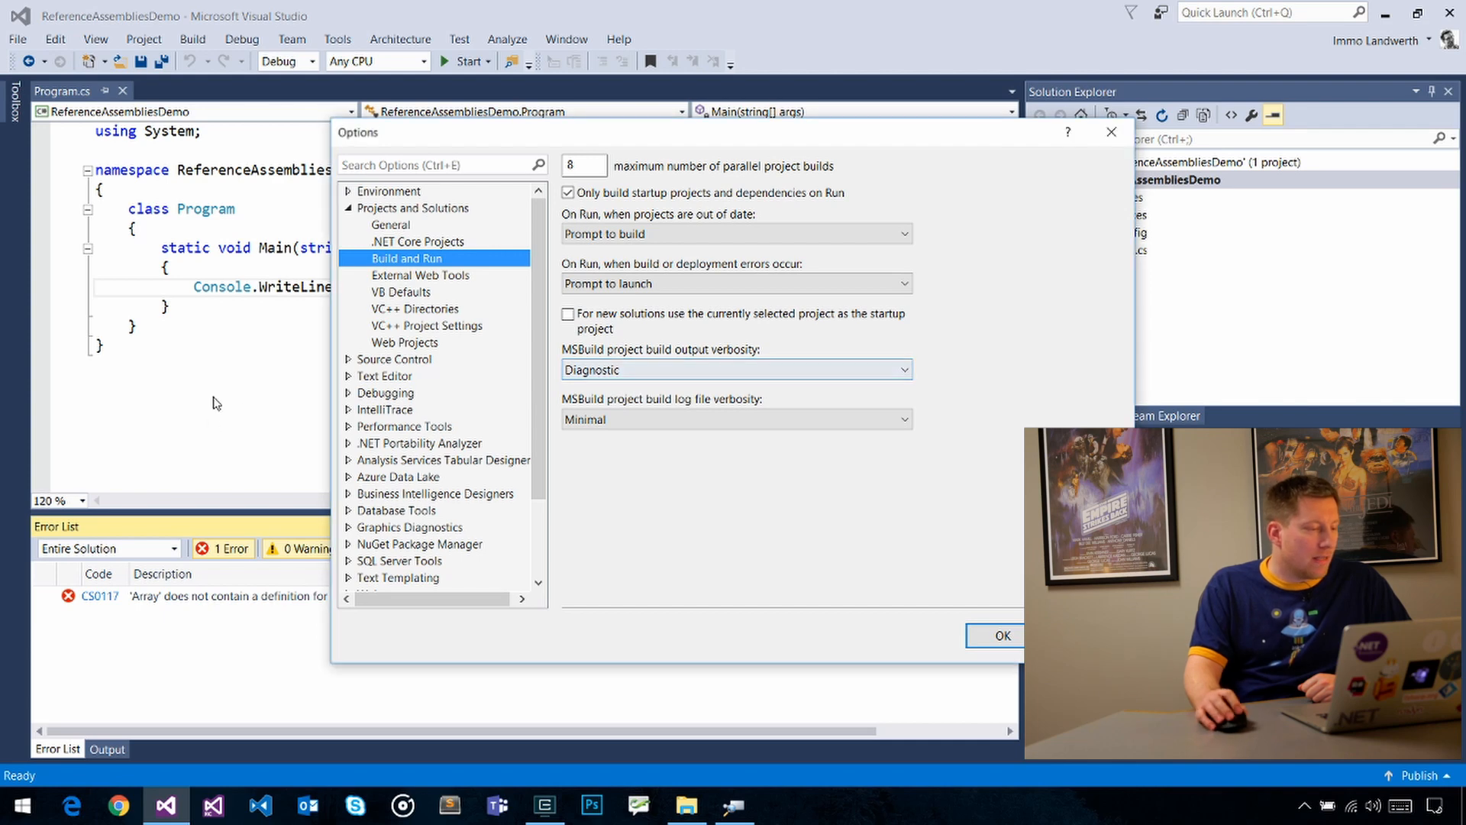
{"action": "left_click", "coordinate": [995, 635]}
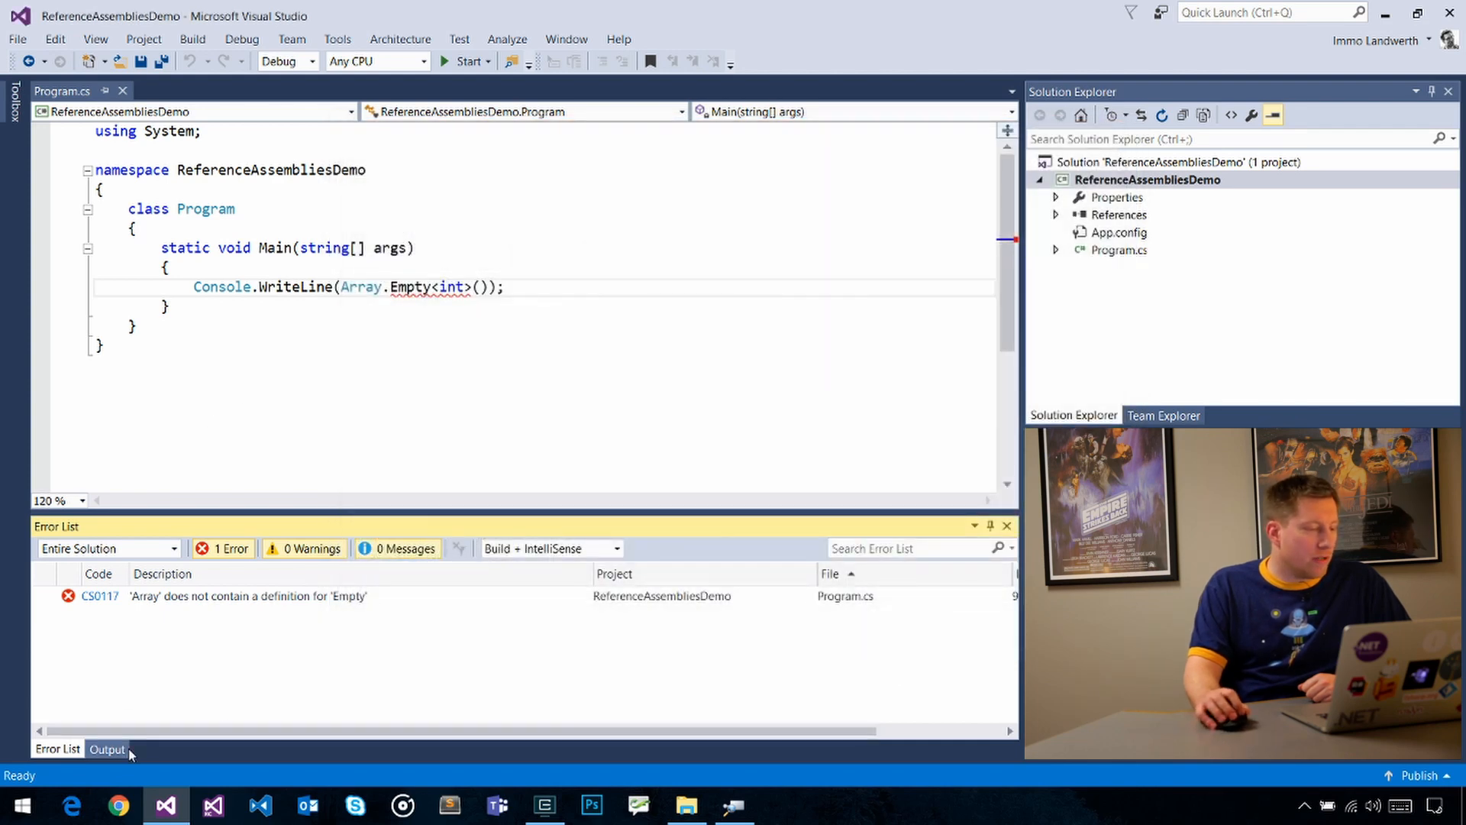
Step: Find the csc.exe compiler invocation in the build Output log, then switch to ILSpy
{"action": "left_click", "coordinate": [106, 749]}
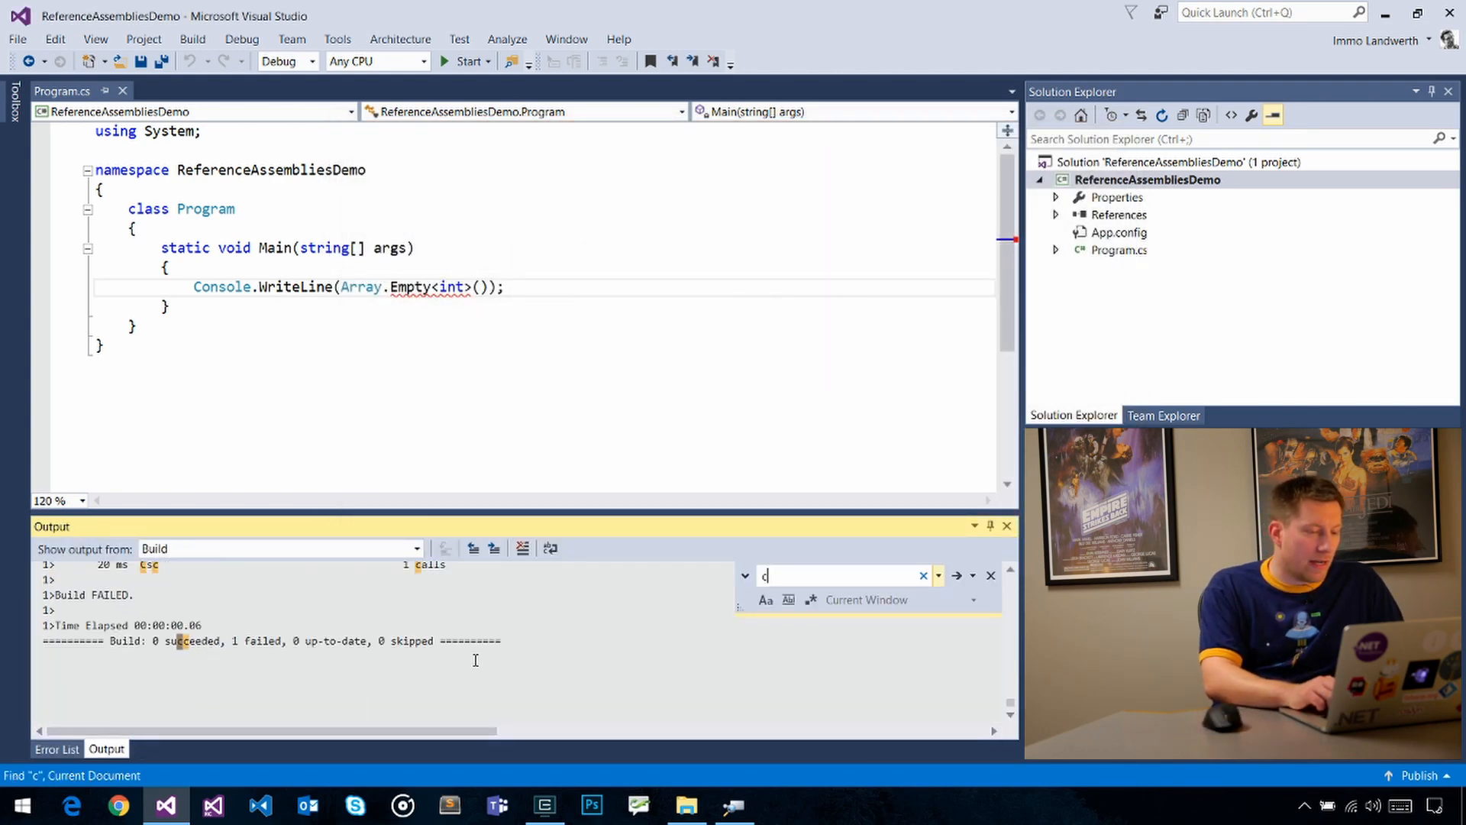
{"action": "type", "text": "sc"}
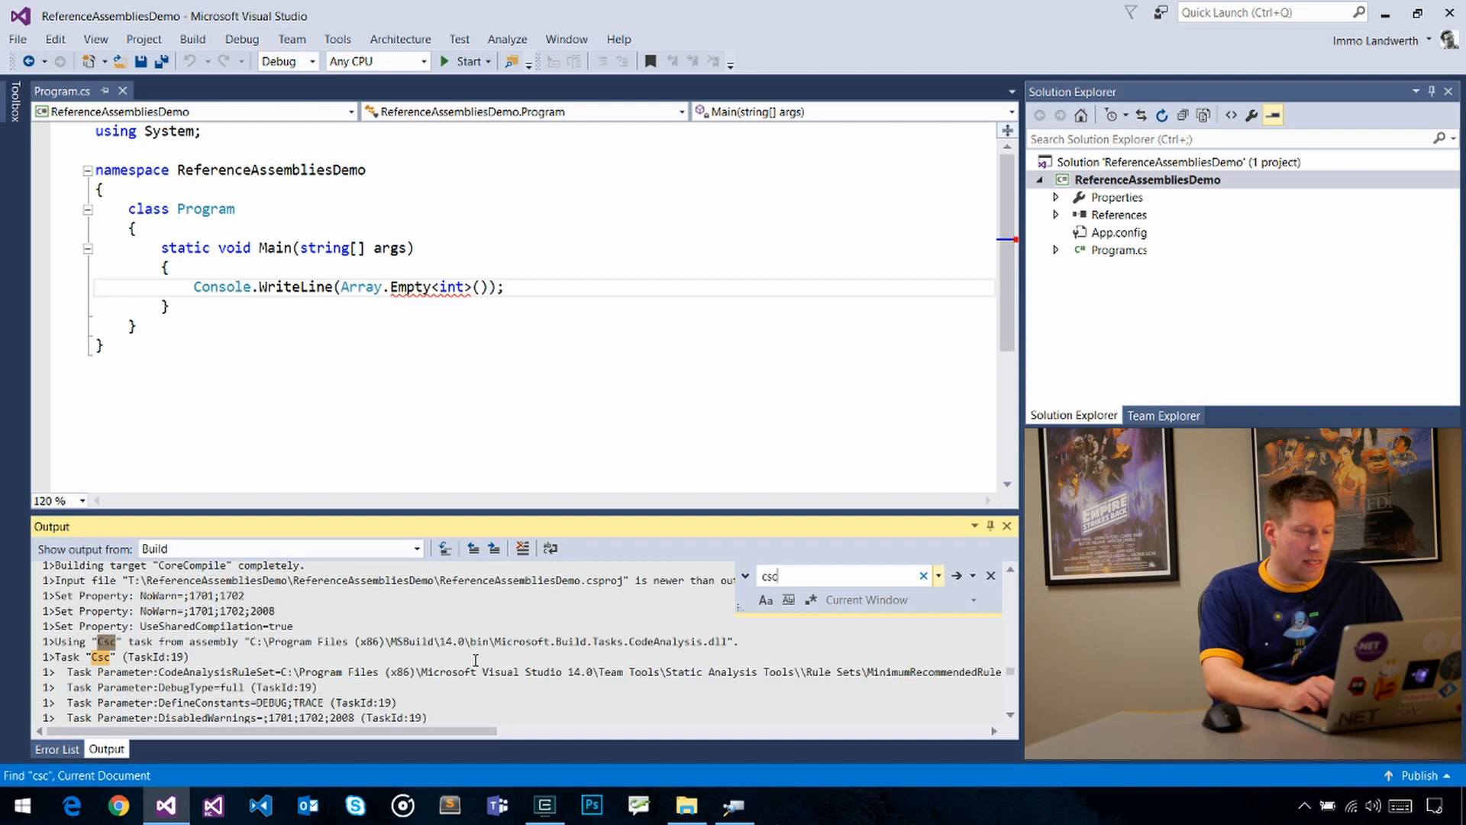
{"action": "type", "text": ".exe"}
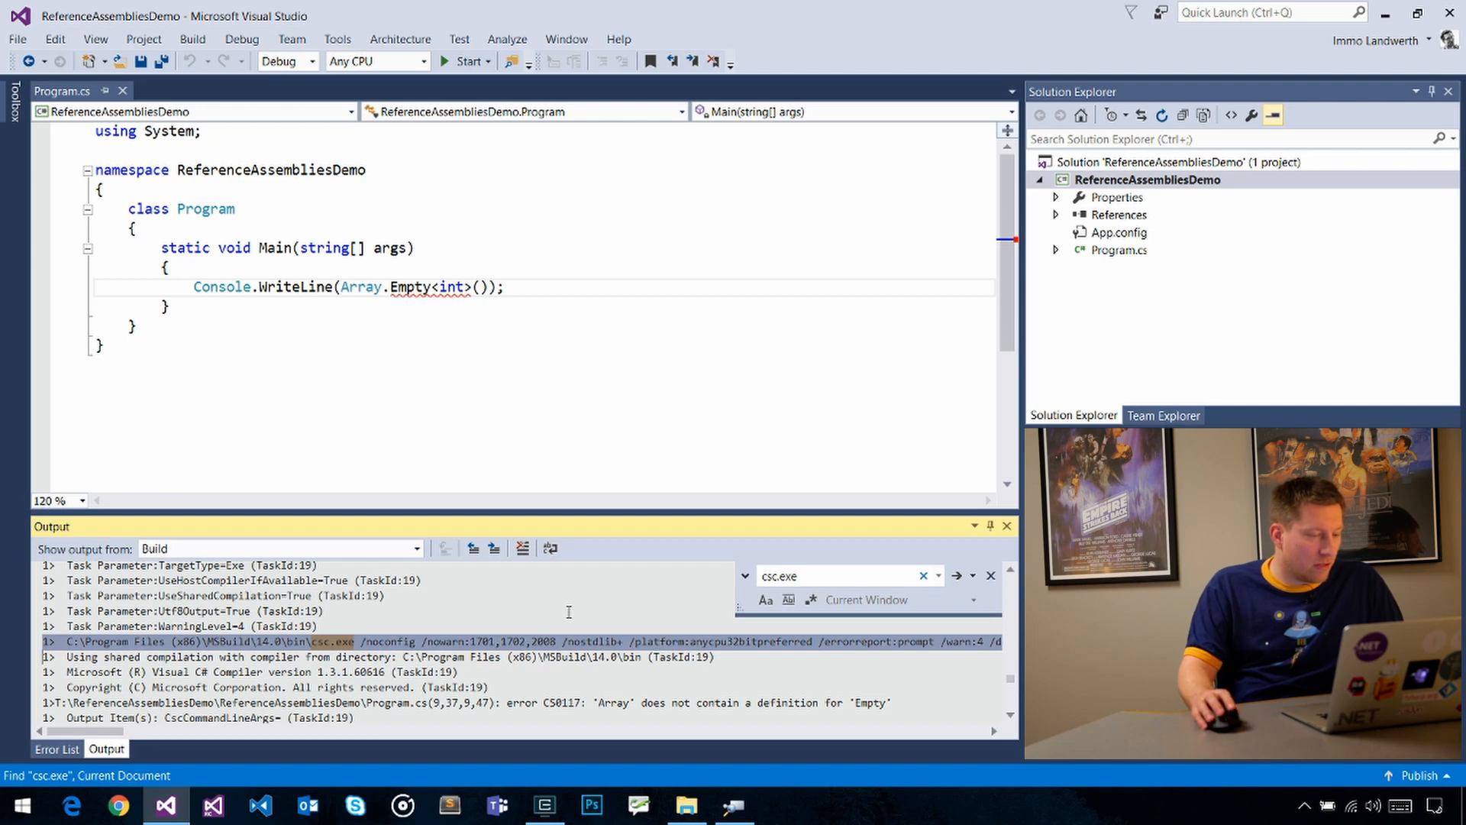
{"action": "left_click", "coordinate": [450, 805]}
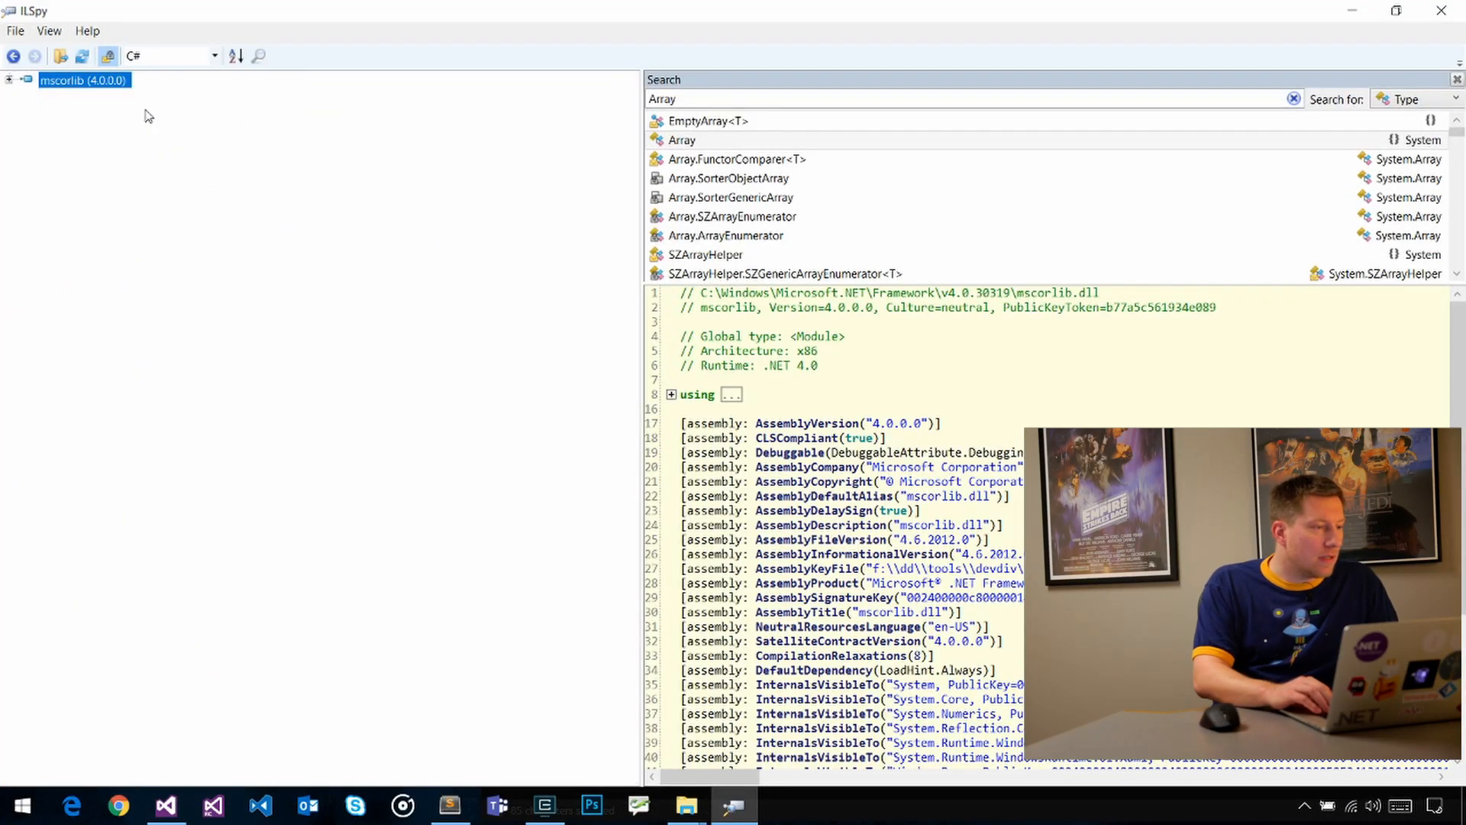
Step: View the decompiled Exists, FindLast and ForEach methods of System.Array, expanding Exists' comments
{"action": "left_click", "coordinate": [686, 804]}
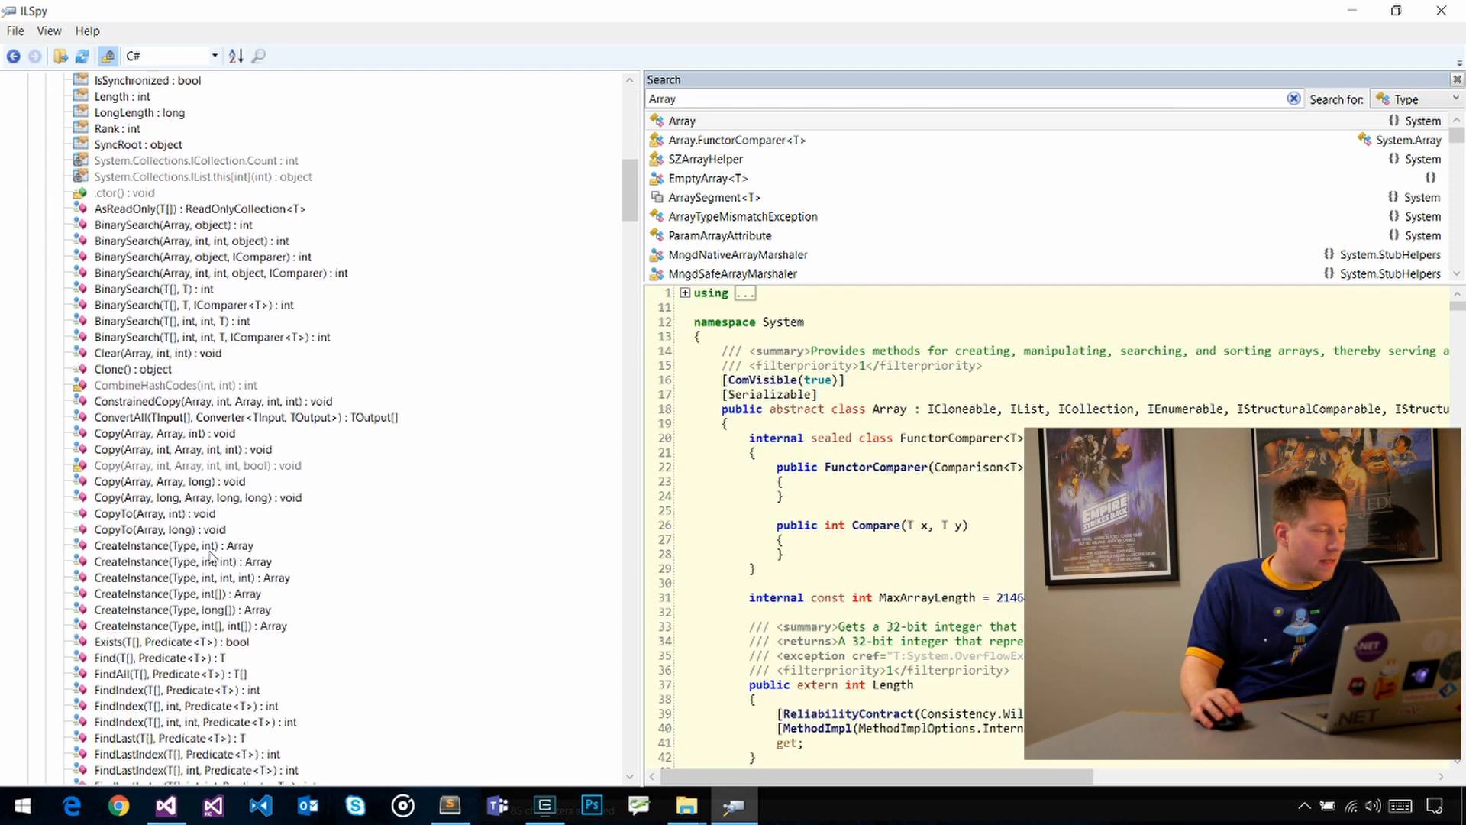
{"action": "scroll", "scroll_direction": "down", "scroll_amount": 3}
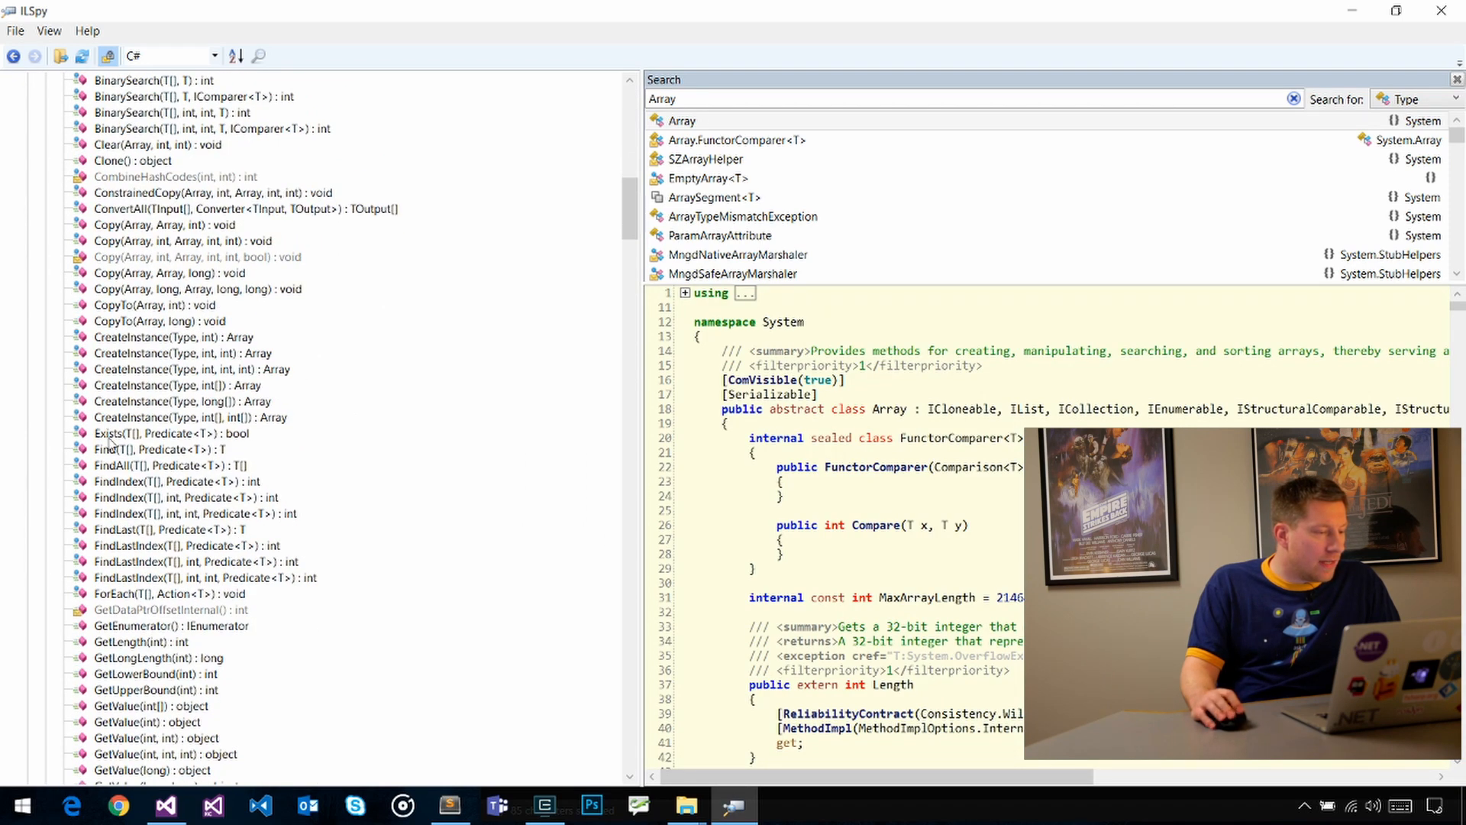
{"action": "left_click", "coordinate": [172, 433]}
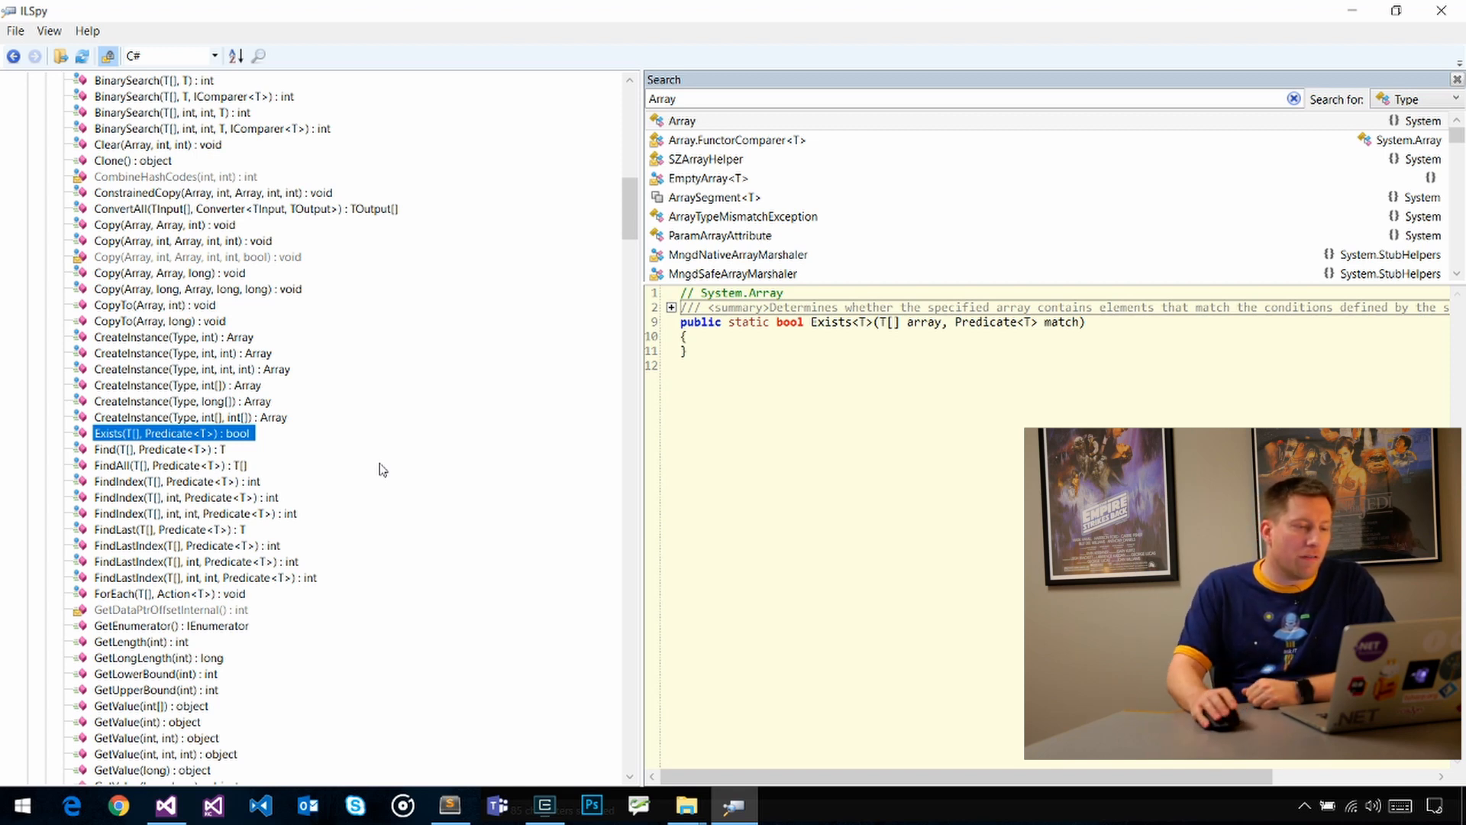
{"action": "left_click", "coordinate": [671, 307]}
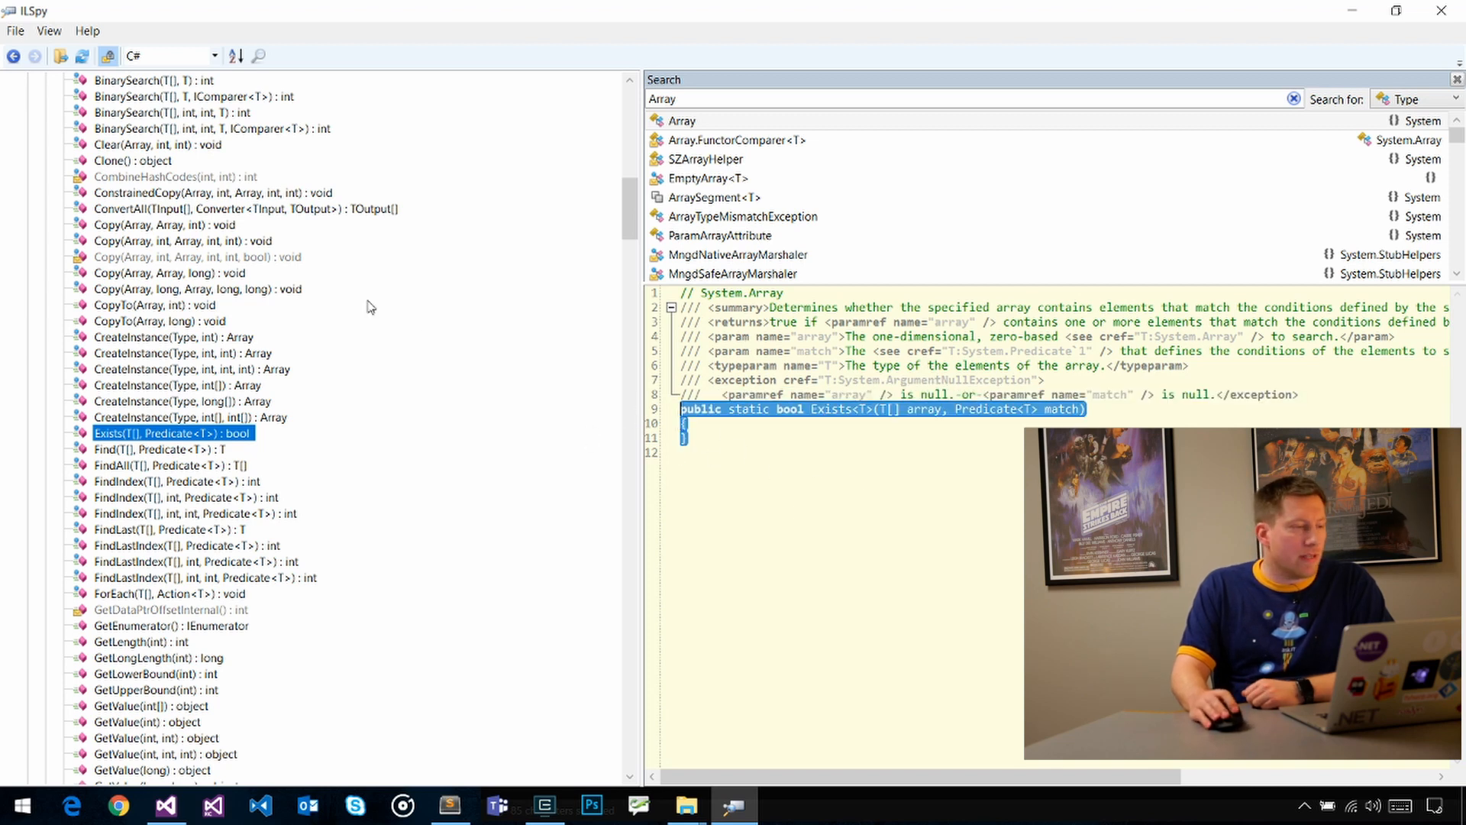
{"action": "left_click", "coordinate": [168, 530]}
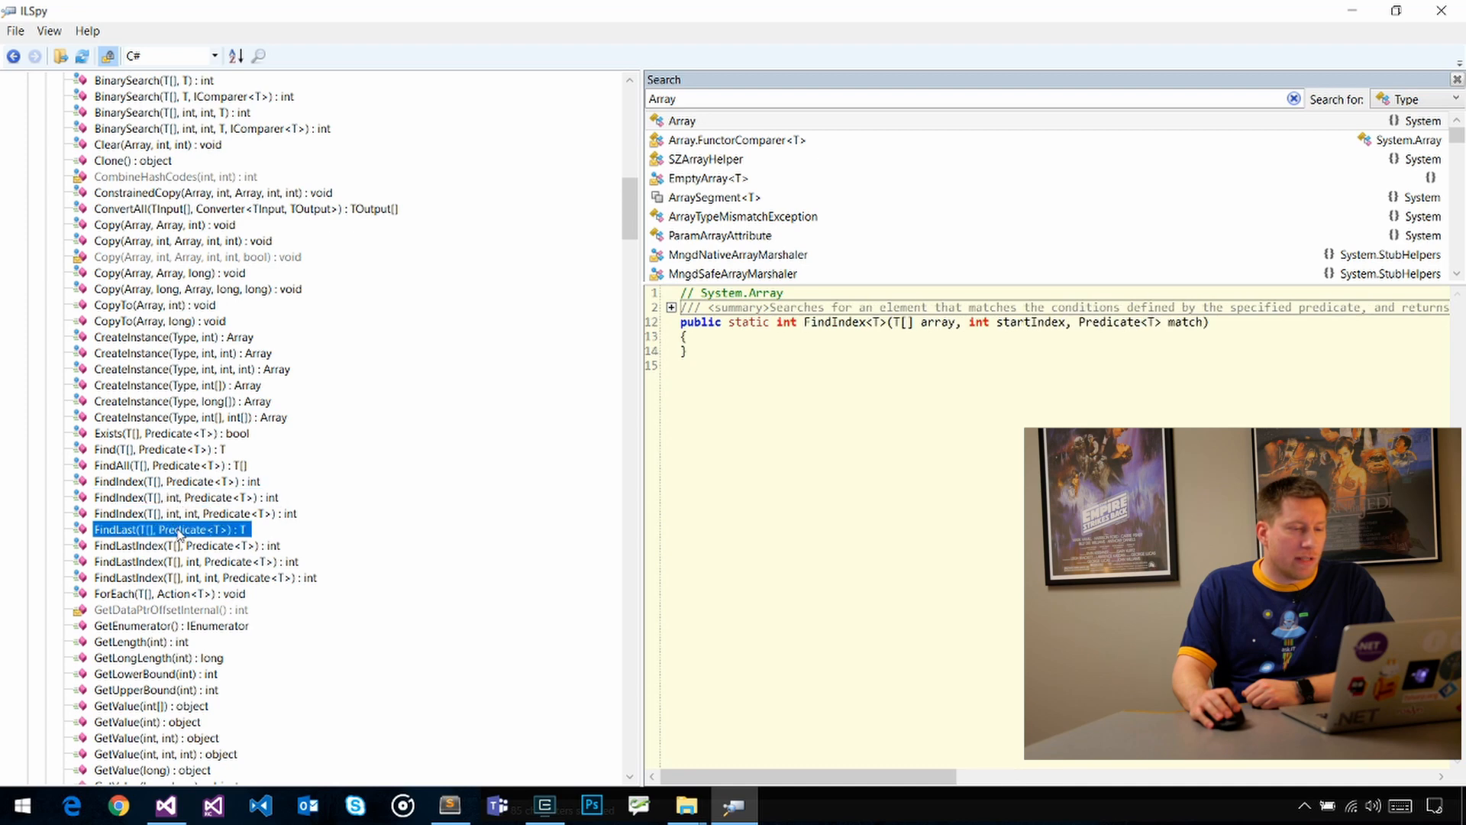
{"action": "left_click", "coordinate": [168, 595]}
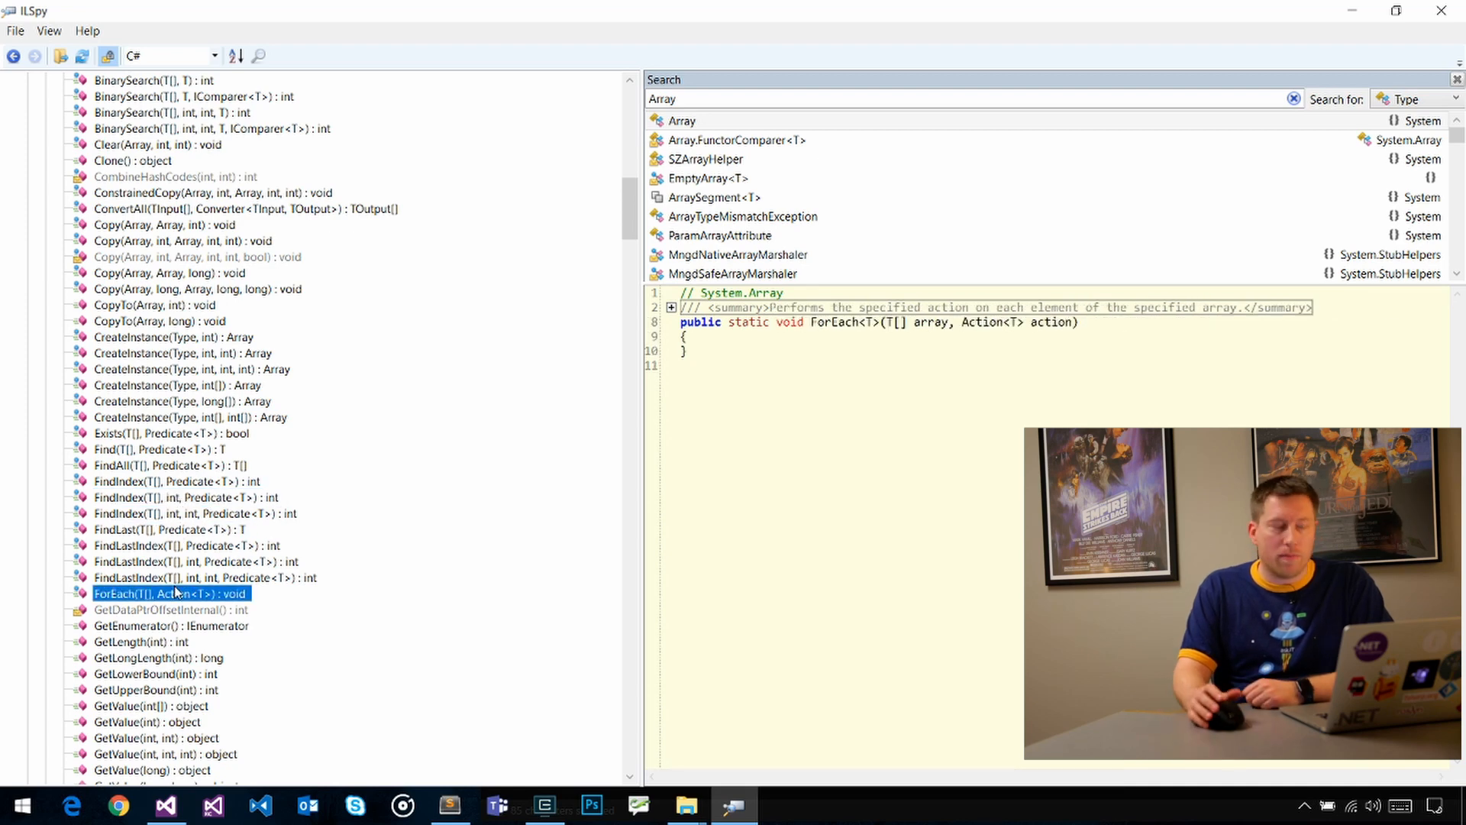
{"action": "mouse_move", "coordinate": [736, 805]}
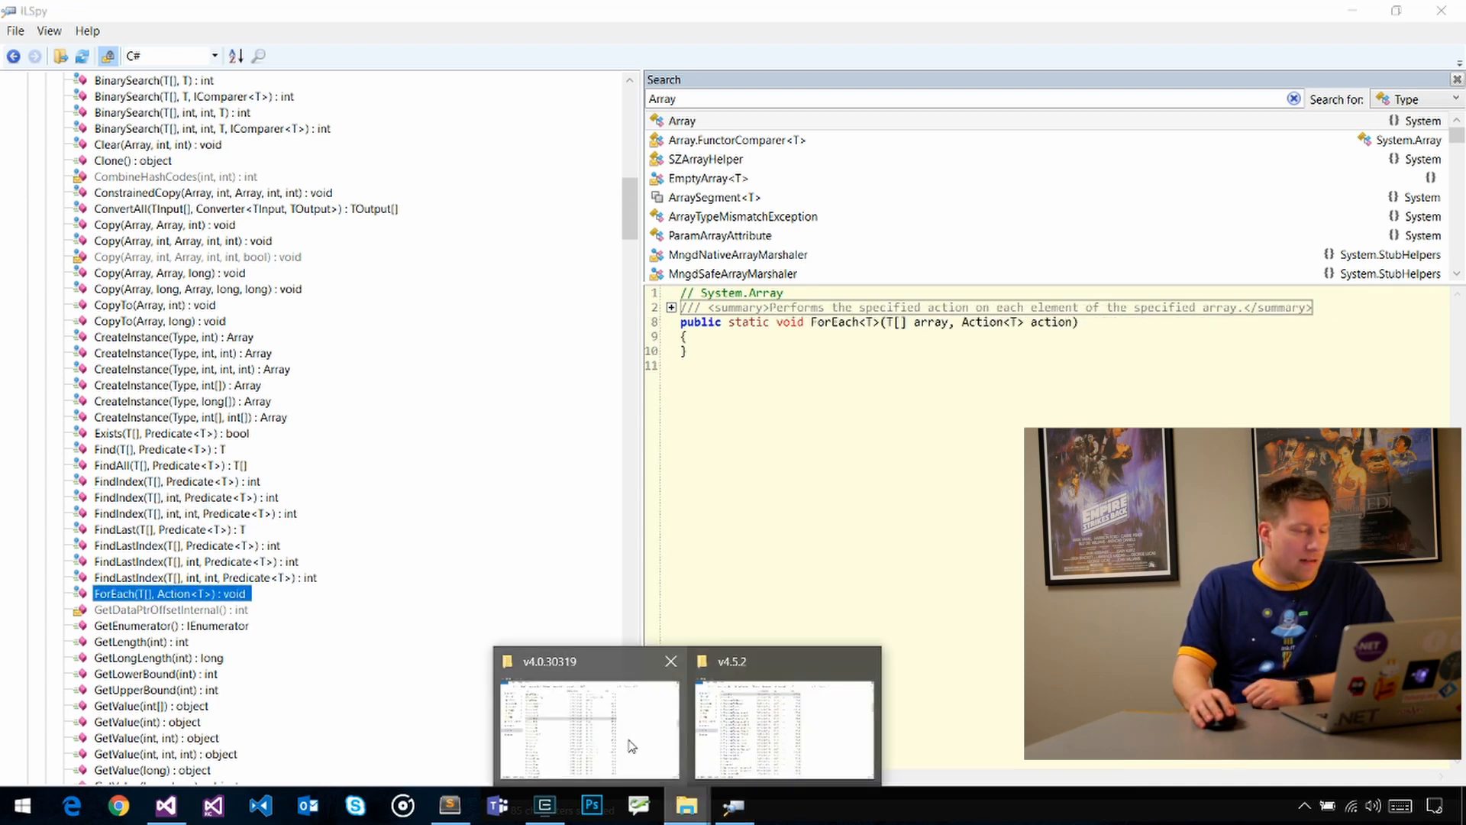
Step: Bring the Framework v4.0.30319 folder to front, showing mscorlib.dll at 5,487 KB
{"action": "left_click", "coordinate": [587, 721]}
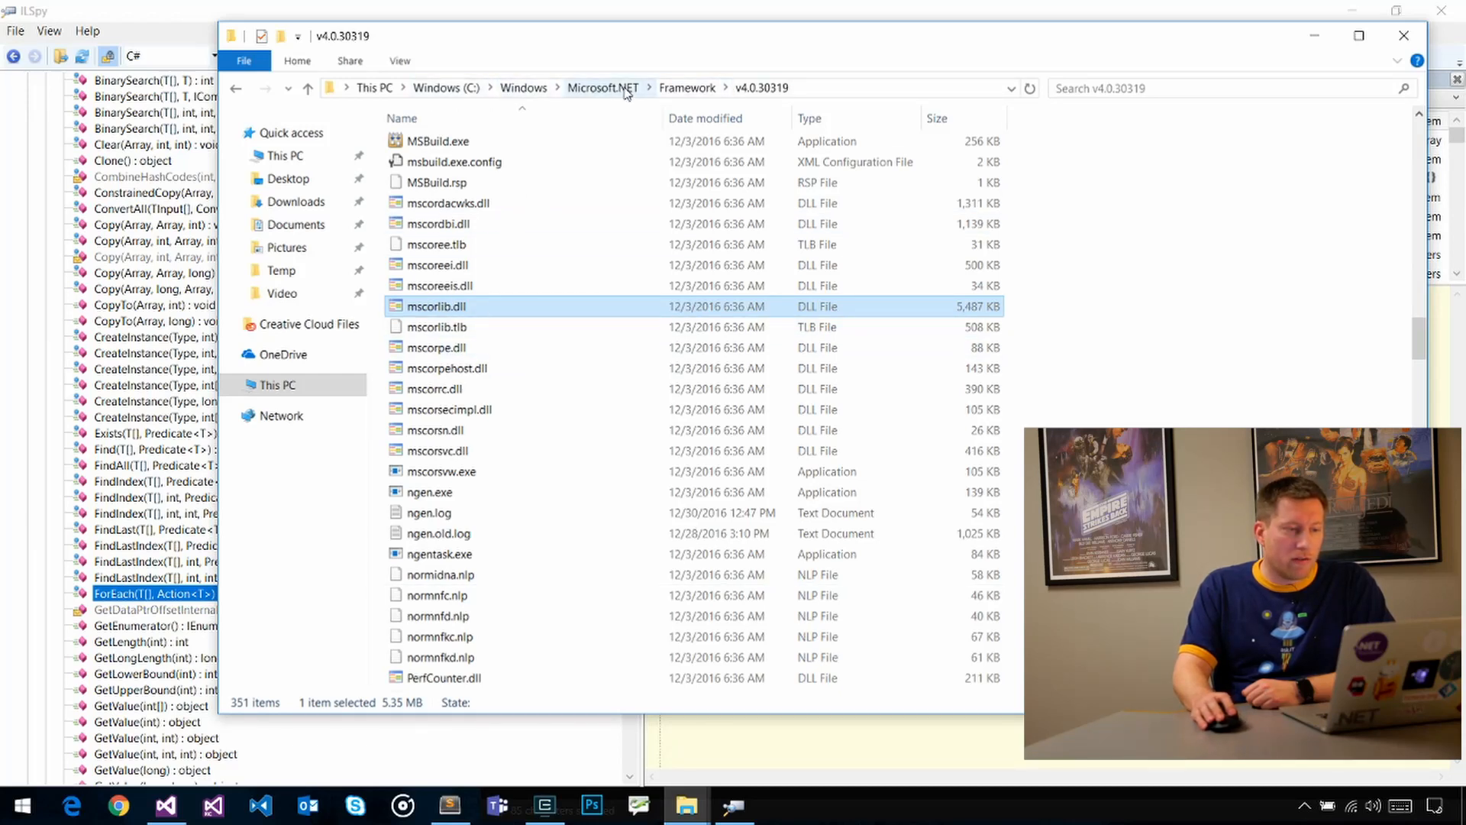
{"action": "mouse_move", "coordinate": [561, 299]}
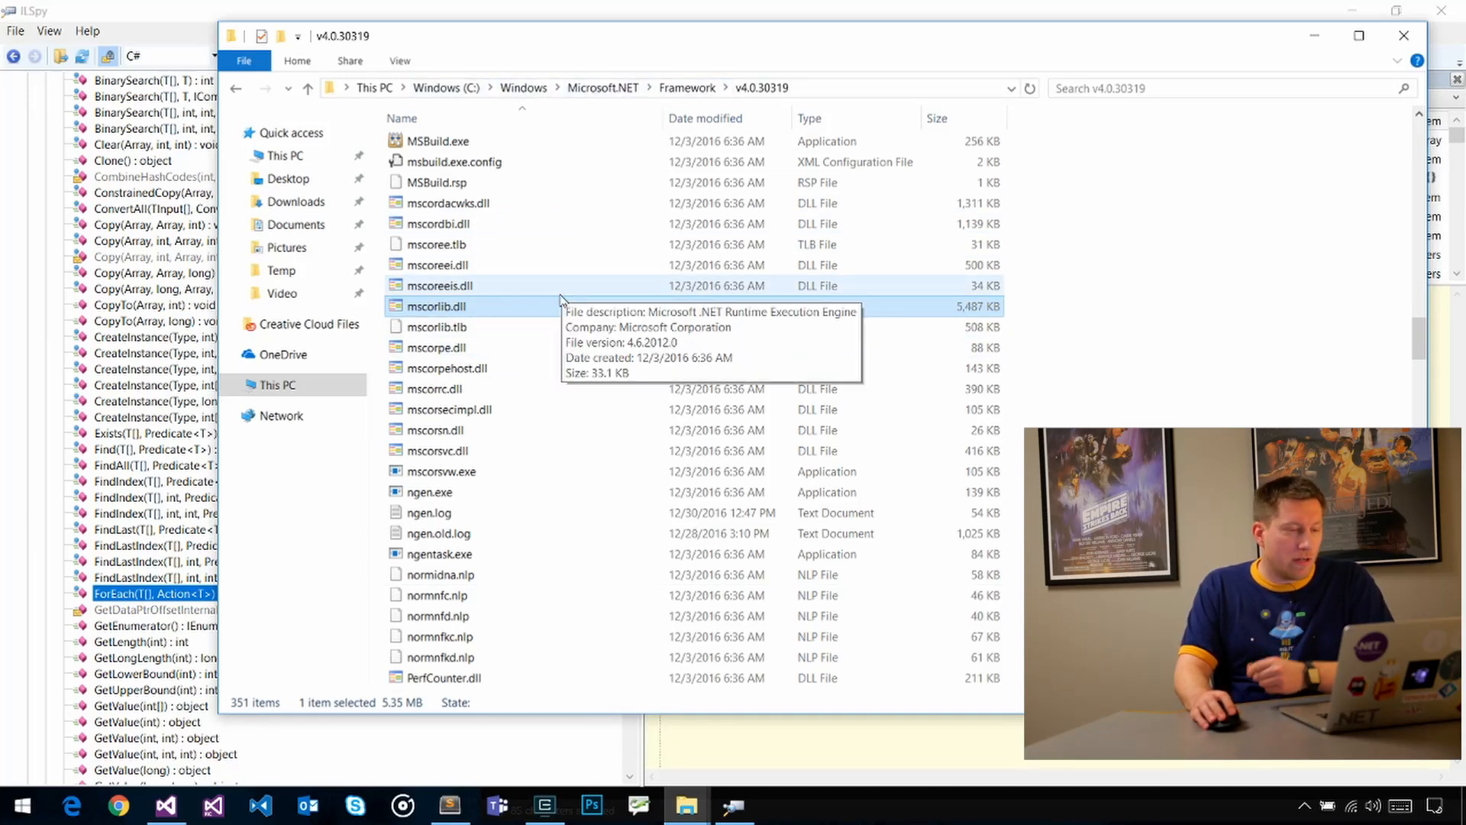
{"action": "mouse_move", "coordinate": [972, 315]}
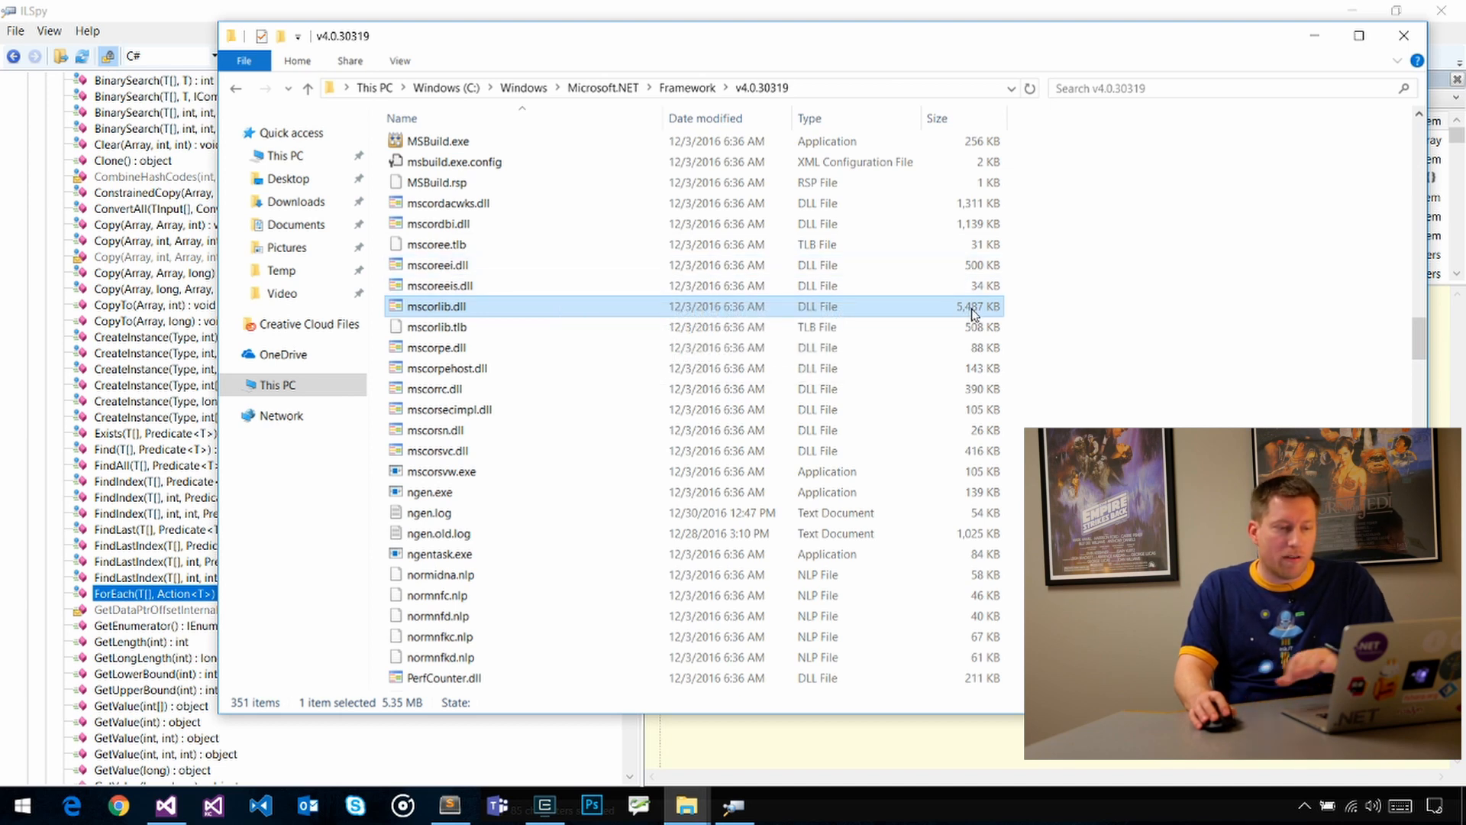
{"action": "mouse_move", "coordinate": [704, 779]}
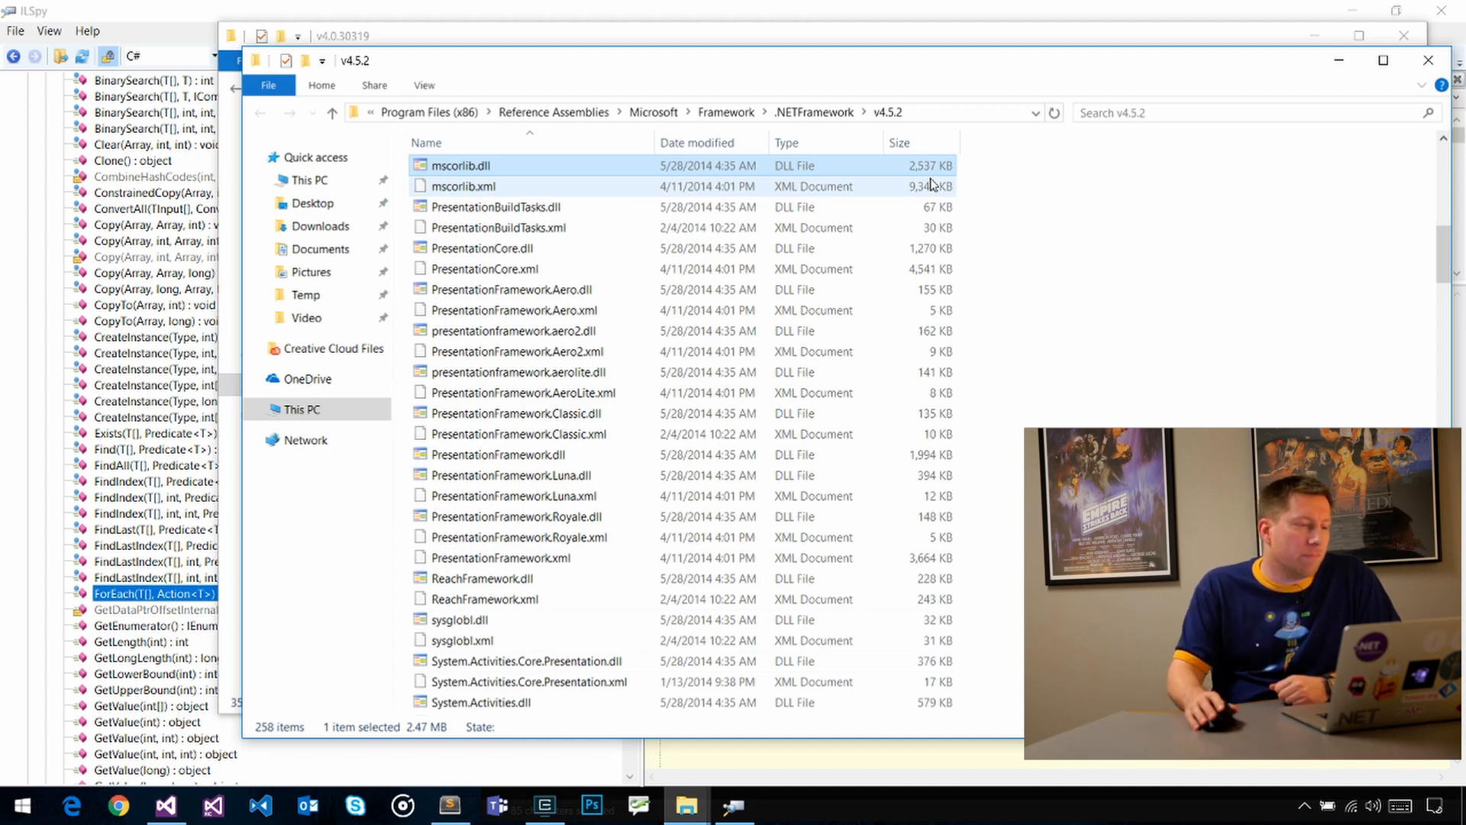
{"action": "mouse_move", "coordinate": [734, 129]}
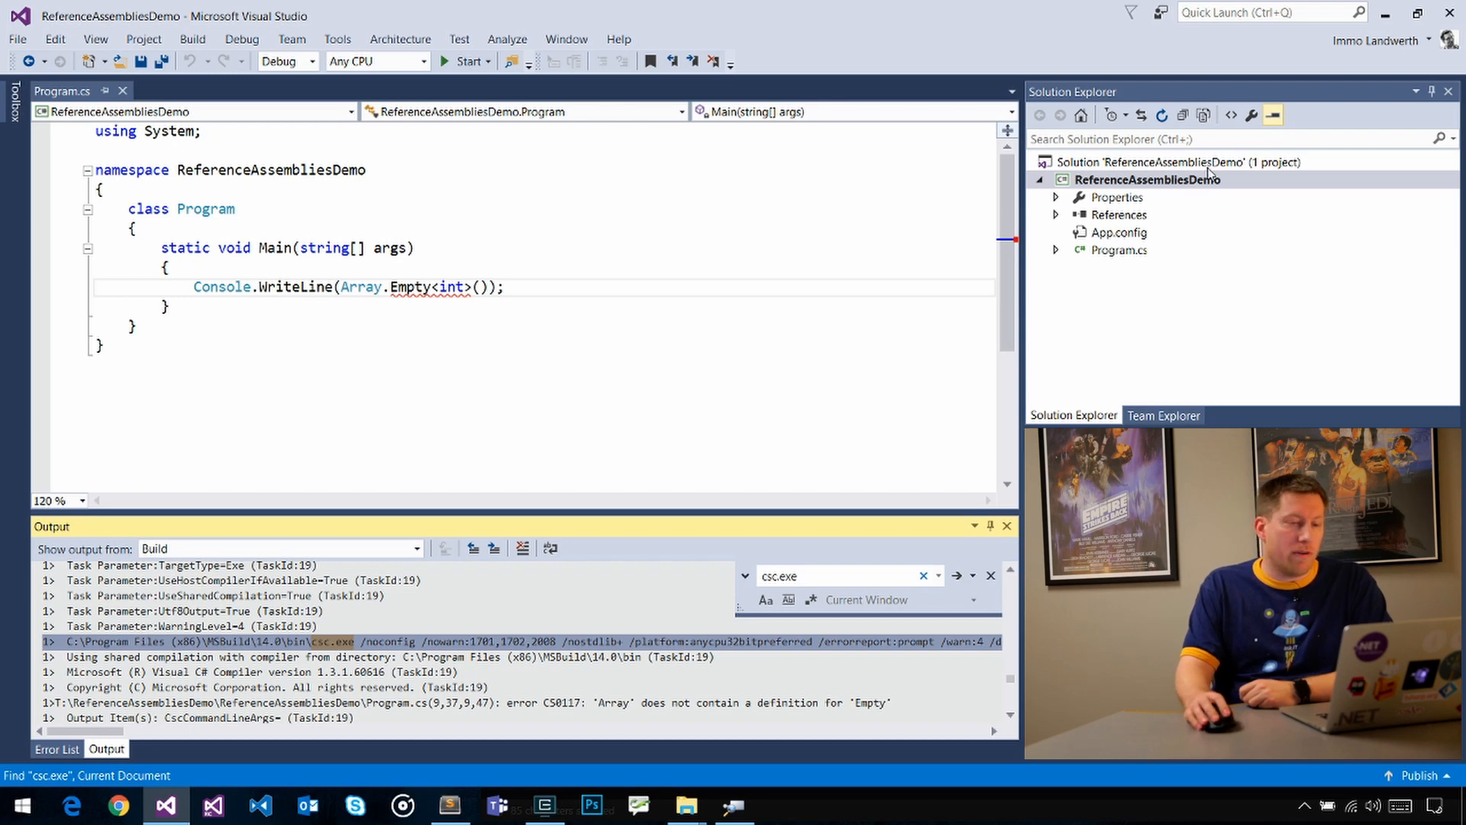
Step: From project Properties, choose 'Install other frameworks...' in the Target framework list
{"action": "double_click", "coordinate": [1115, 197]}
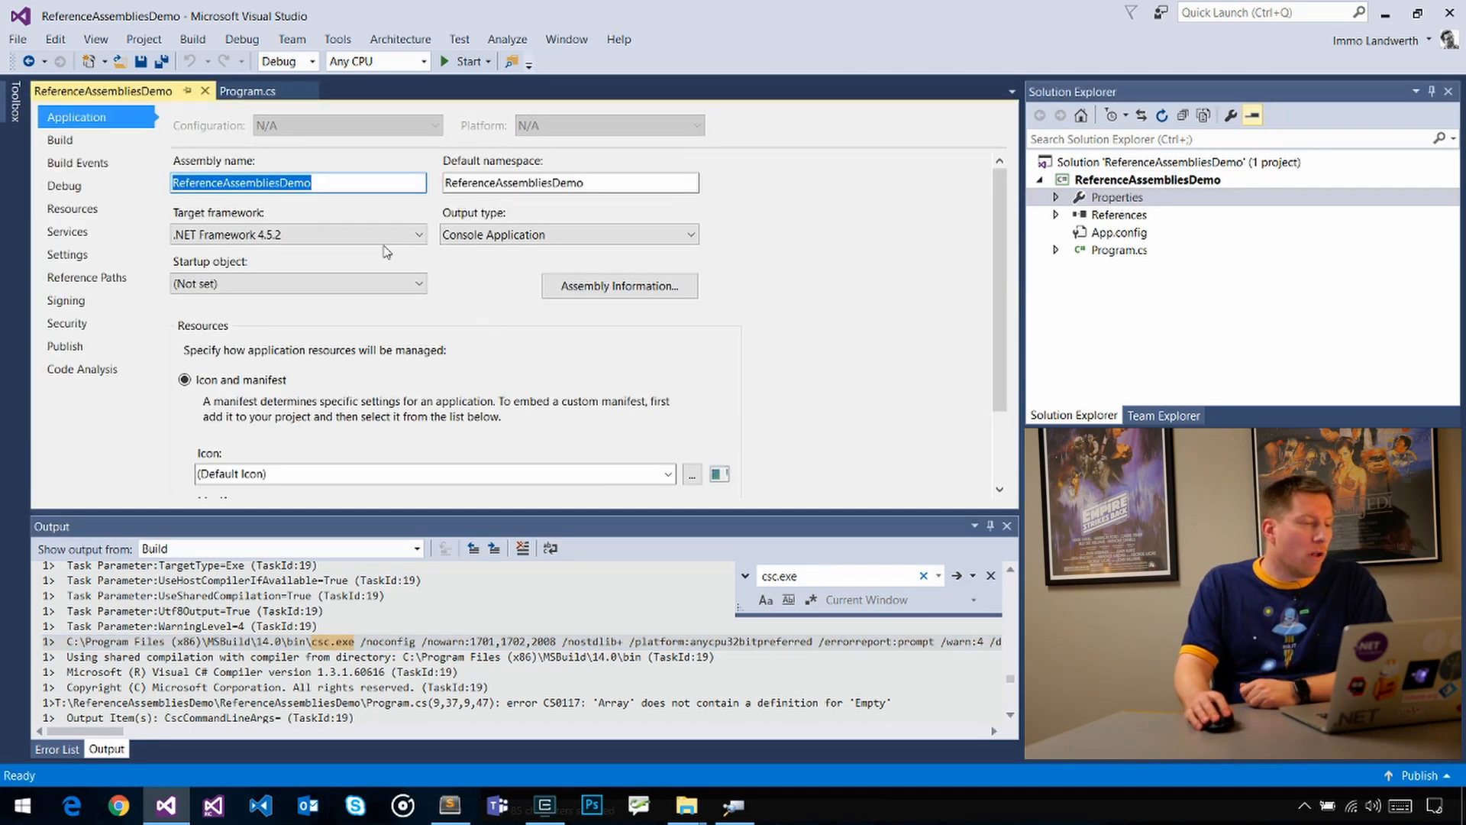
{"action": "left_click", "coordinate": [417, 234]}
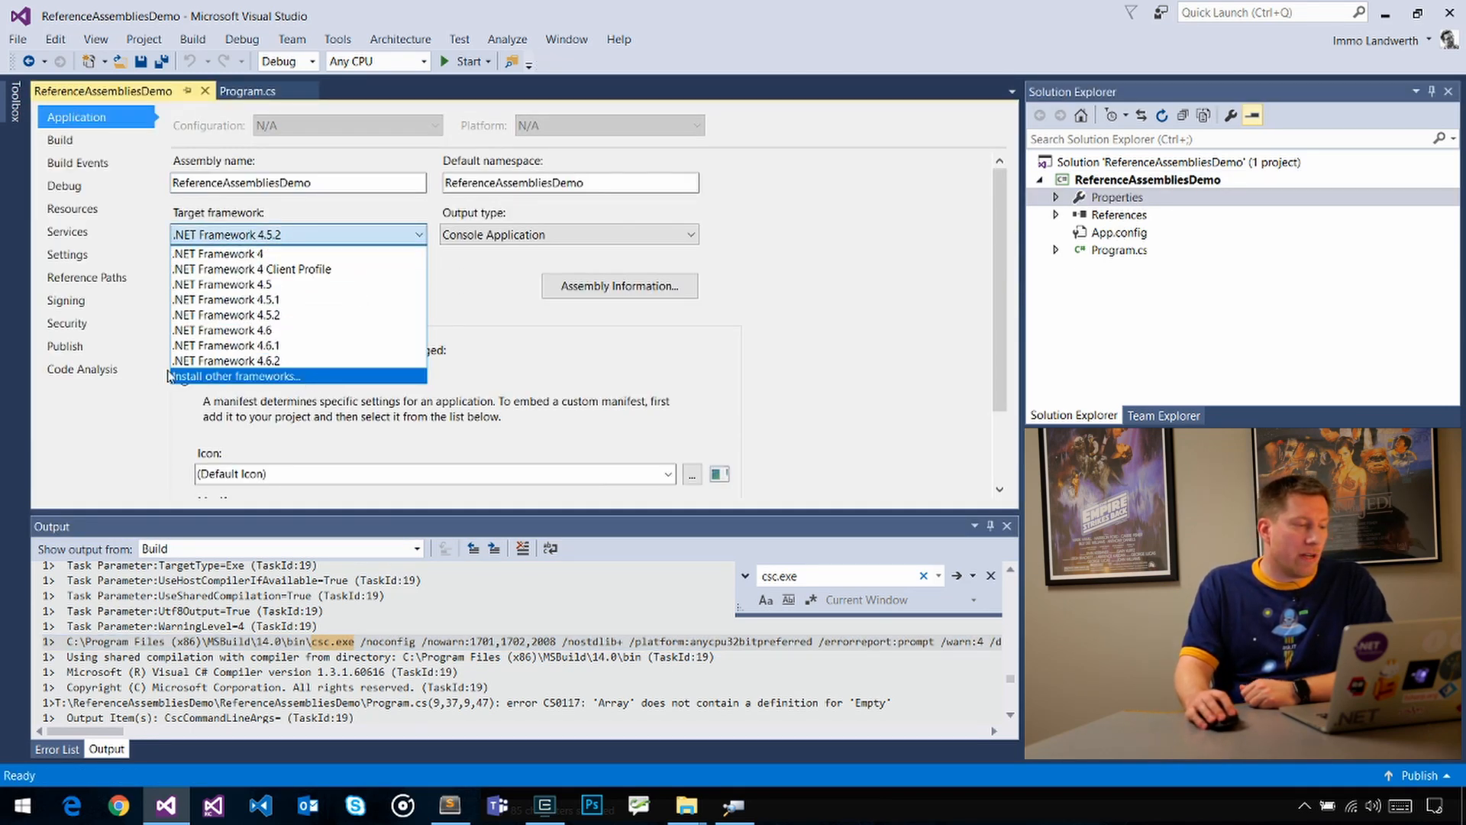
{"action": "mouse_move", "coordinate": [234, 376]}
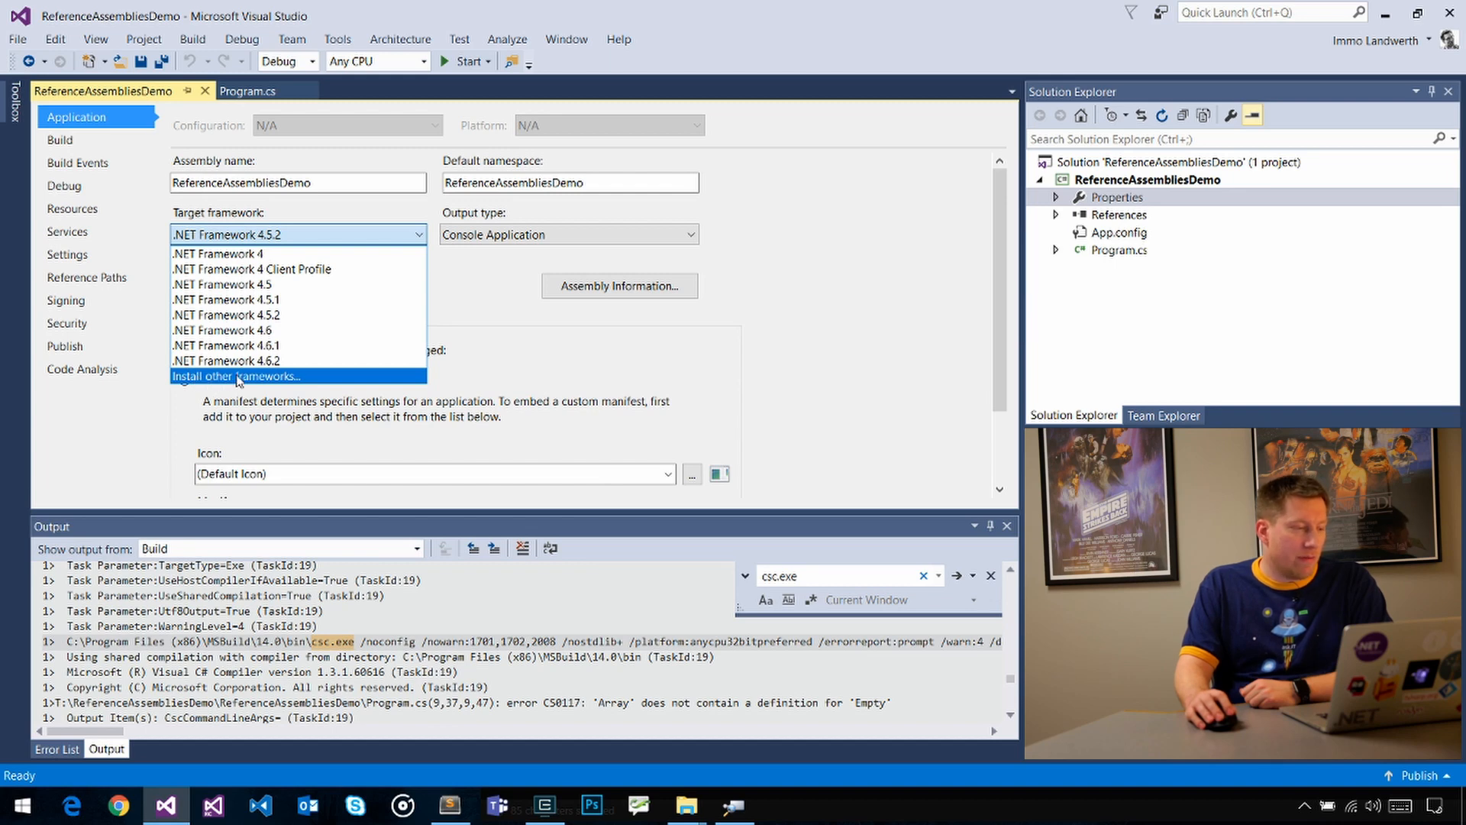
{"action": "left_click", "coordinate": [233, 375]}
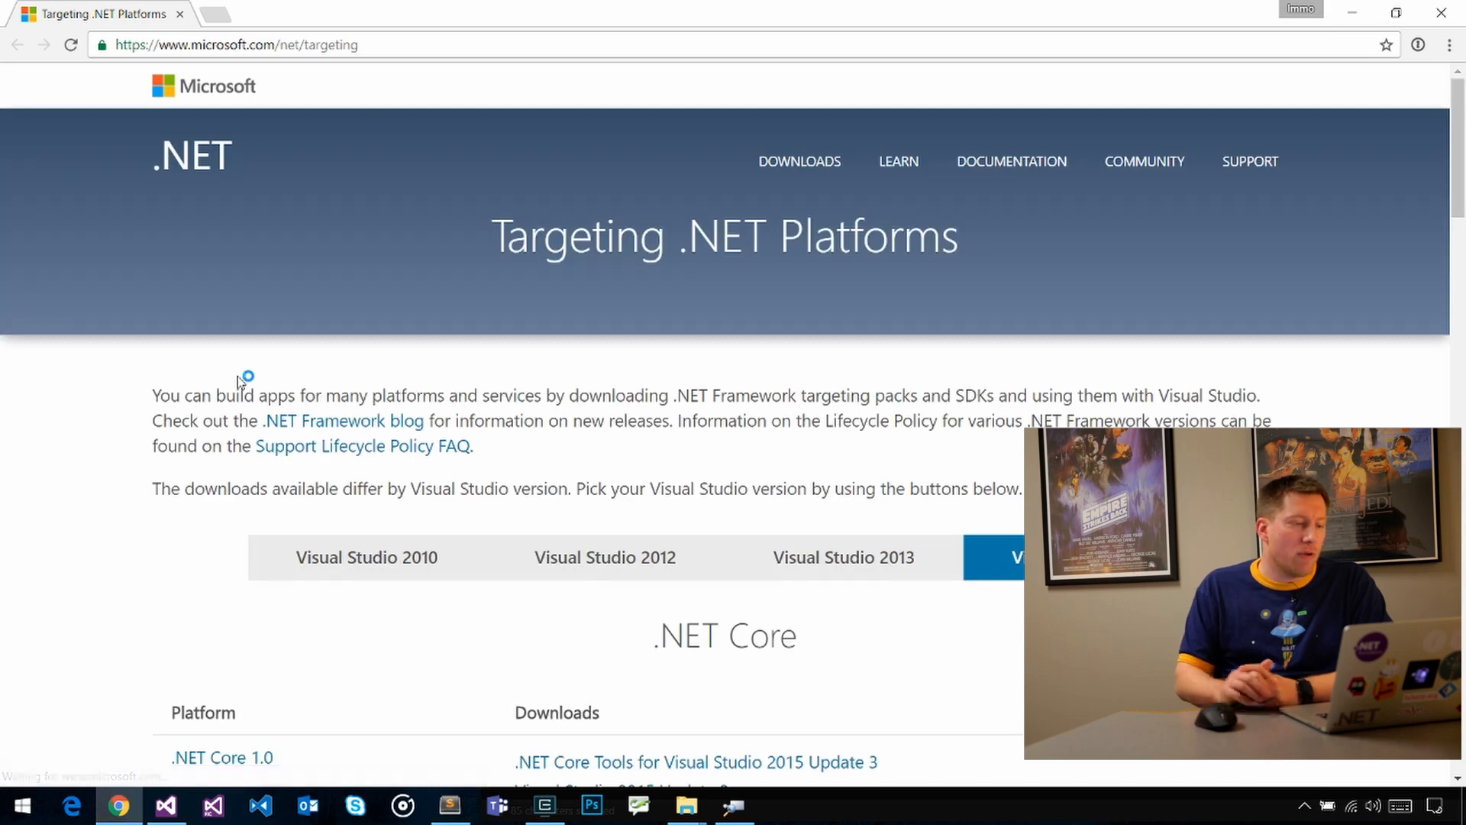
Step: Scroll the Targeting .NET Platforms page down to the .NET Framework developer pack table
{"action": "scroll", "scroll_direction": "down", "scroll_amount": 3}
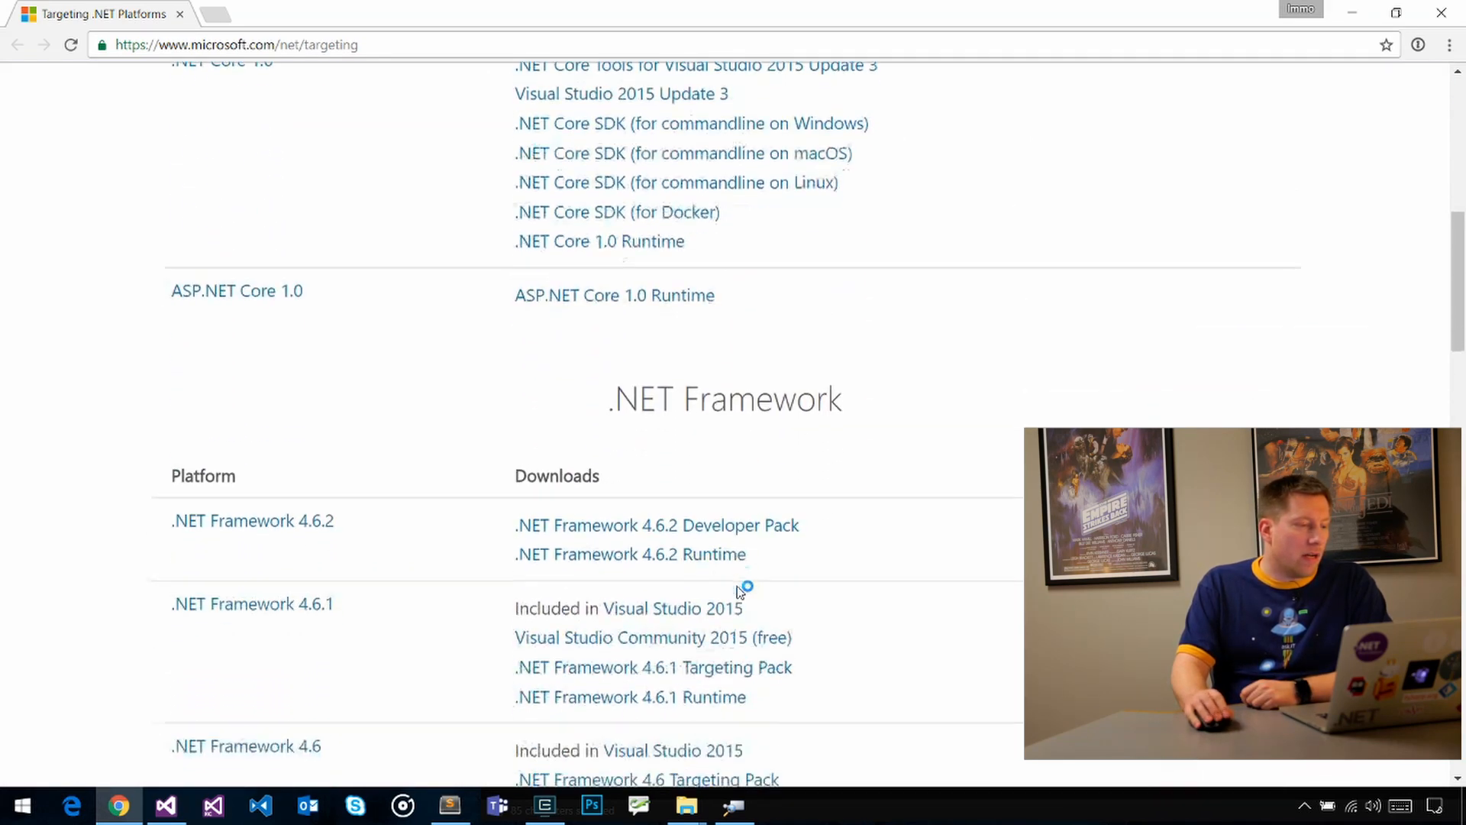
{"action": "scroll", "scroll_direction": "down", "scroll_amount": 3}
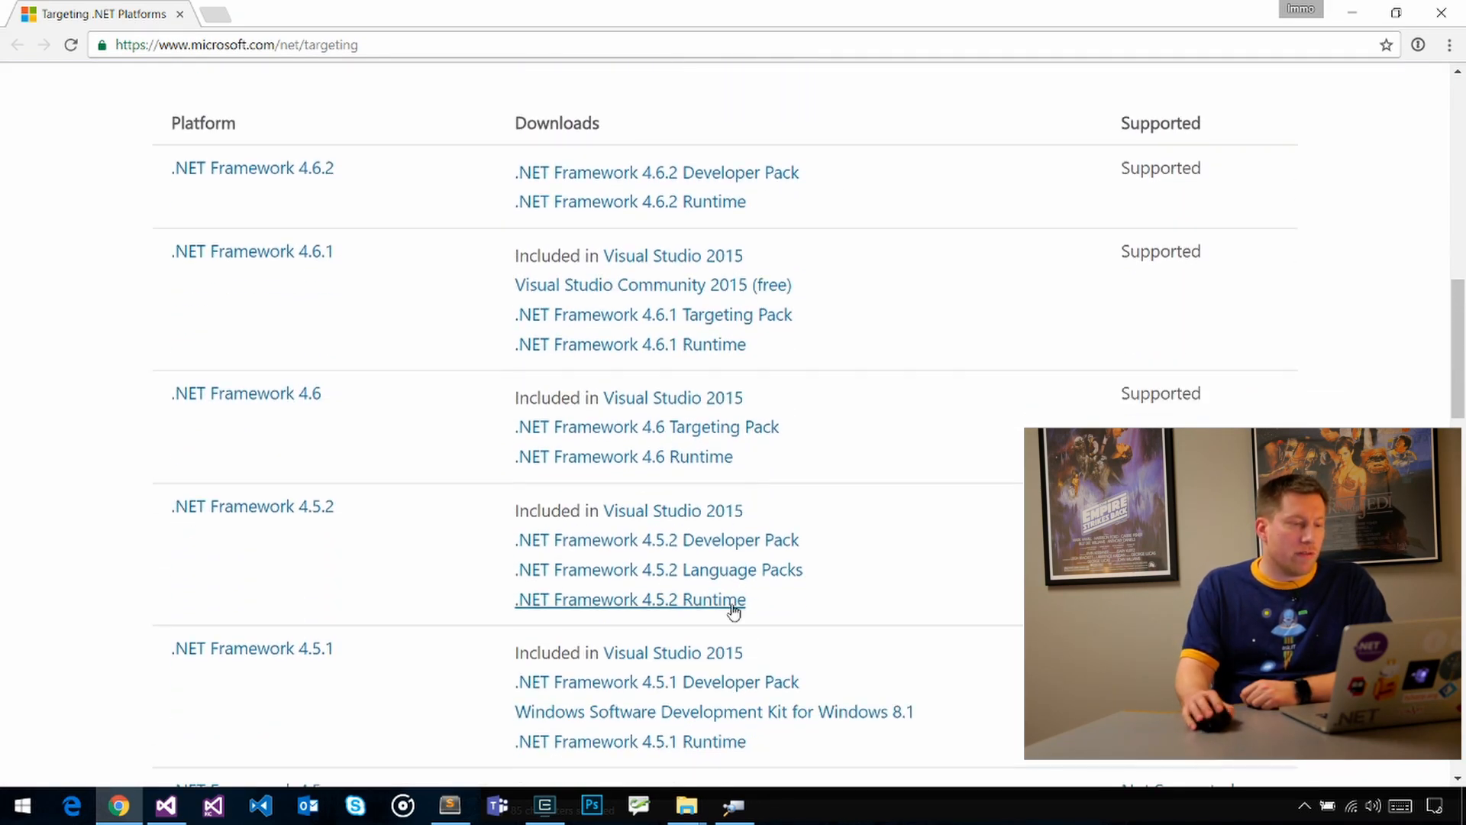
{"action": "mouse_move", "coordinate": [657, 172]}
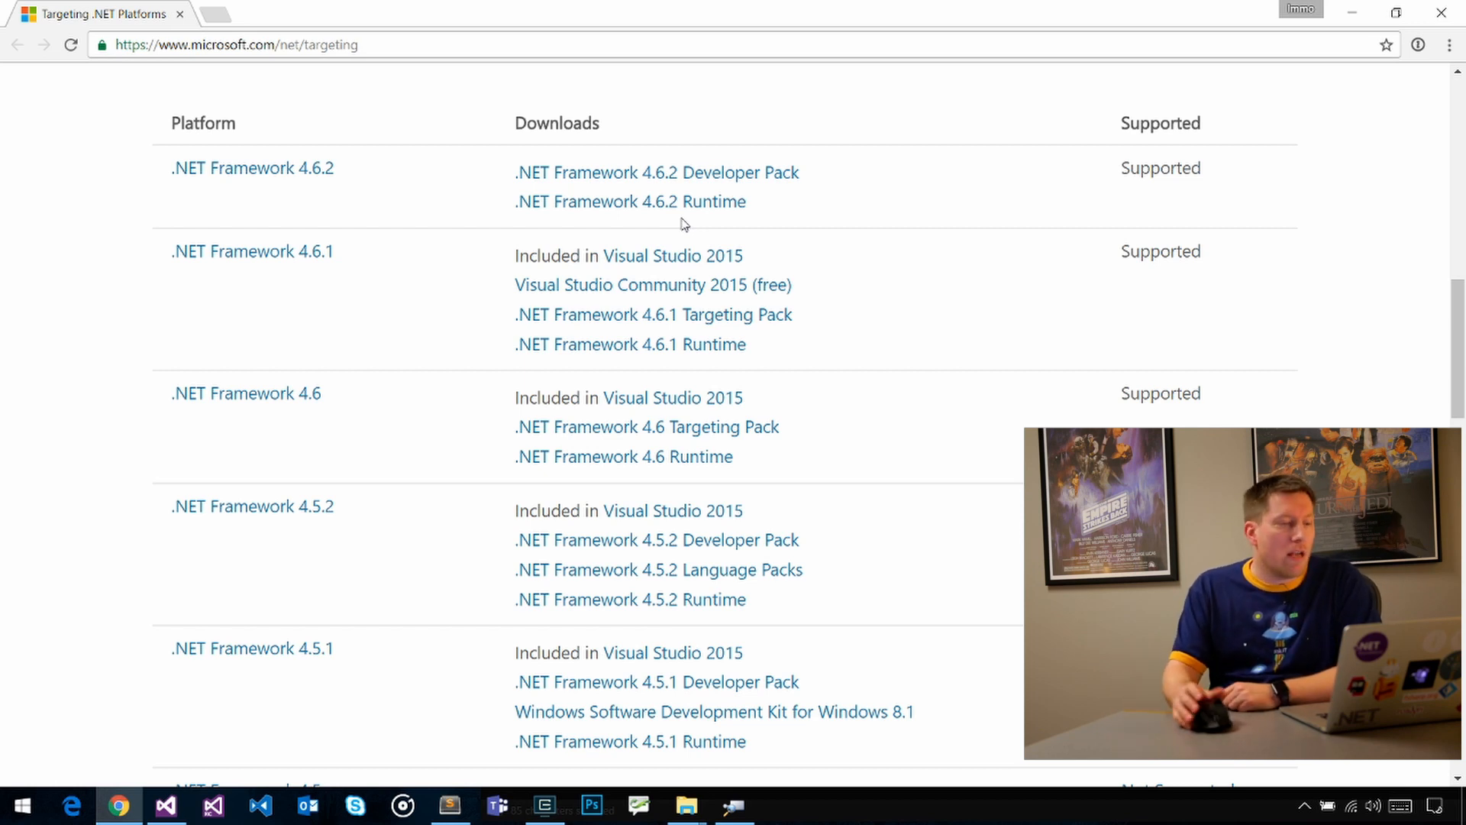
{"action": "mouse_move", "coordinate": [656, 172]}
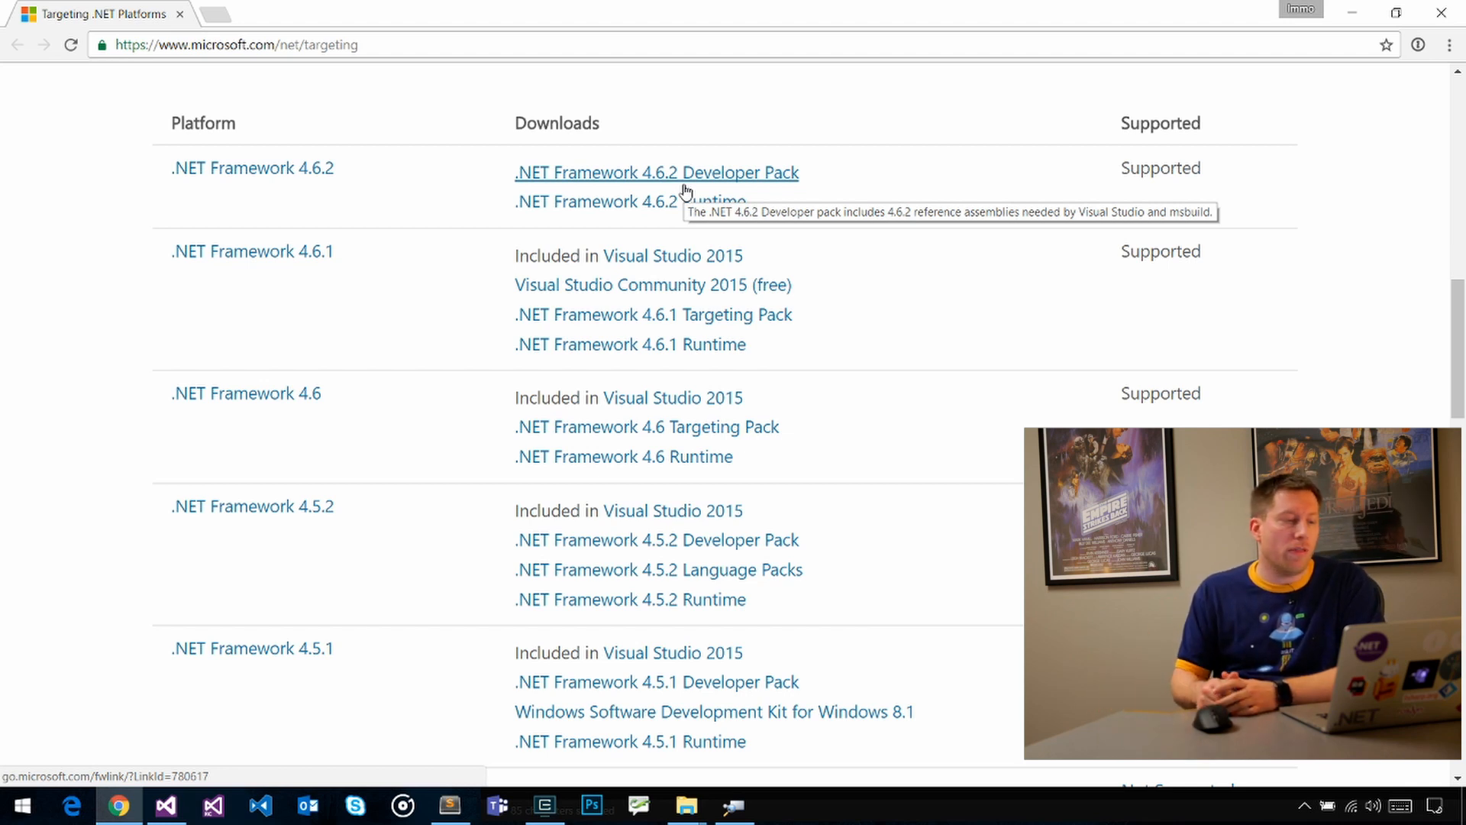
{"action": "mouse_move", "coordinate": [748, 187]}
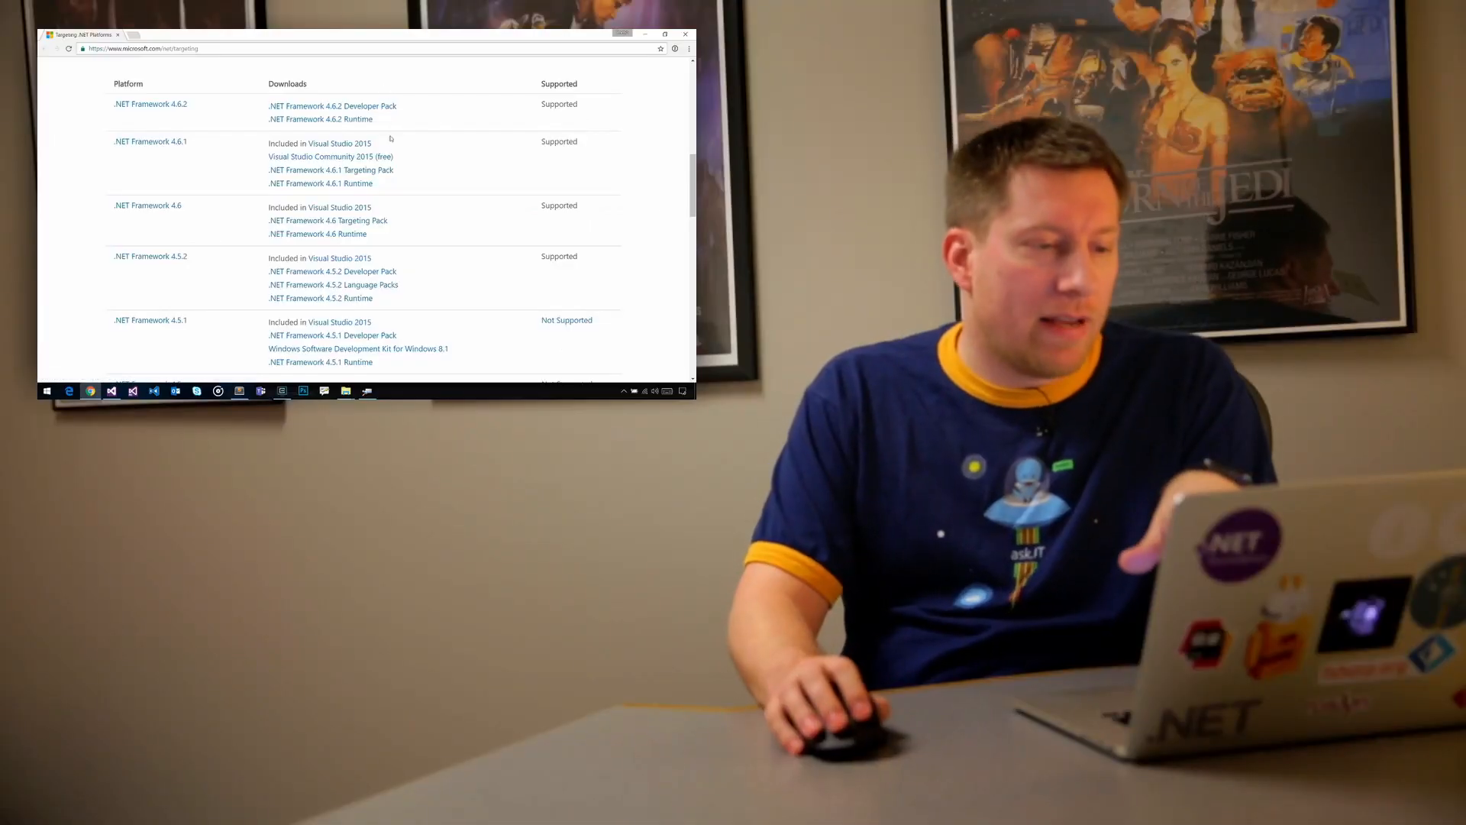
{"action": "mouse_move", "coordinate": [397, 184]}
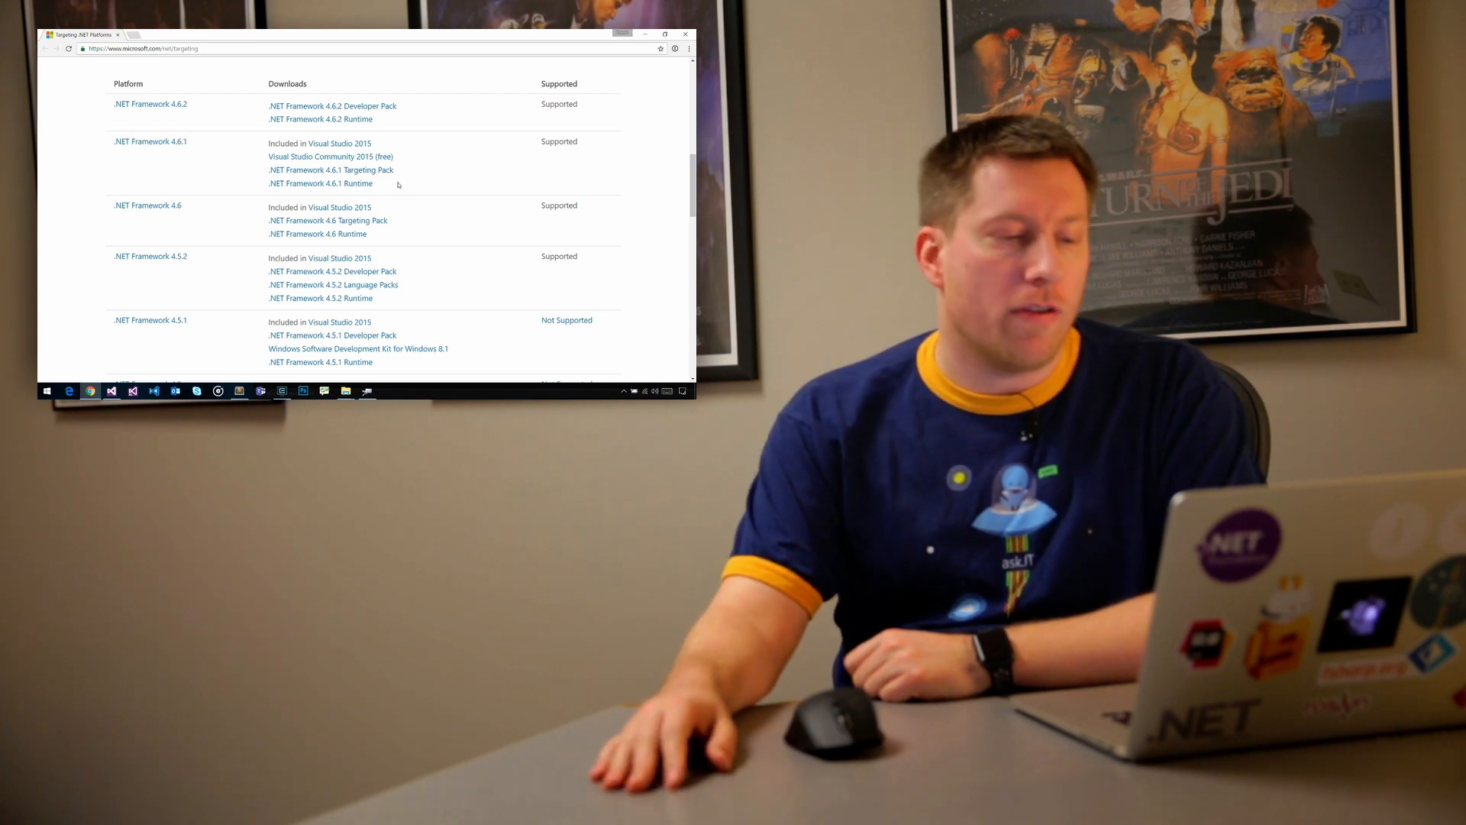
{"action": "mouse_move", "coordinate": [599, 59]}
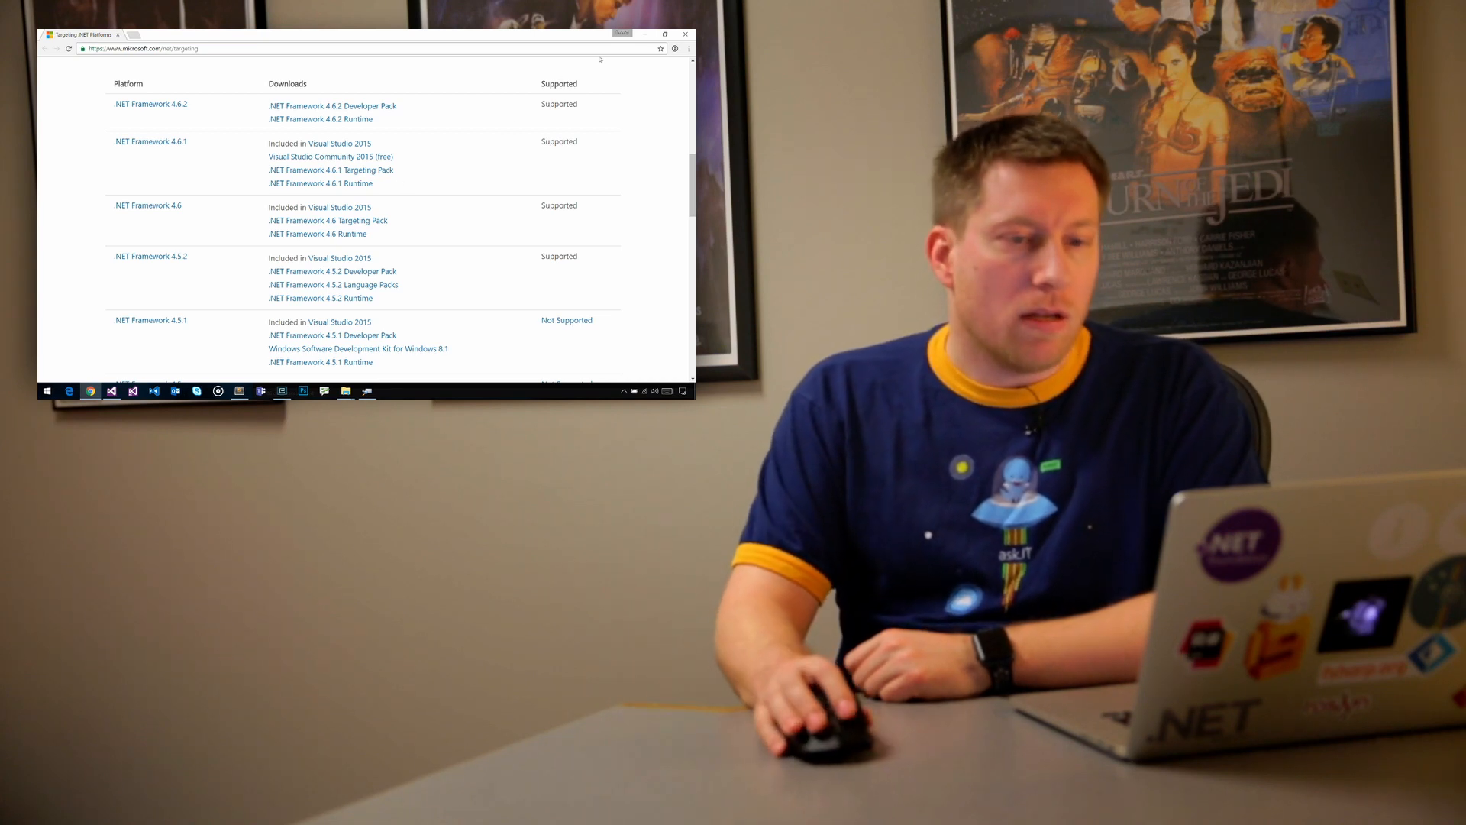